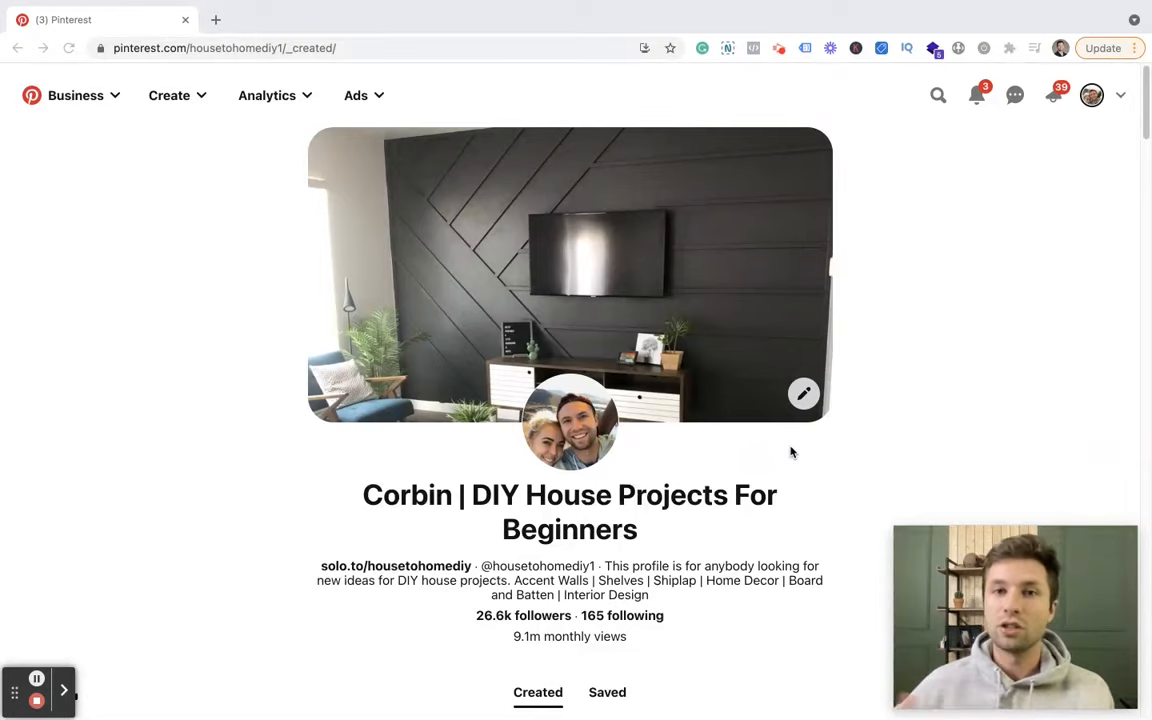
mouse_move(570, 428)
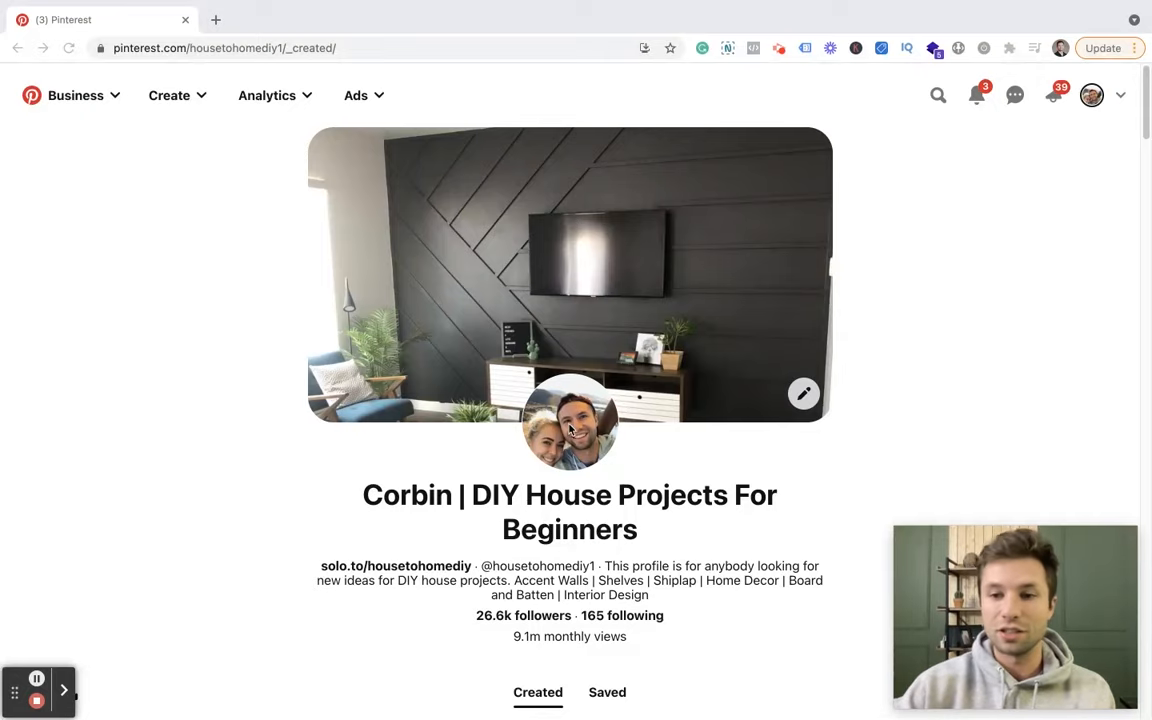
Scroll down through the current Pinterest Business page.
scroll("down", 3)
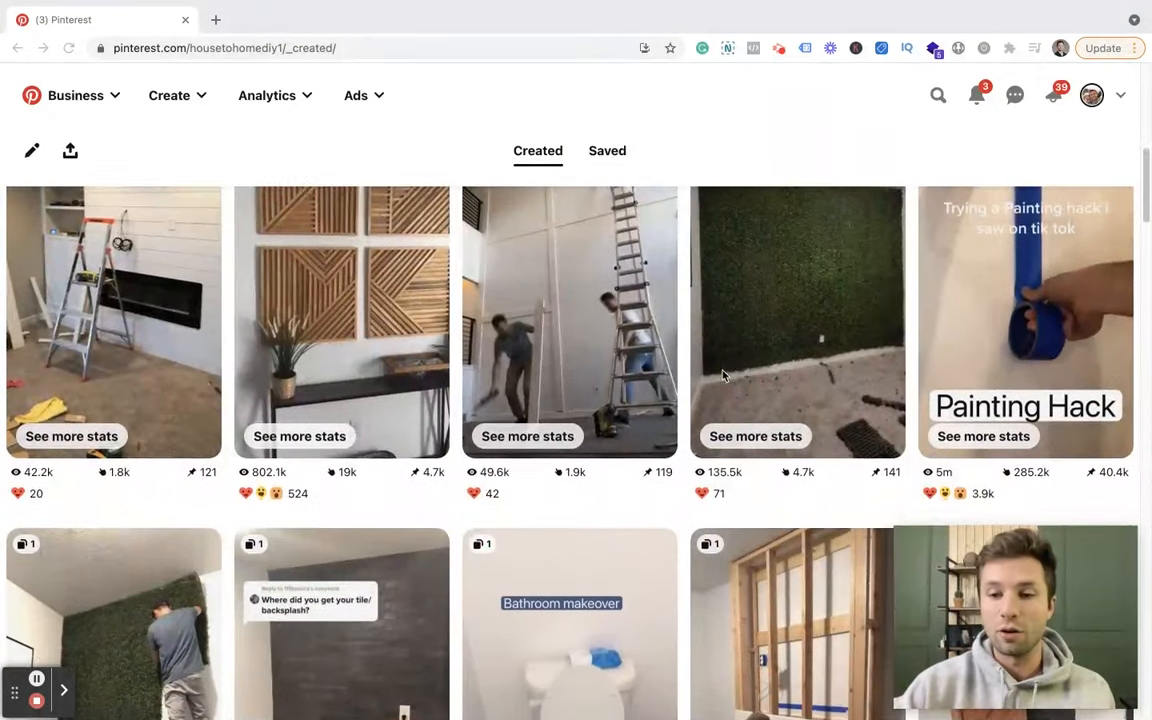
scroll("down", 3)
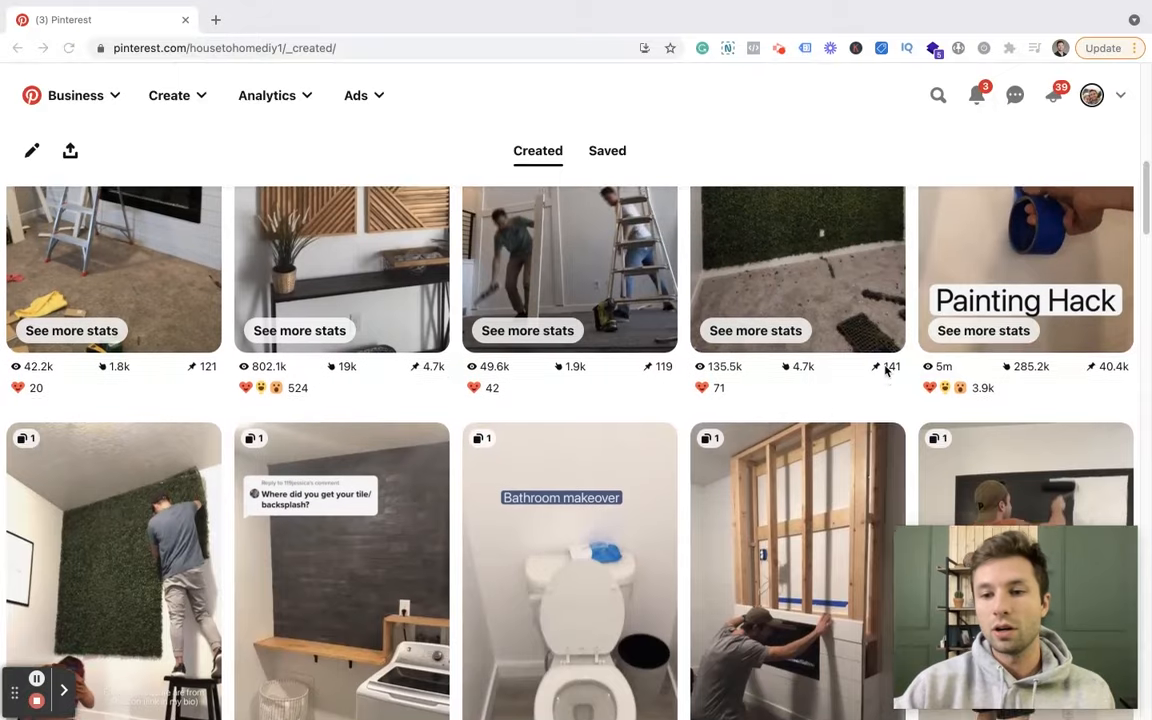
scroll("down", 3)
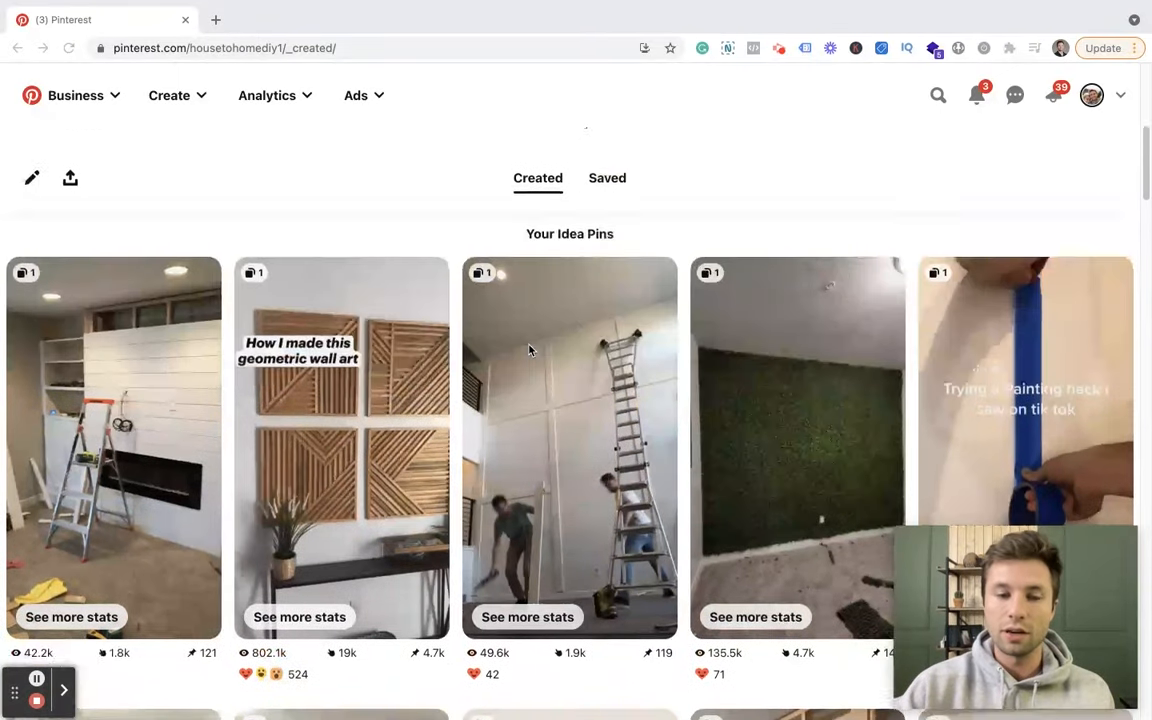
scroll("down", 3)
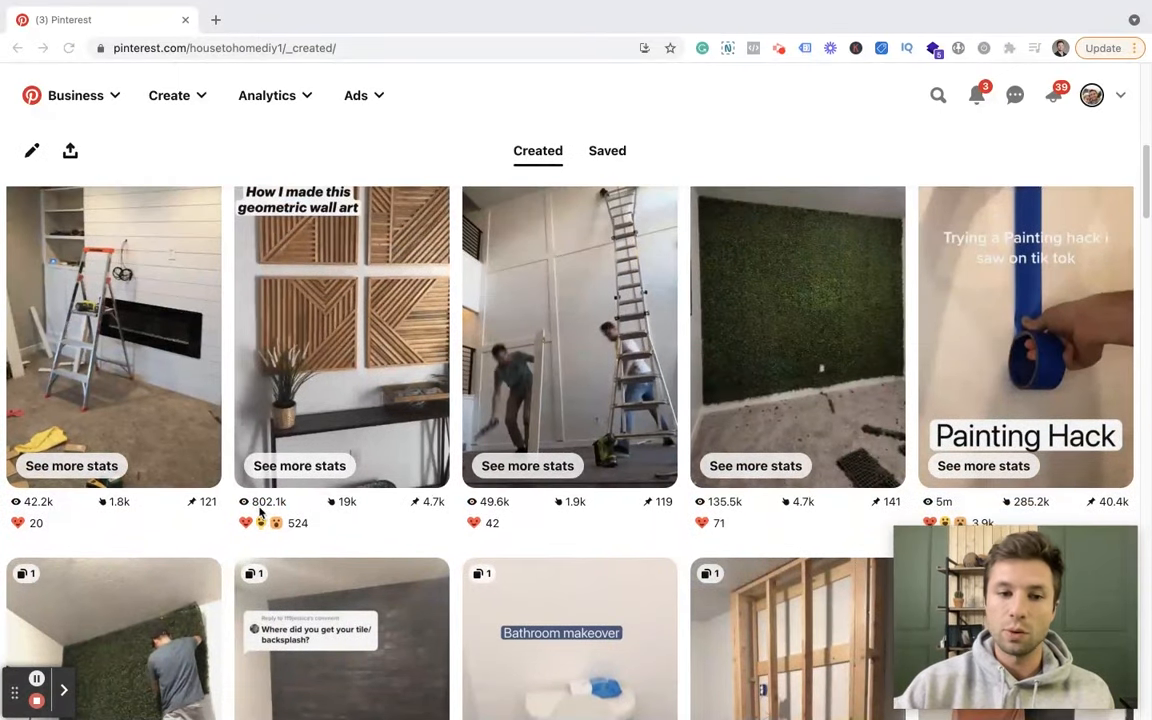
scroll("down", 3)
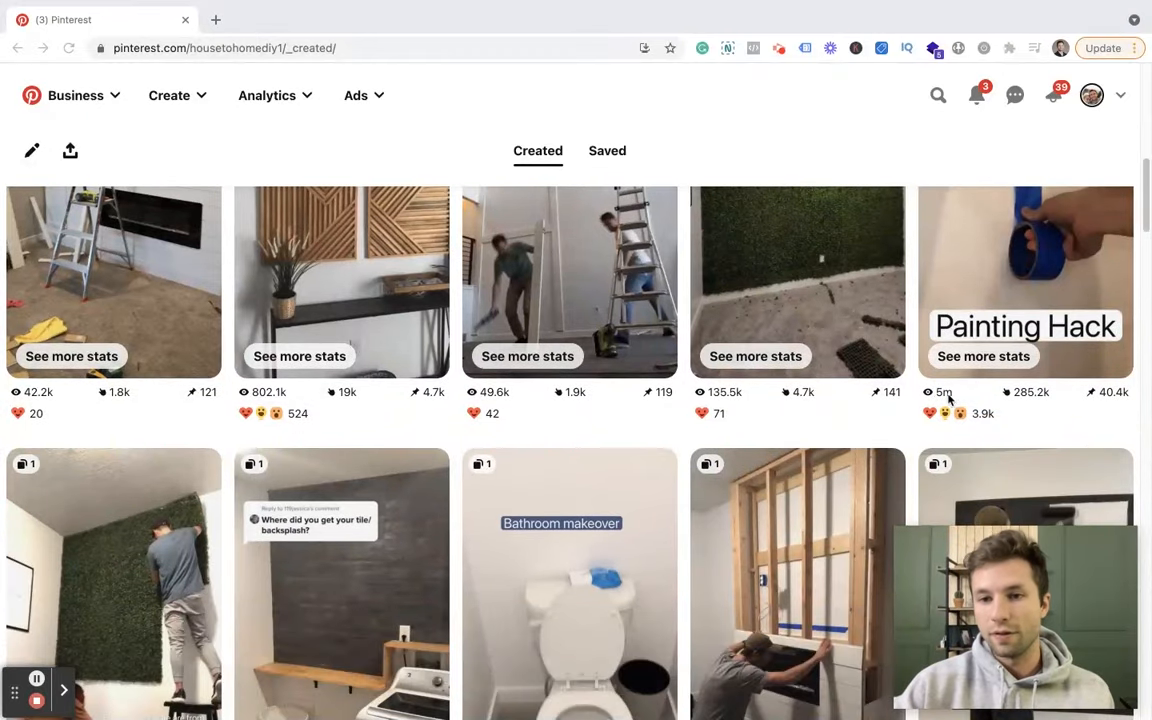
scroll("down", 3)
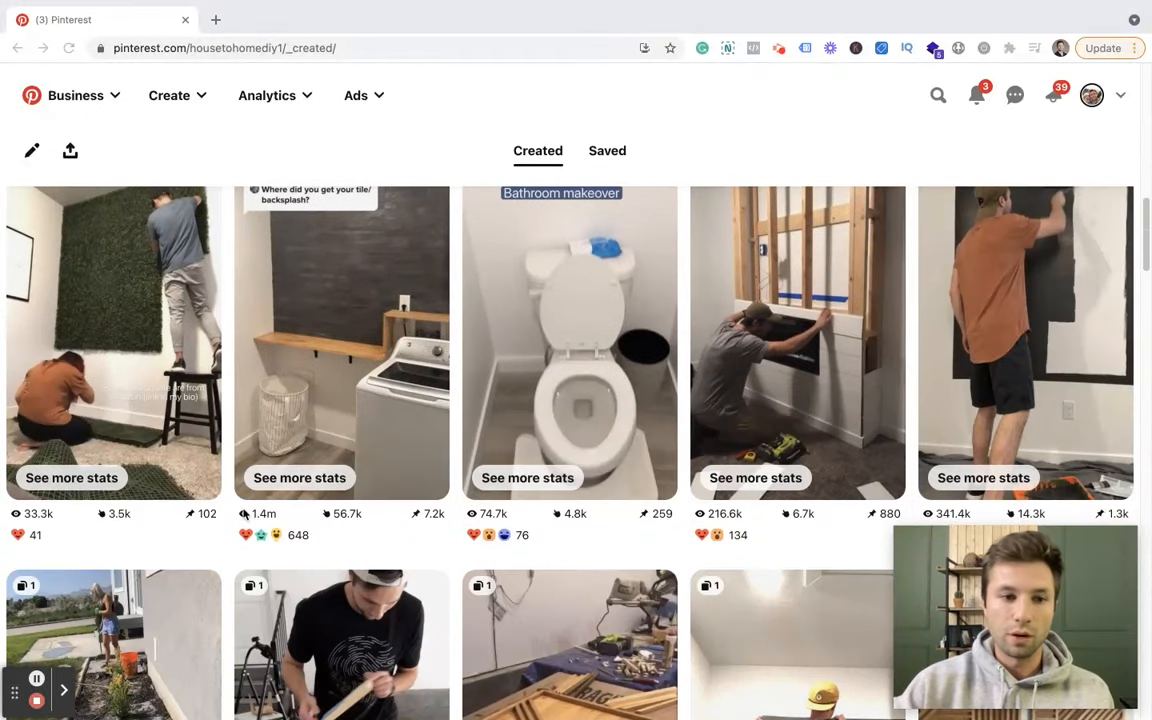
scroll("down", 3)
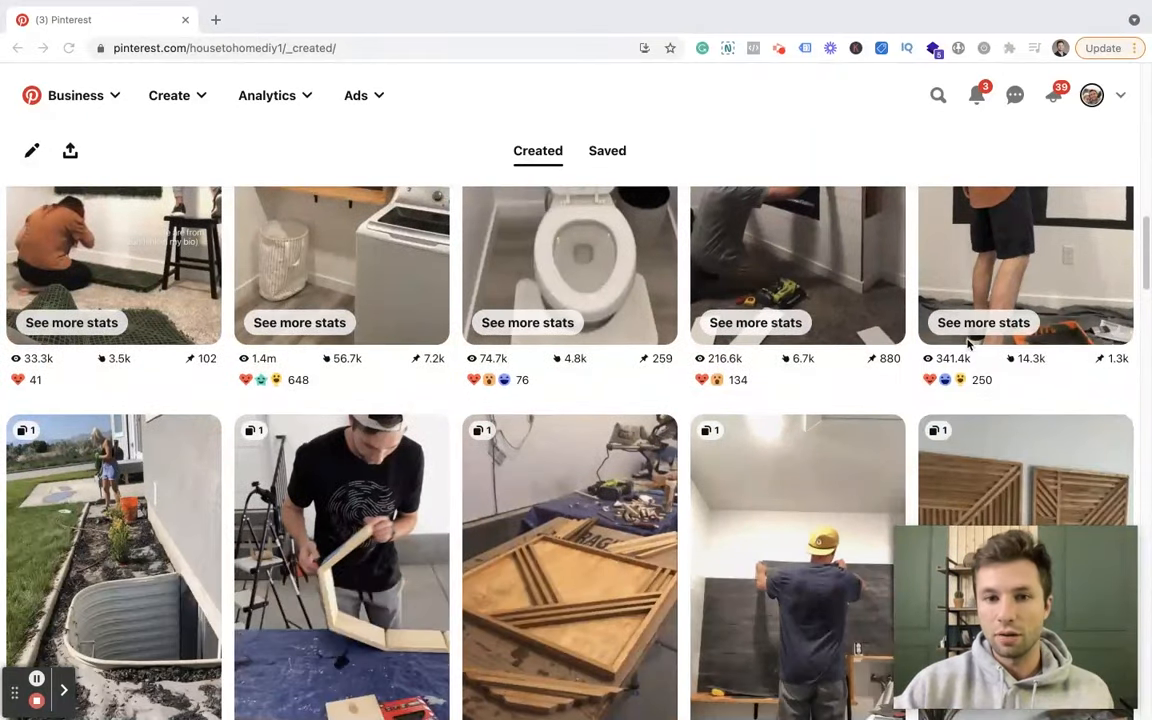
scroll("down", 3)
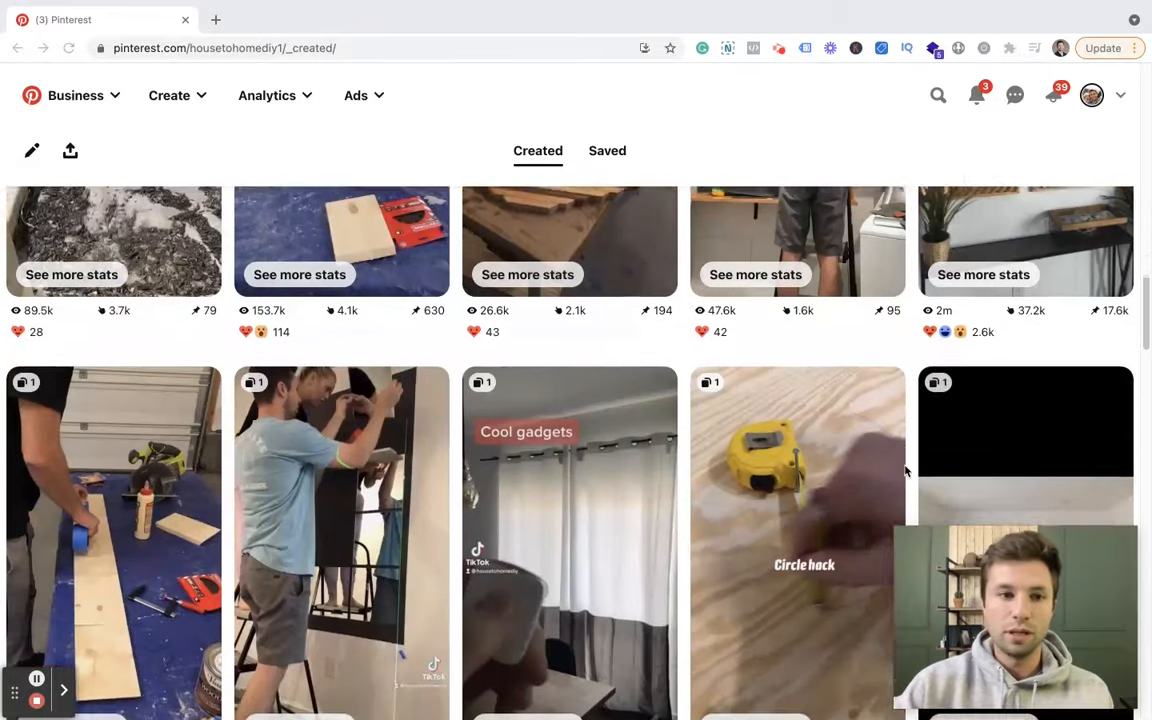
scroll("down", 3)
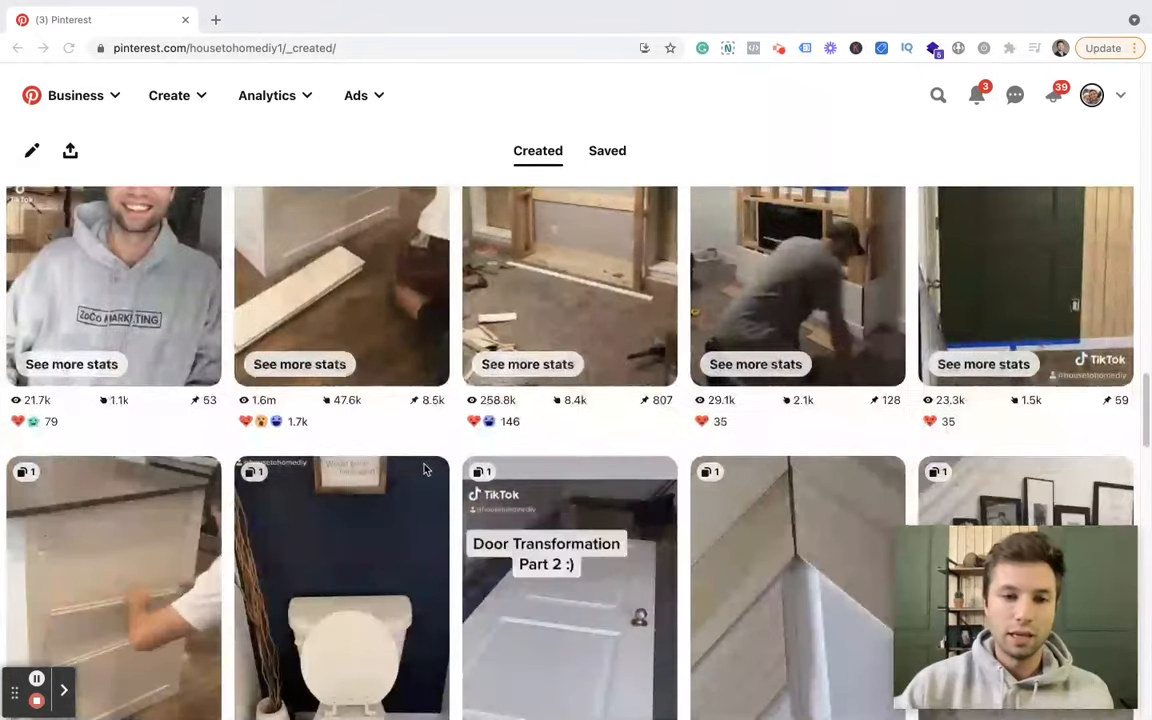
scroll("down", 3)
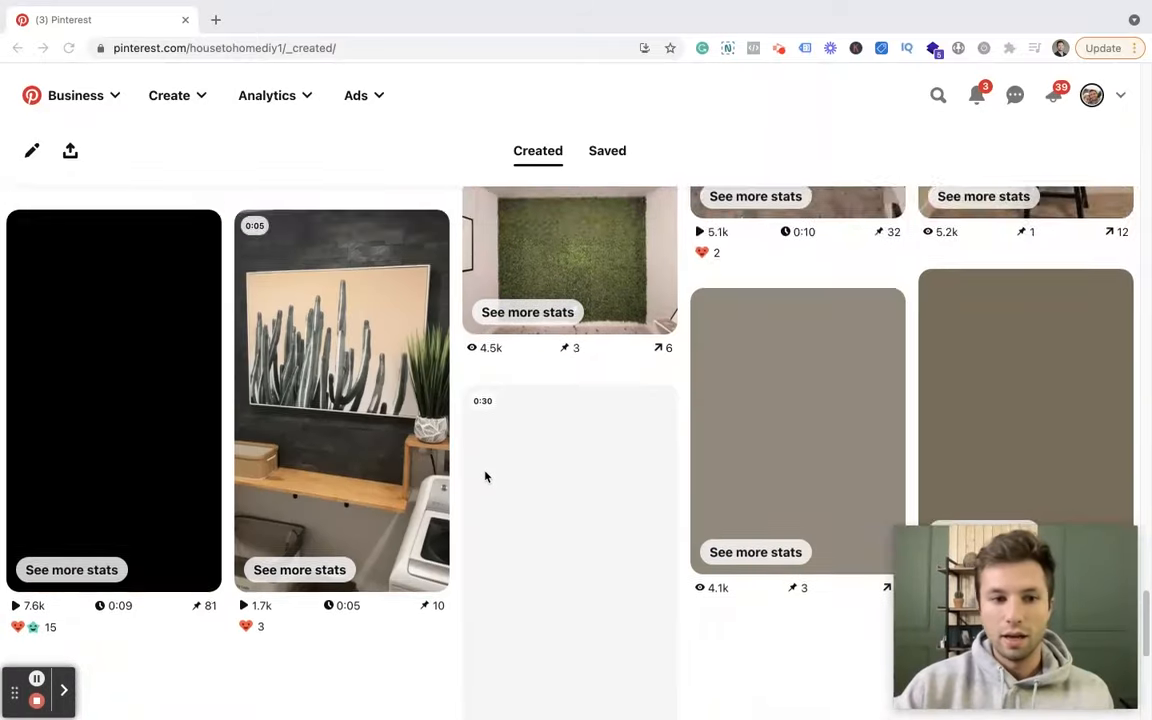
scroll("down", 3)
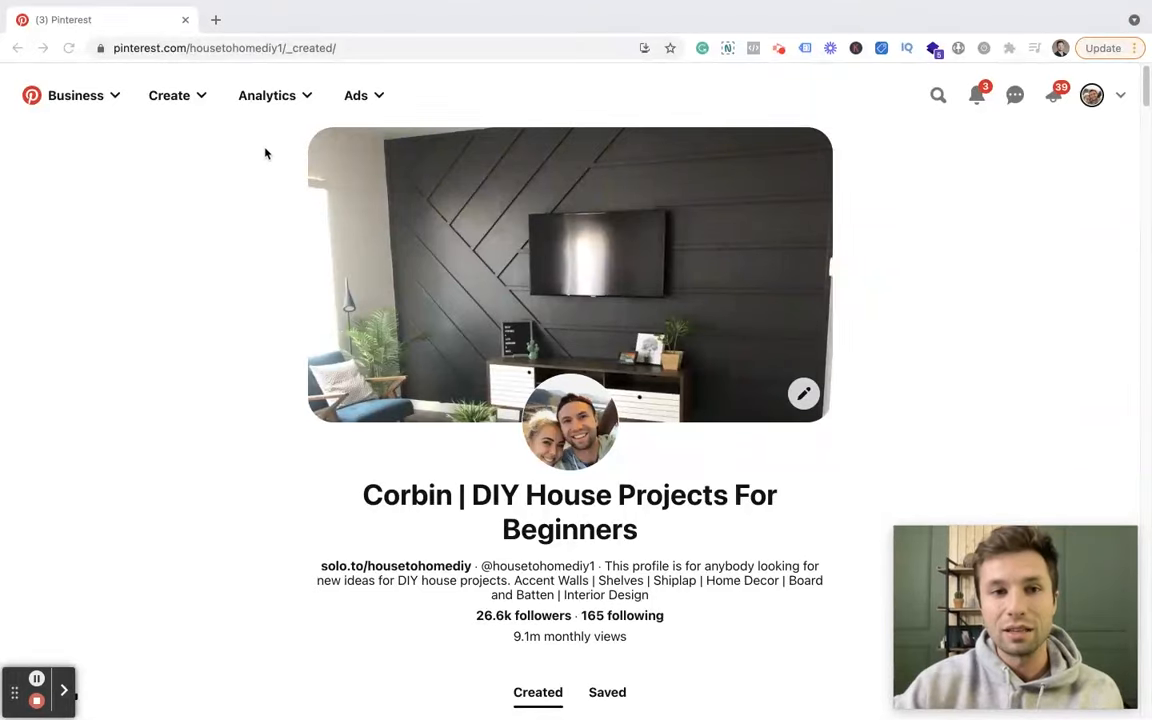
Go to Analytics Overview from the top bar and scroll the report.
left_click(267, 95)
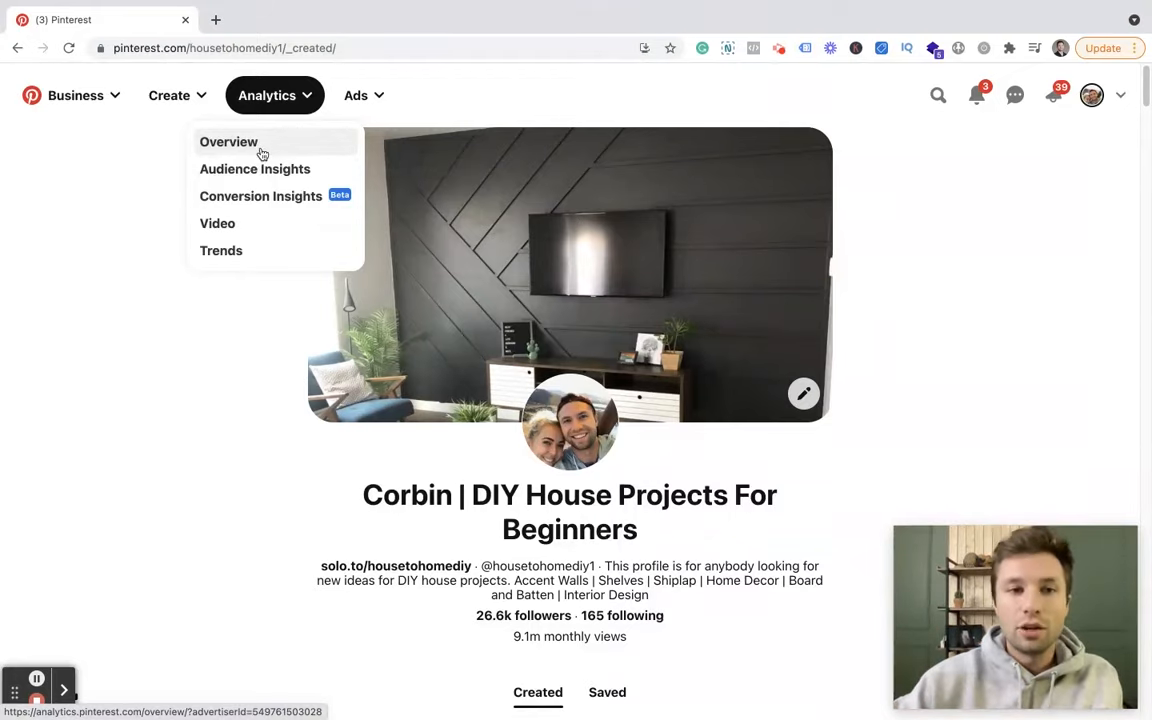
left_click(228, 141)
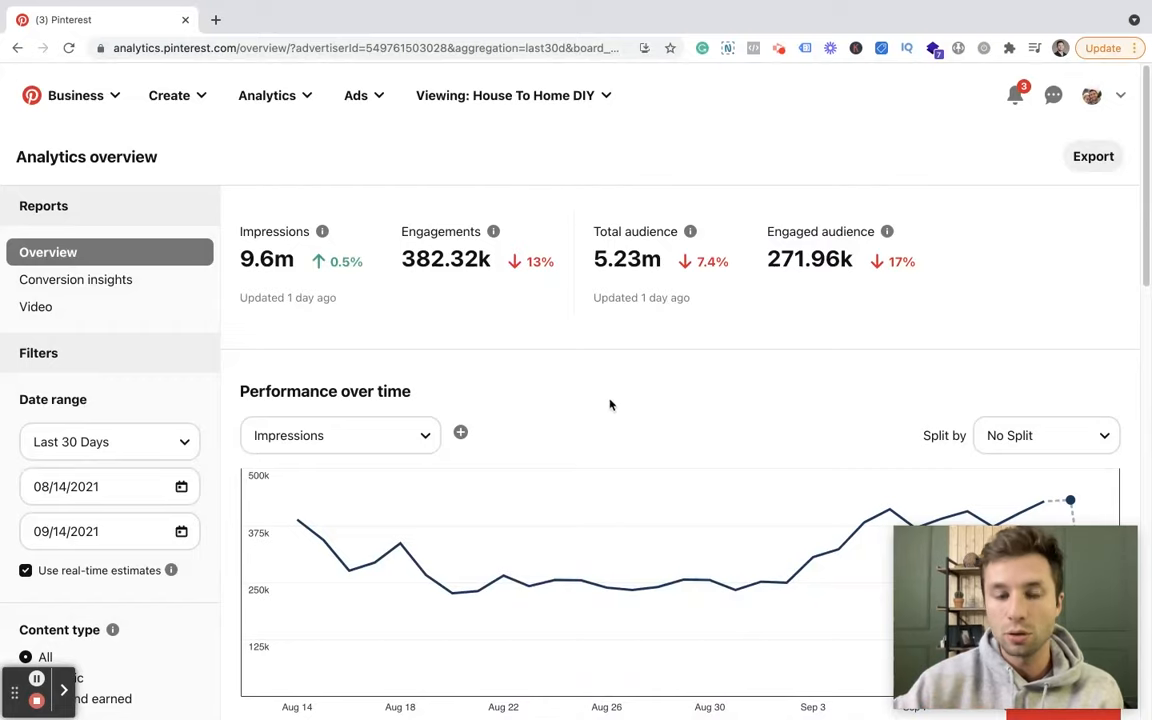
scroll("down", 3)
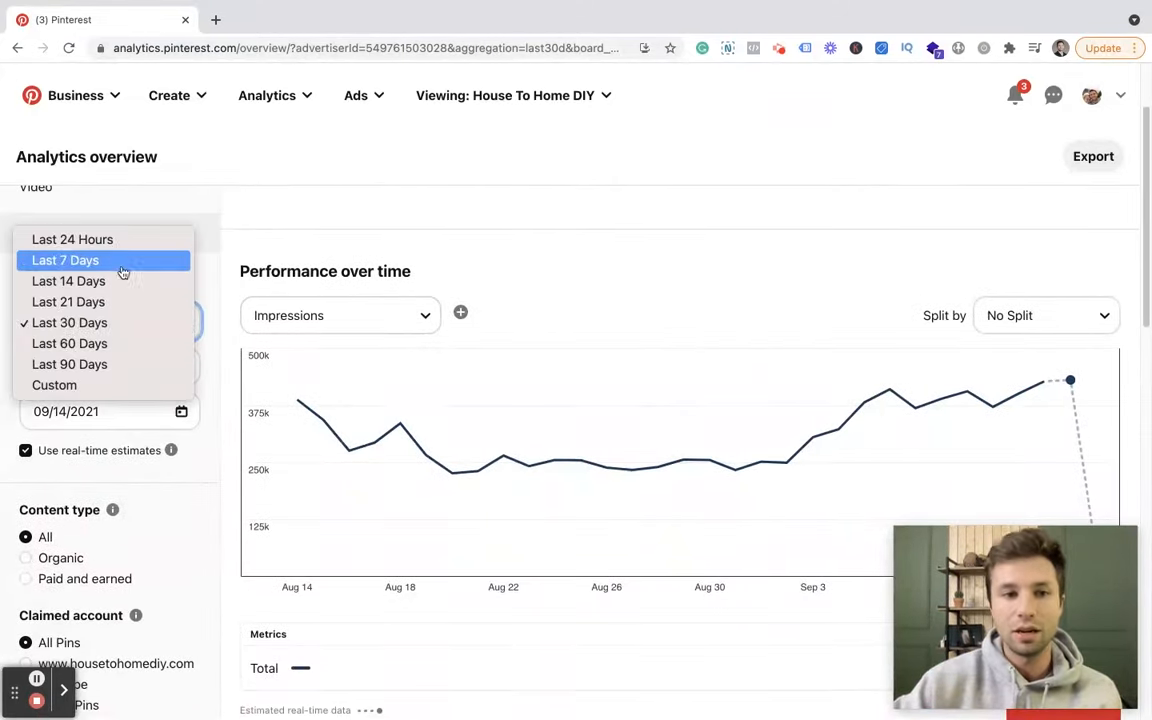
Set the analytics Date range to Last 24 Hours and scroll the report.
left_click(72, 239)
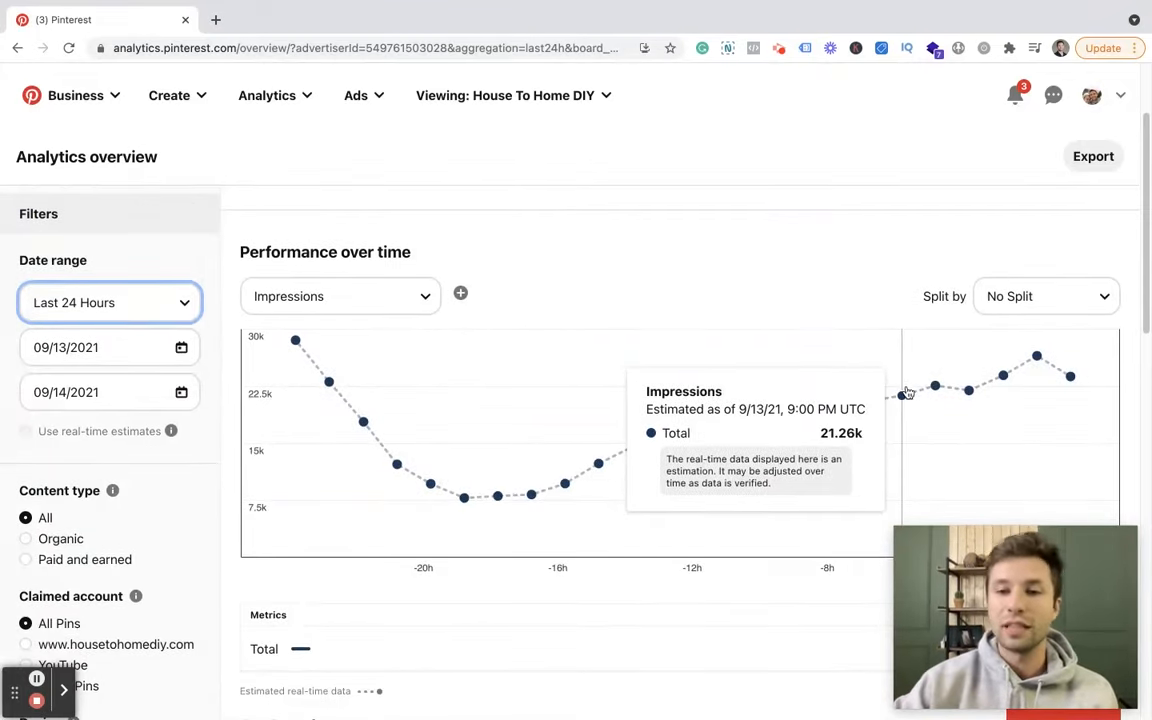
mouse_move(928, 402)
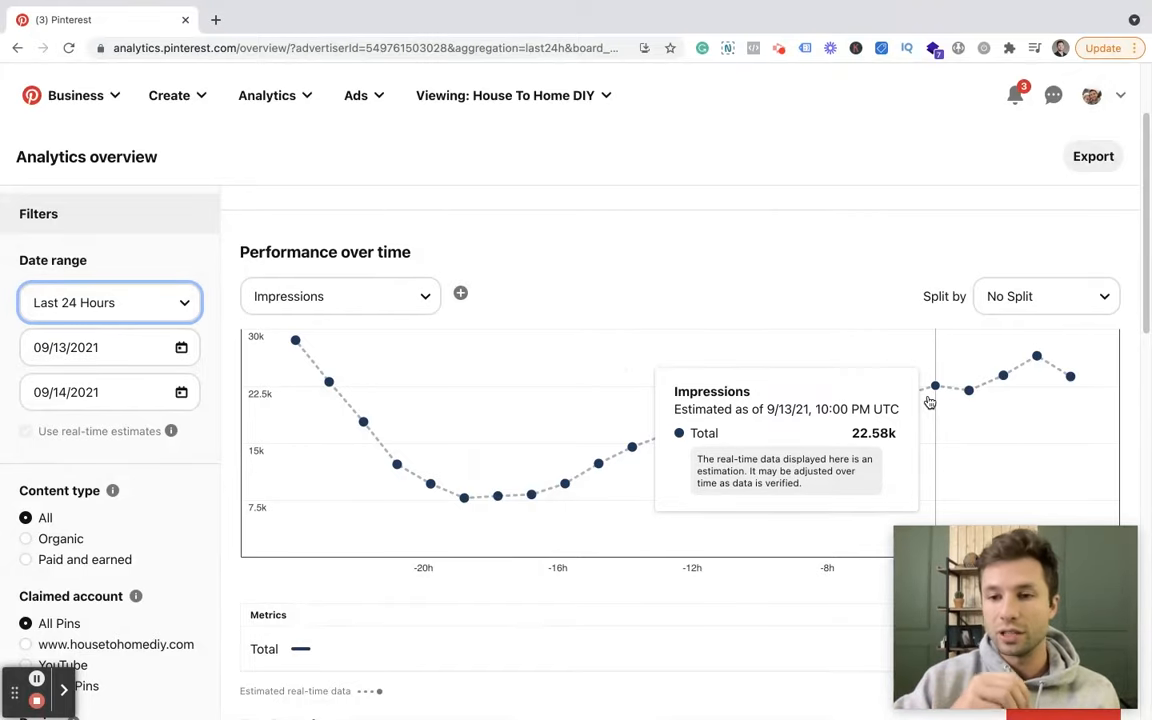
scroll("down", 3)
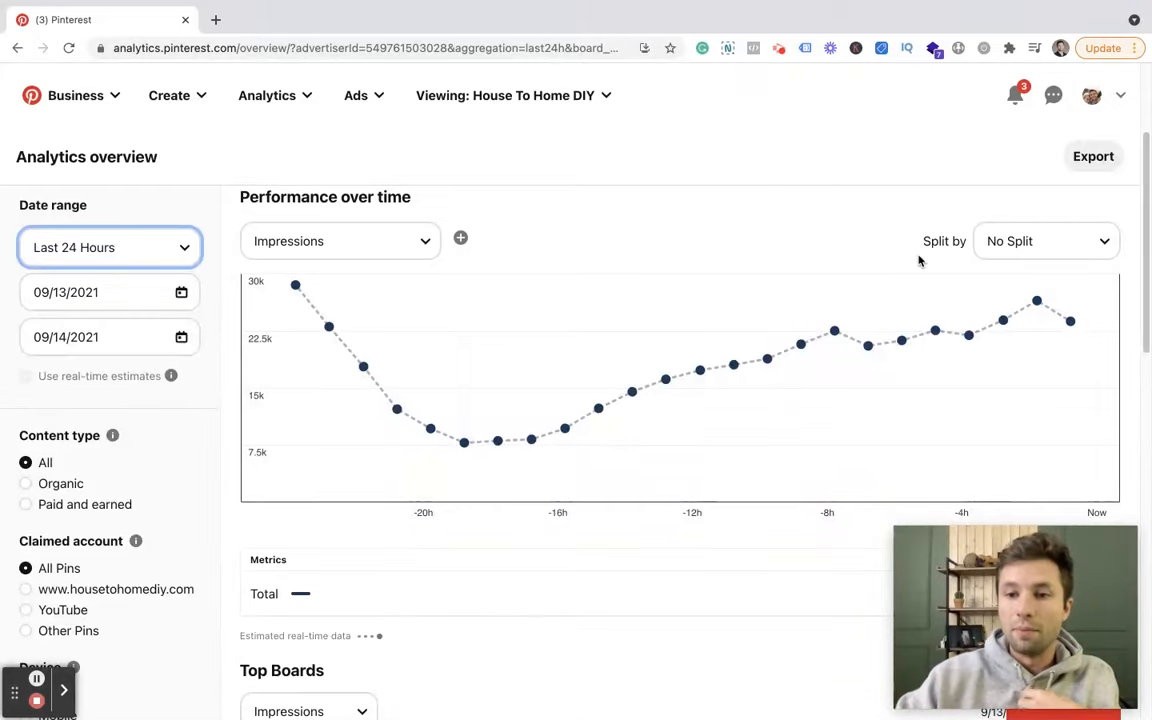
mouse_move(295, 290)
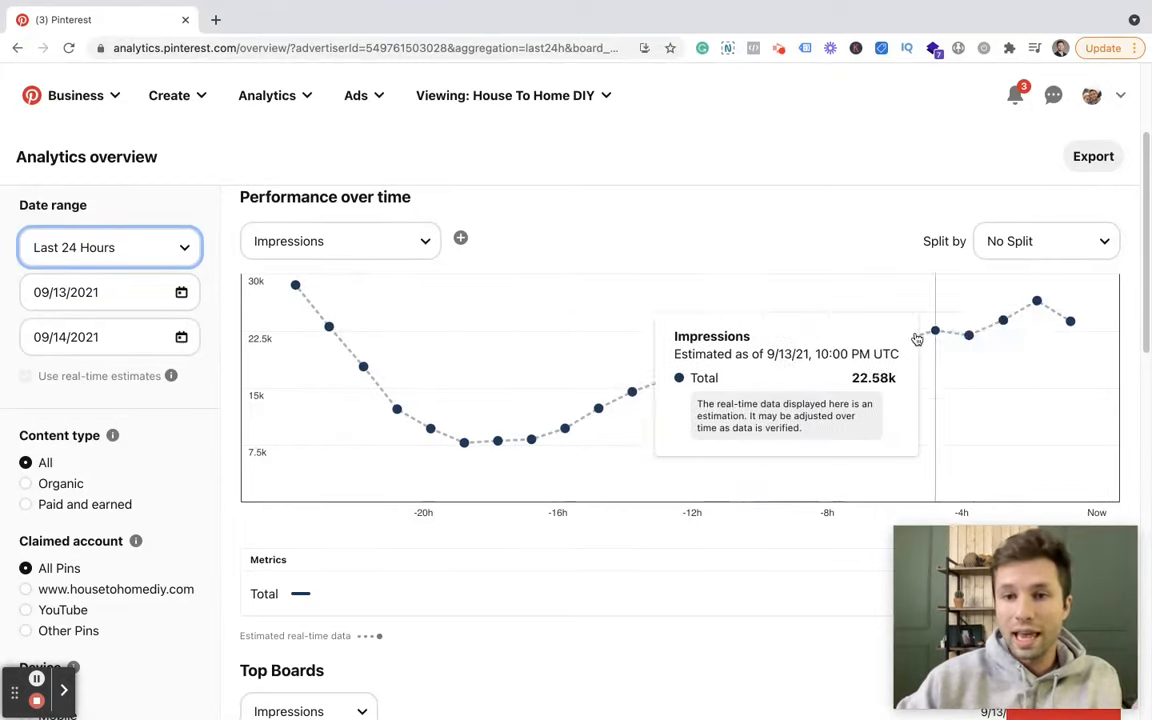
mouse_move(457, 455)
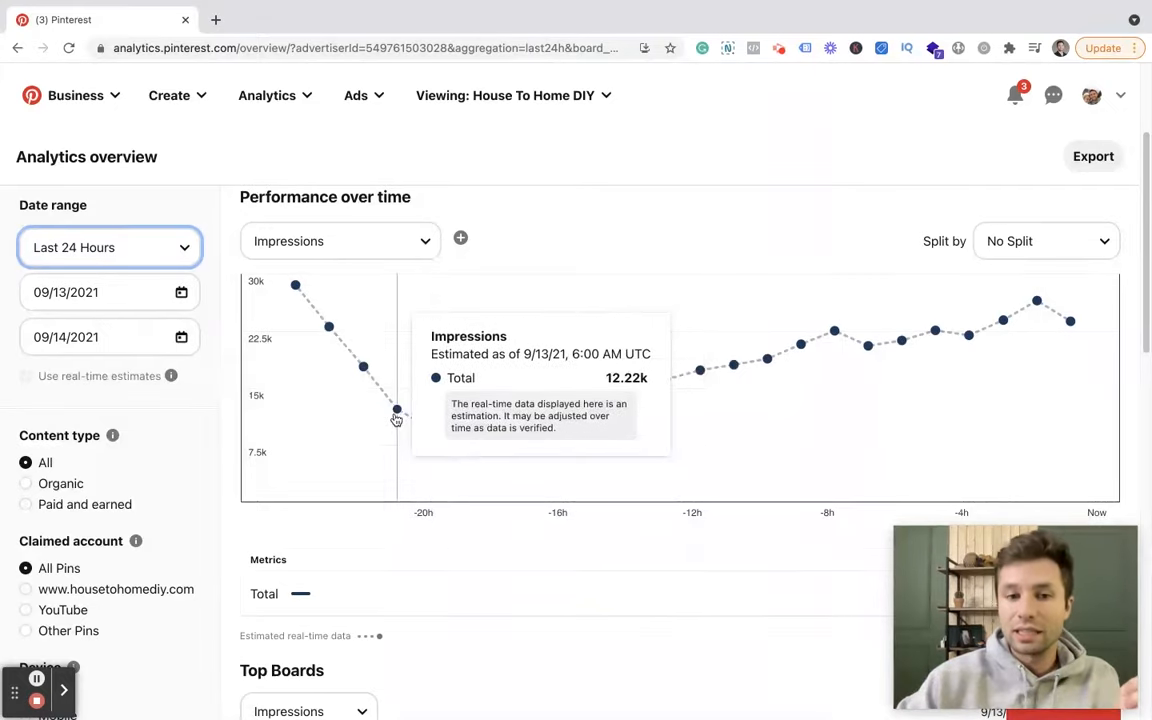
mouse_move(483, 461)
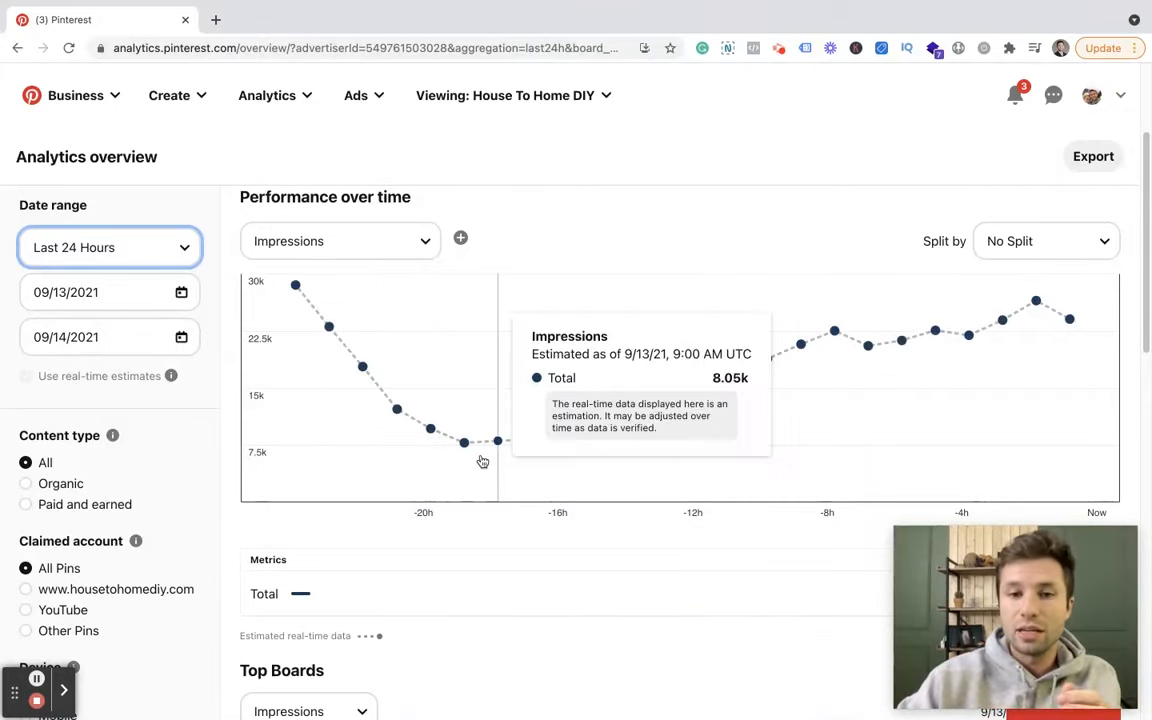
mouse_move(515, 456)
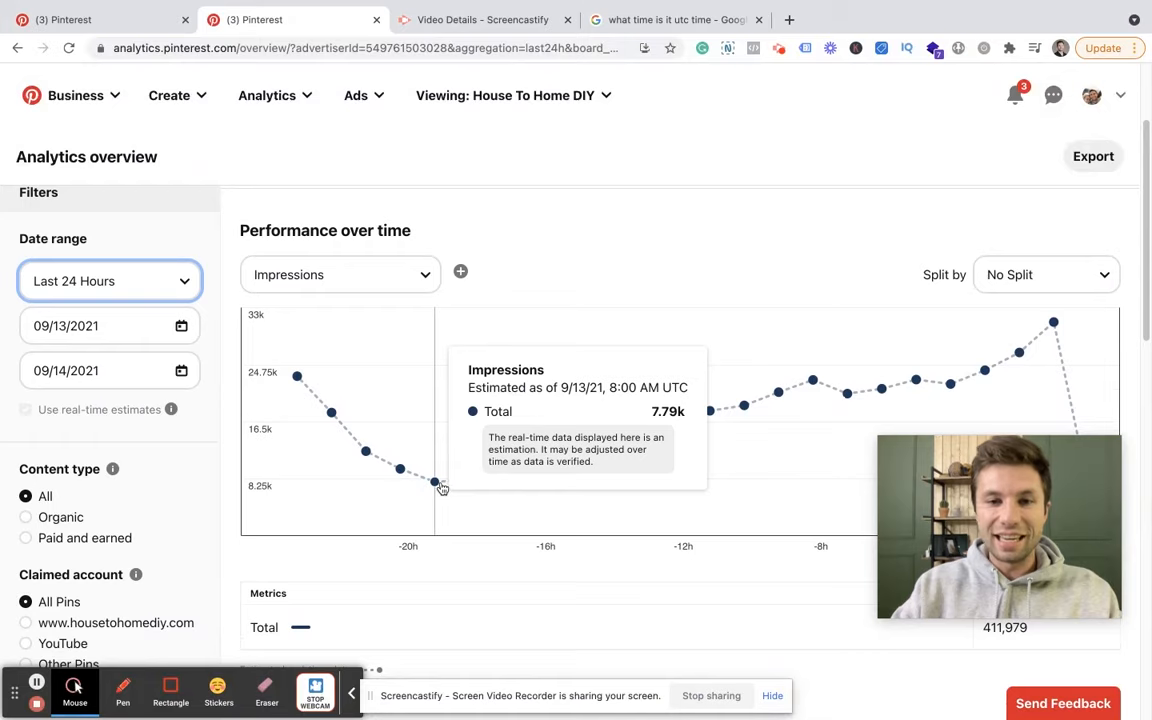
mouse_move(503, 478)
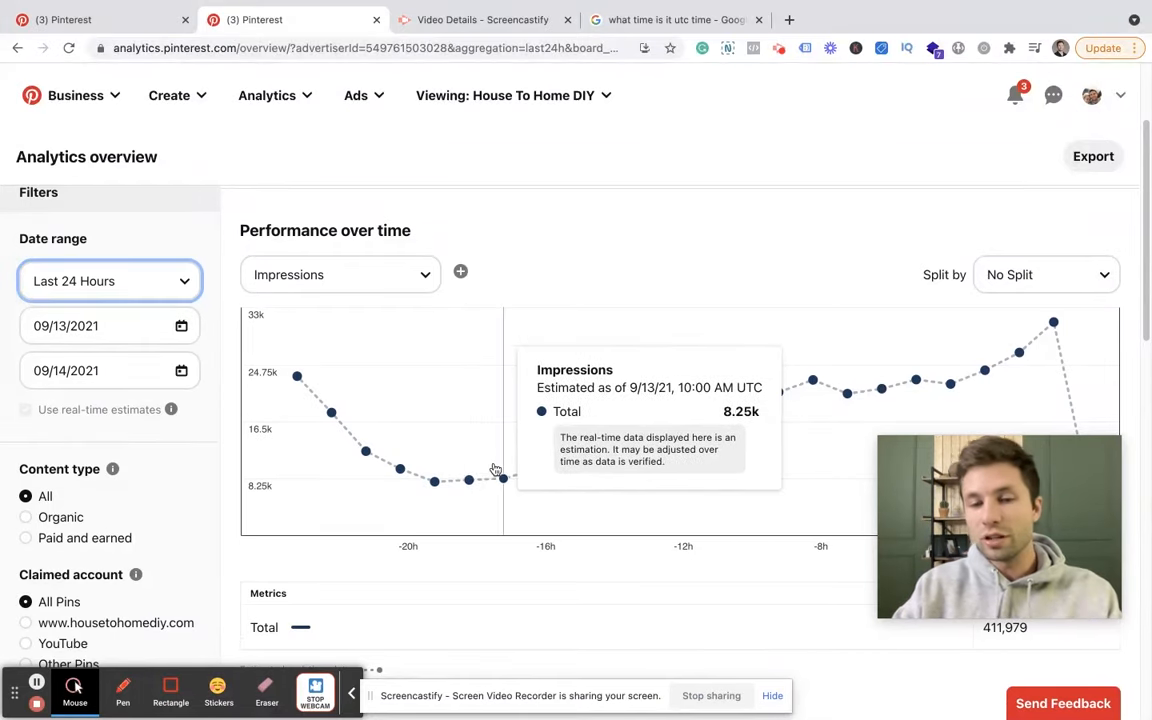
mouse_move(485, 481)
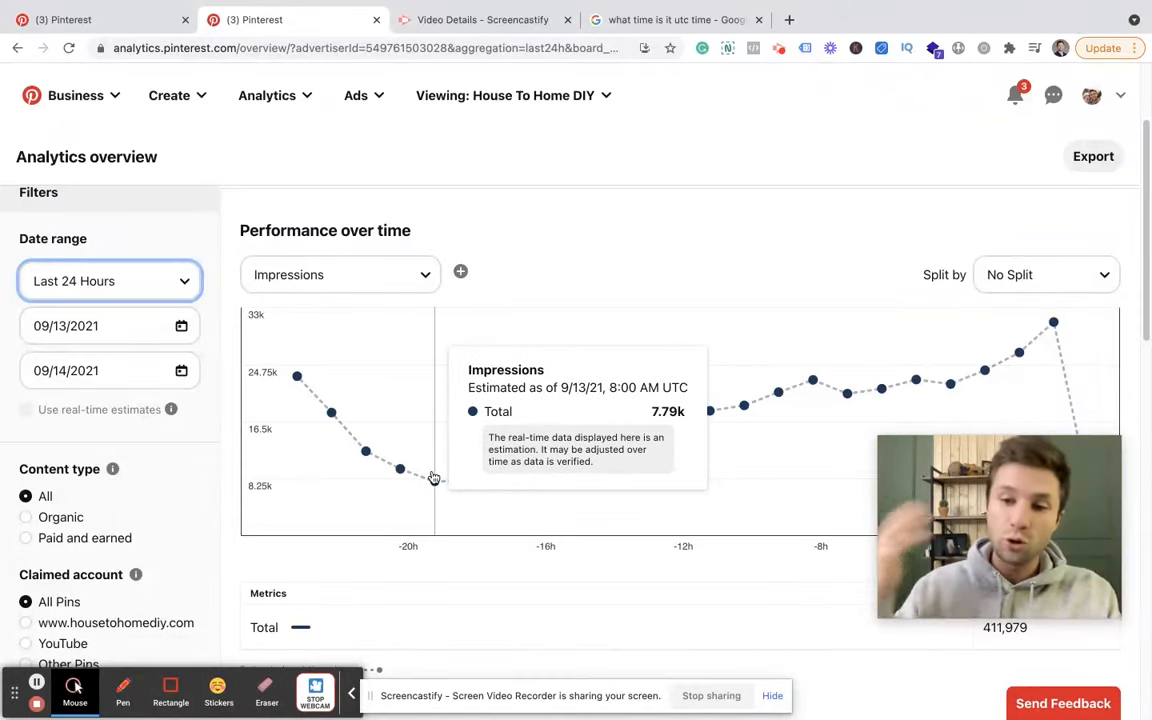
mouse_move(678, 431)
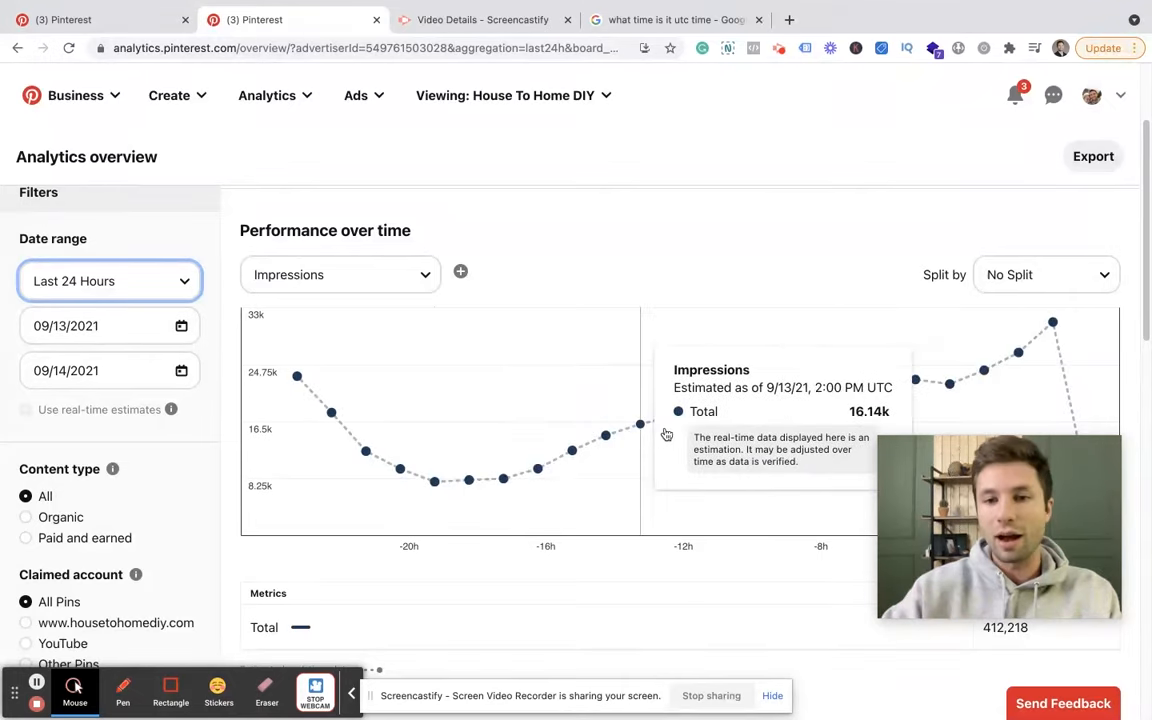
mouse_move(331, 412)
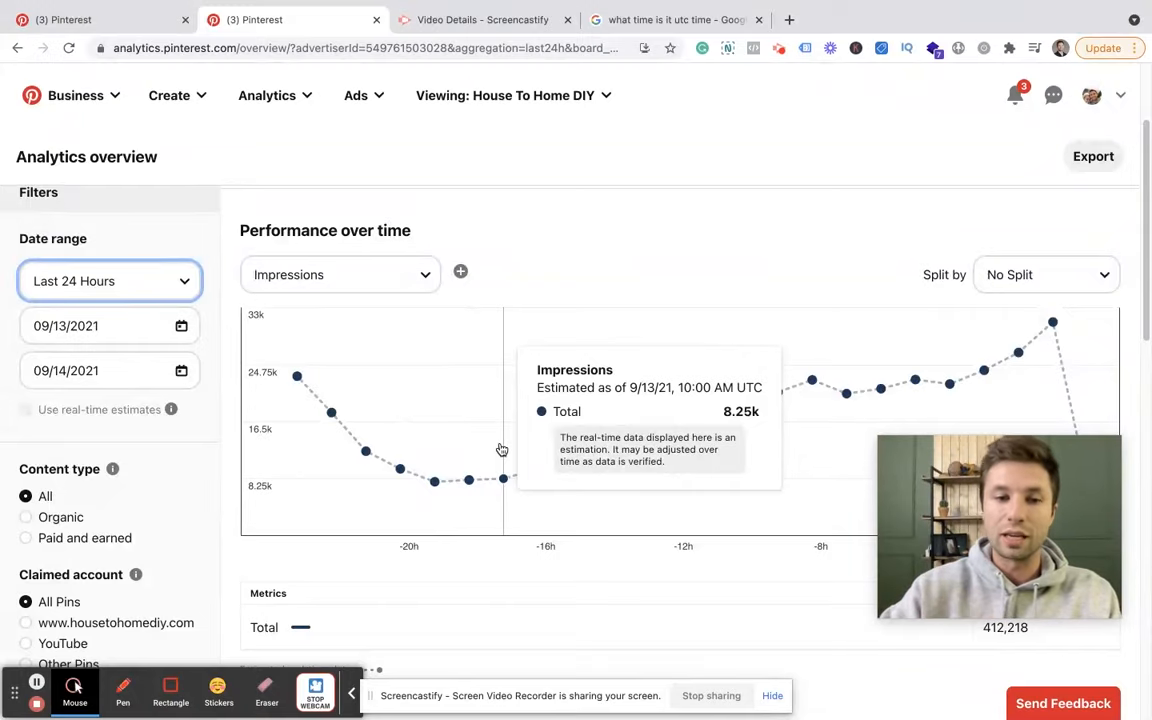
left_click(340, 274)
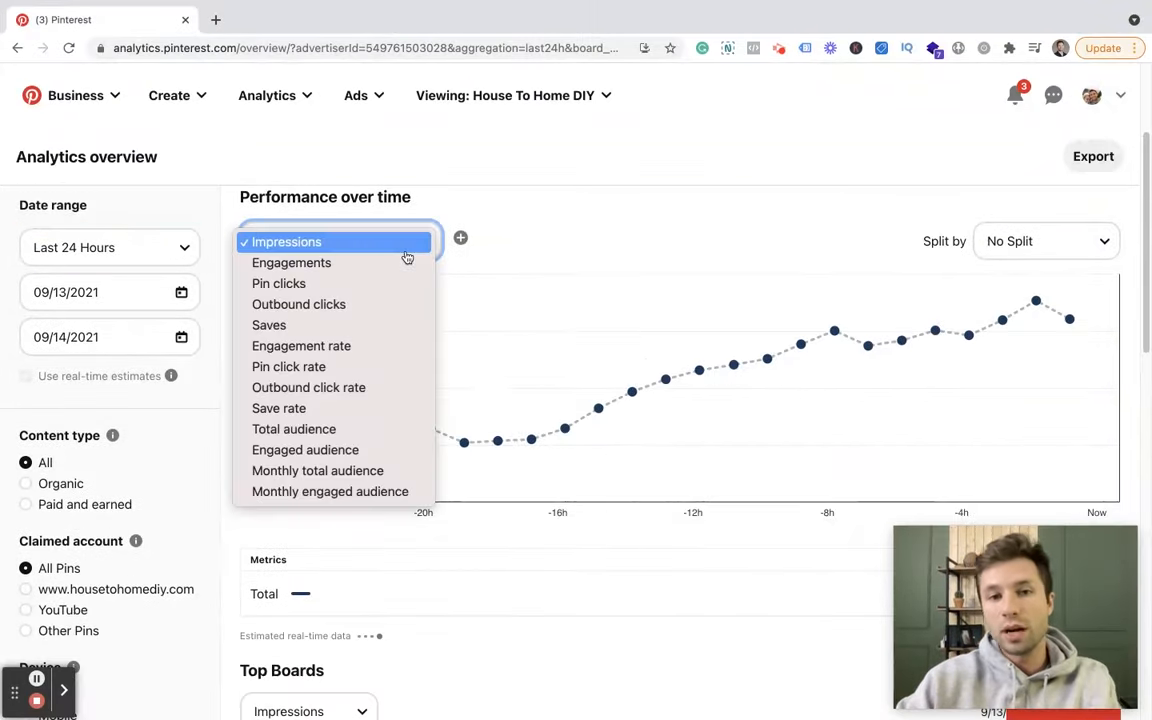
left_click(278, 283)
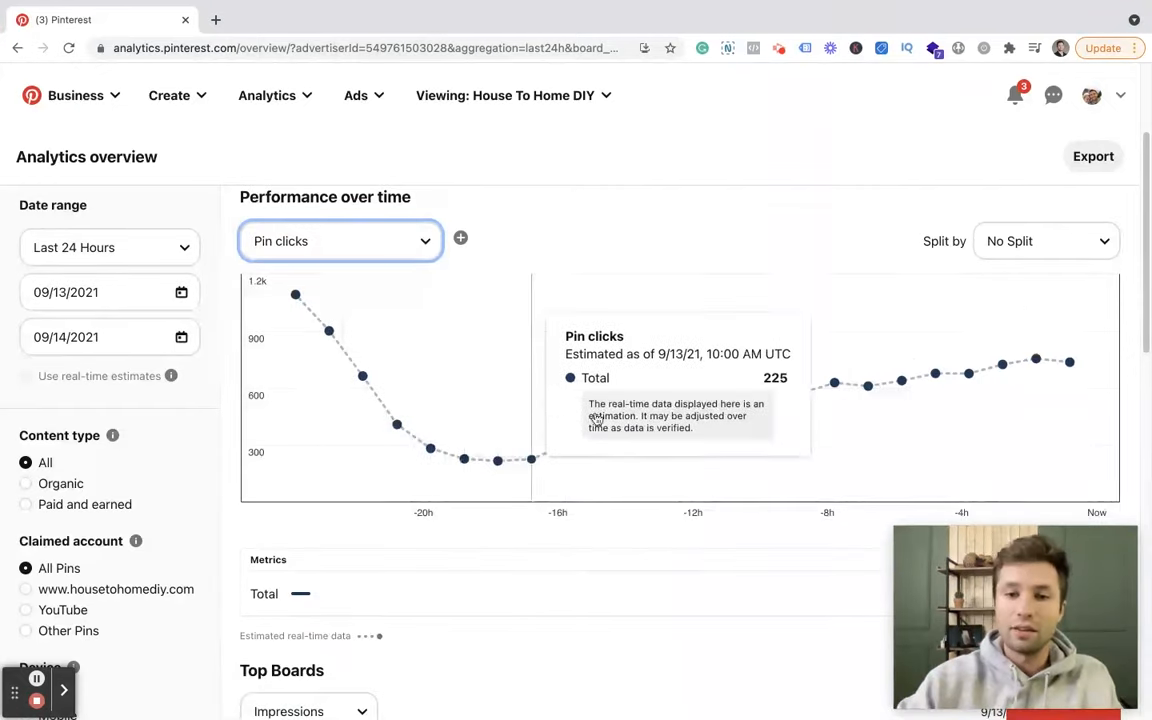
mouse_move(998, 406)
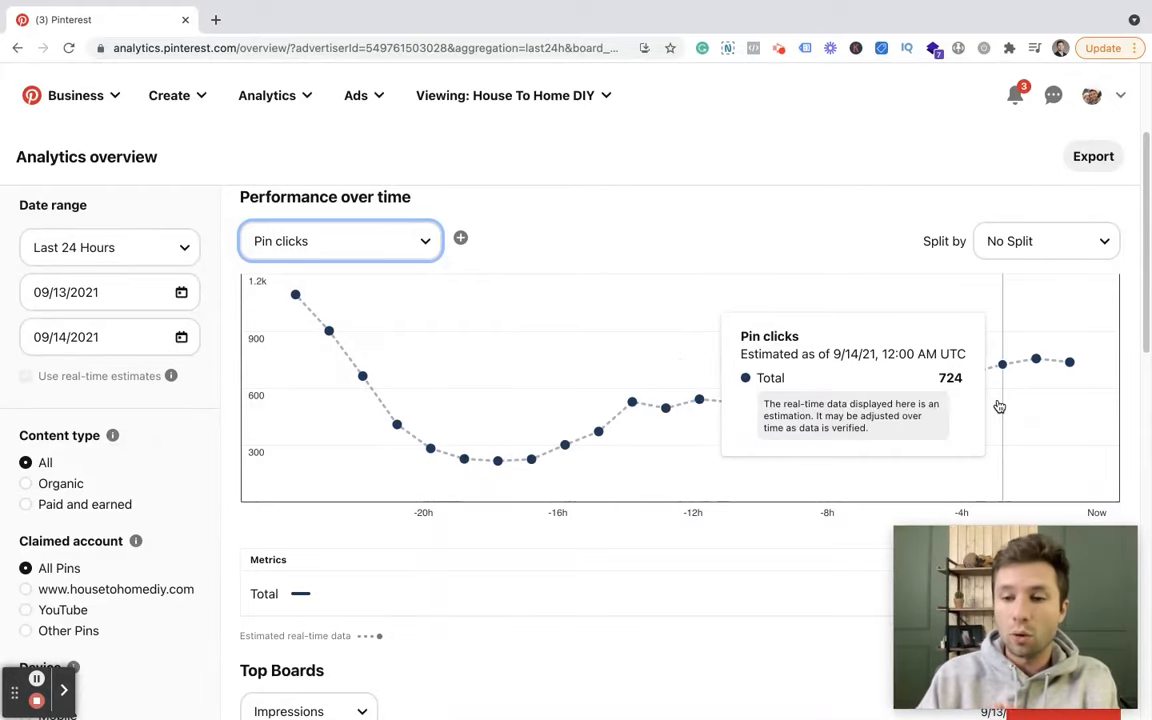
mouse_move(630, 402)
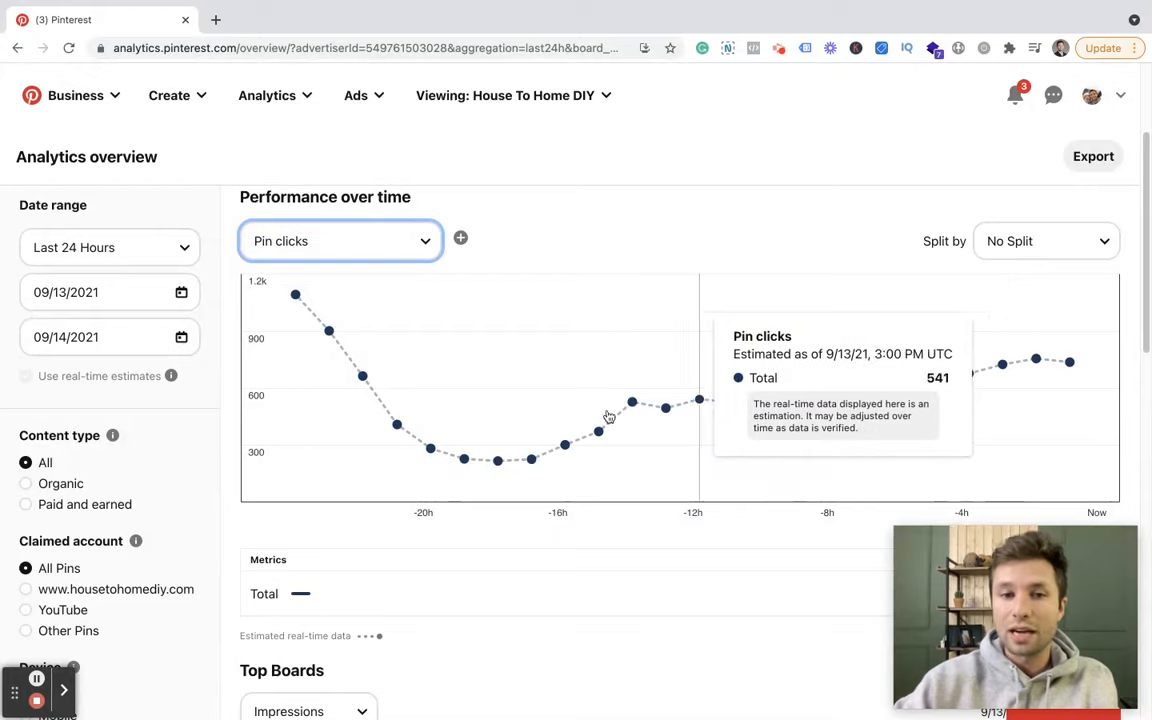
mouse_move(769, 423)
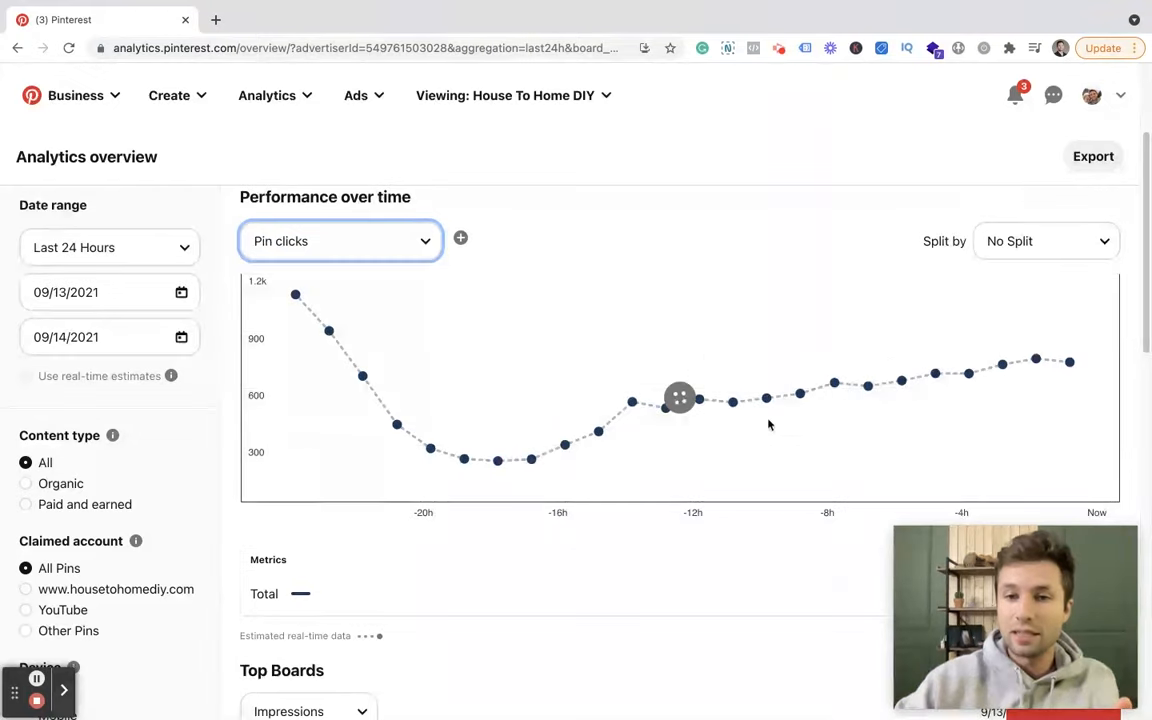
mouse_move(945, 383)
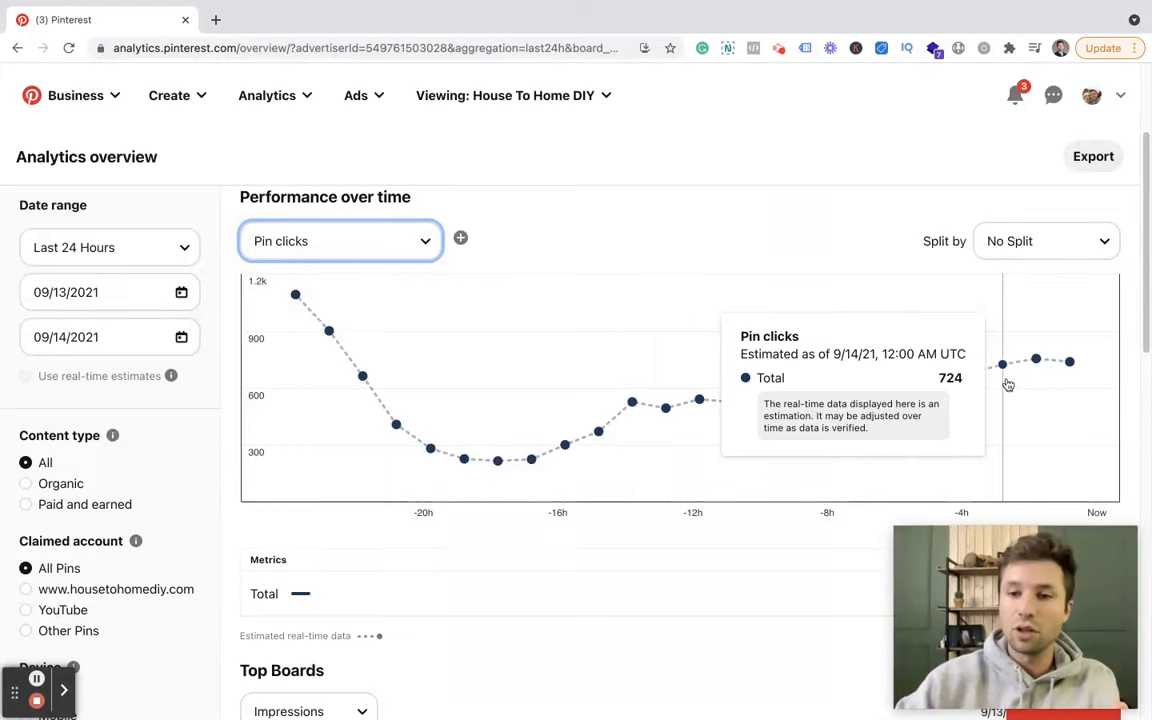
mouse_move(294, 298)
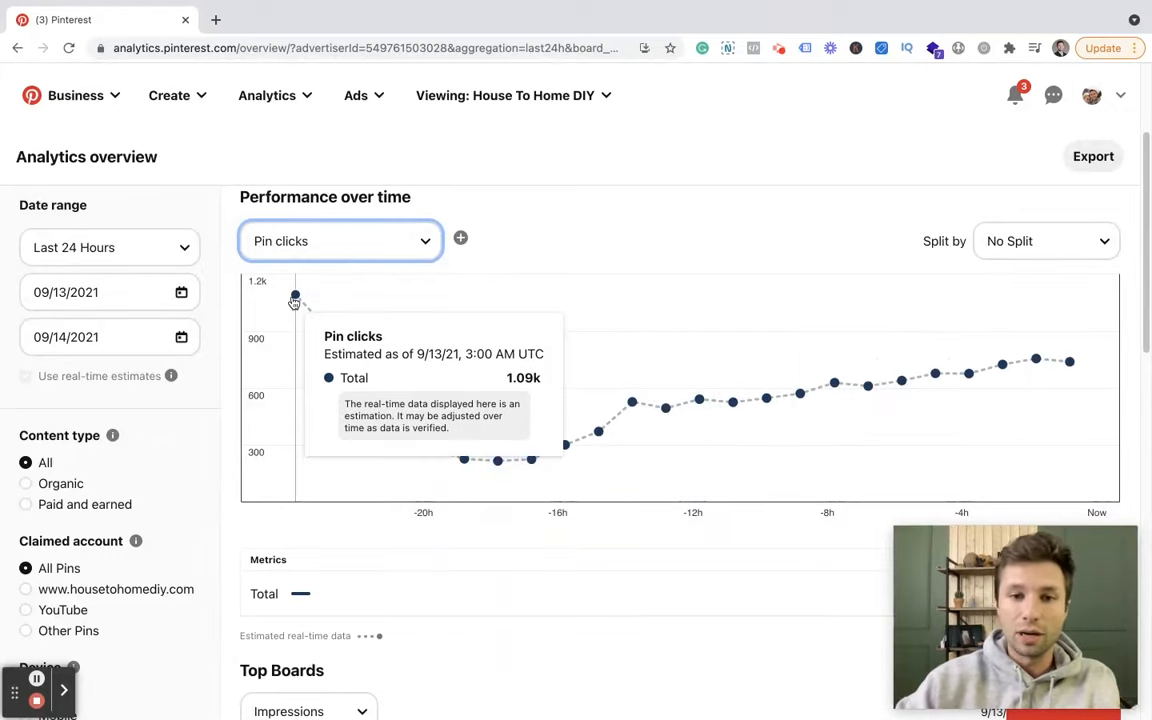
mouse_move(890, 390)
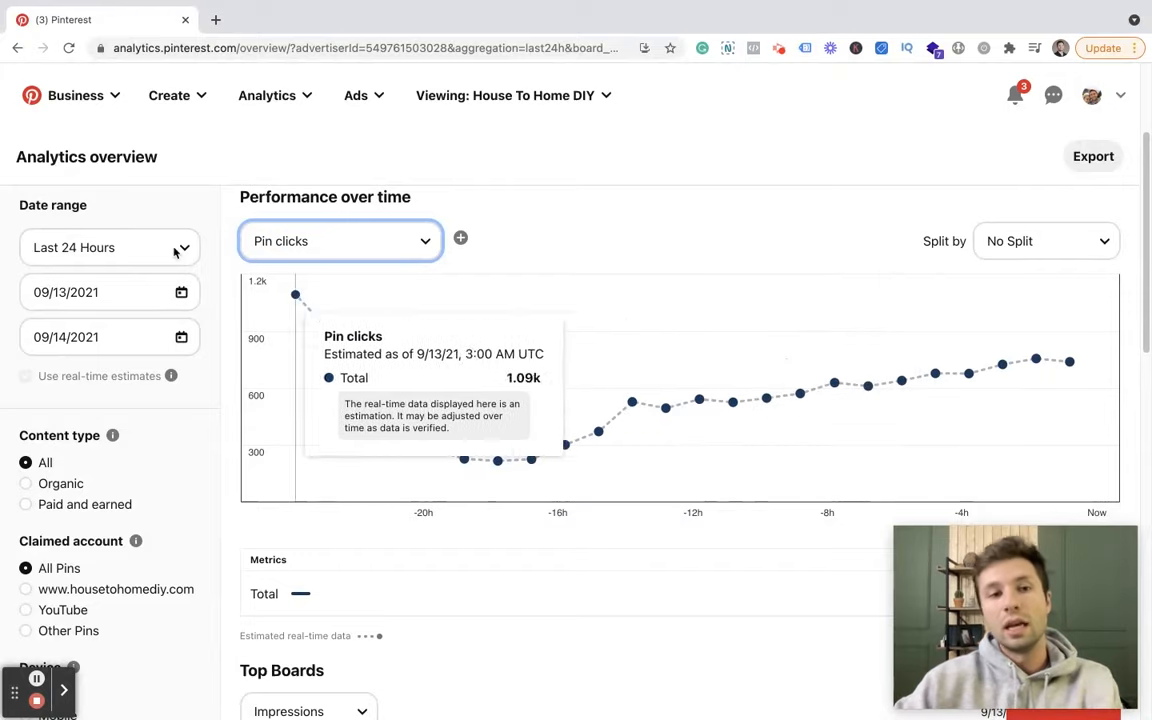
Change the analytics Date range to Last 30 Days.
left_click(105, 247)
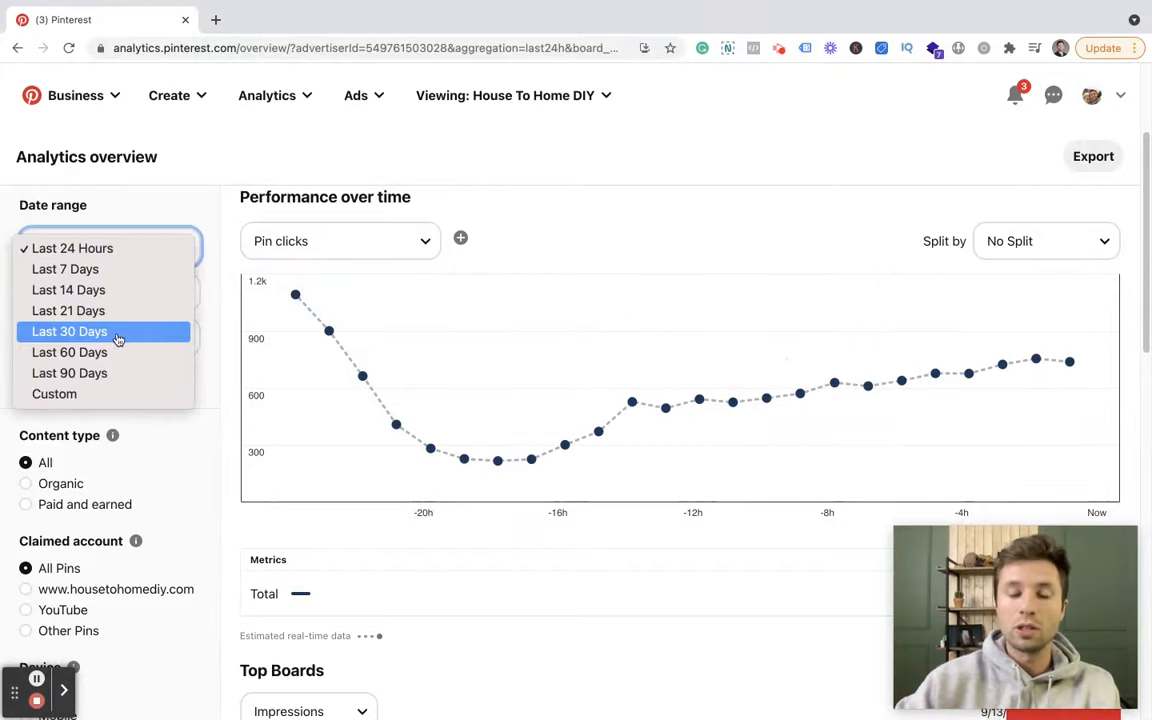
left_click(69, 331)
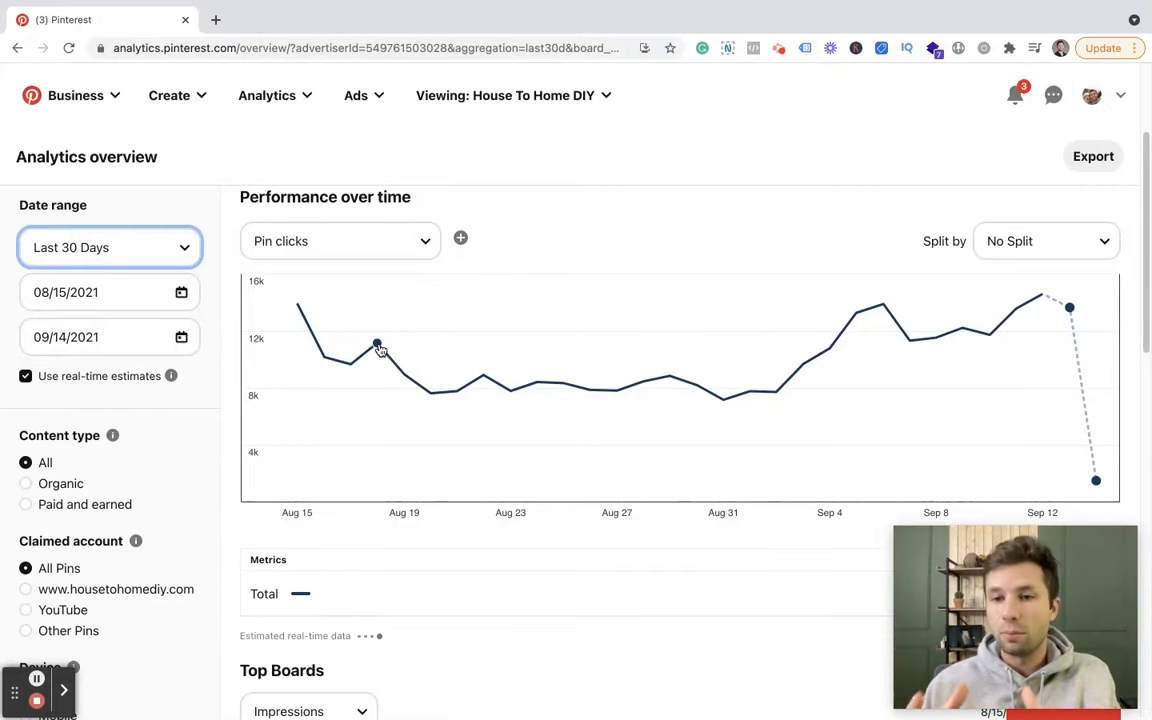
mouse_move(376, 347)
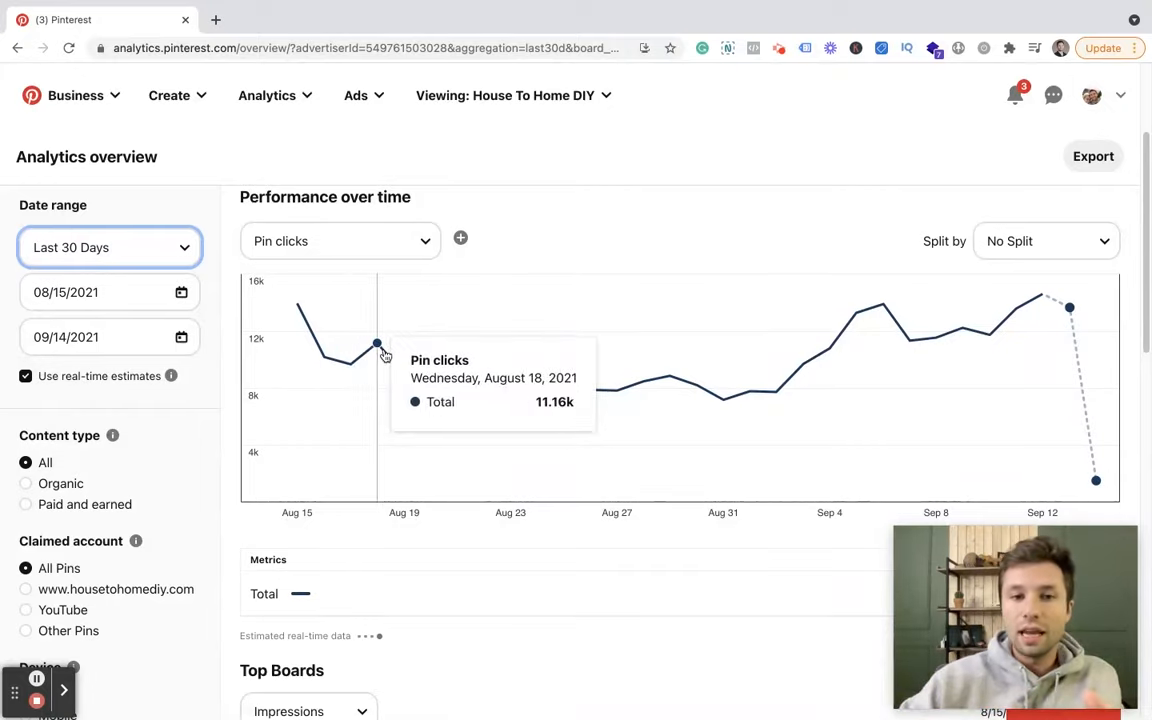
mouse_move(588, 389)
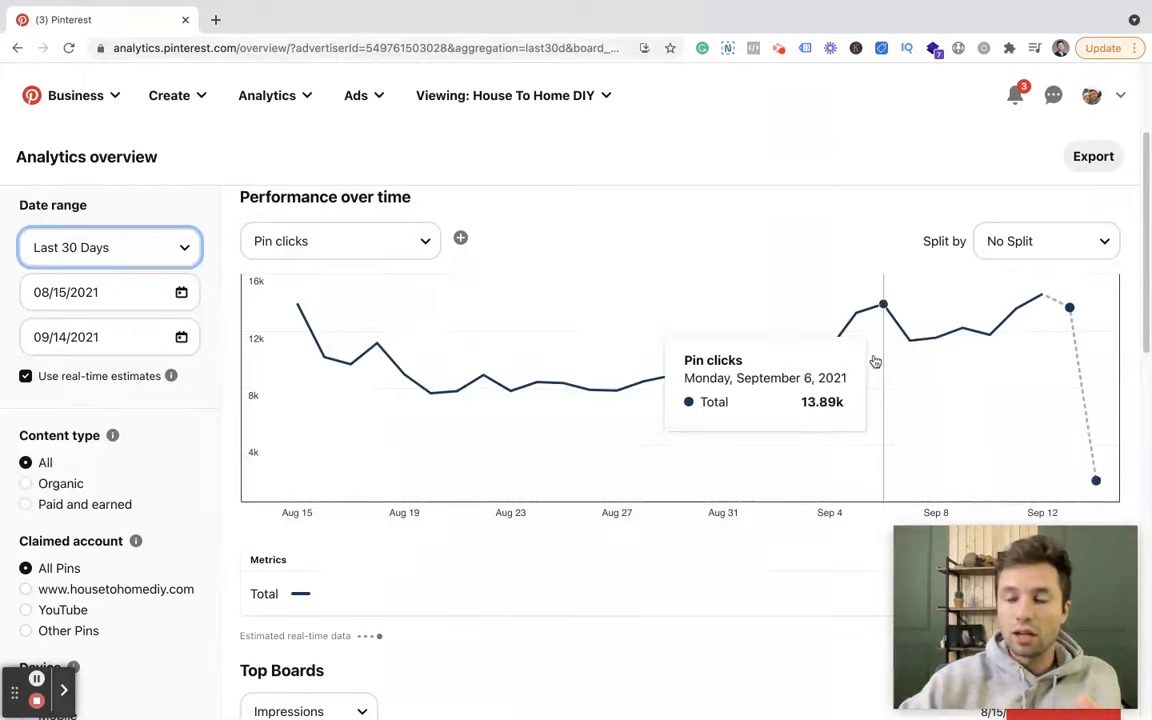
mouse_move(349, 362)
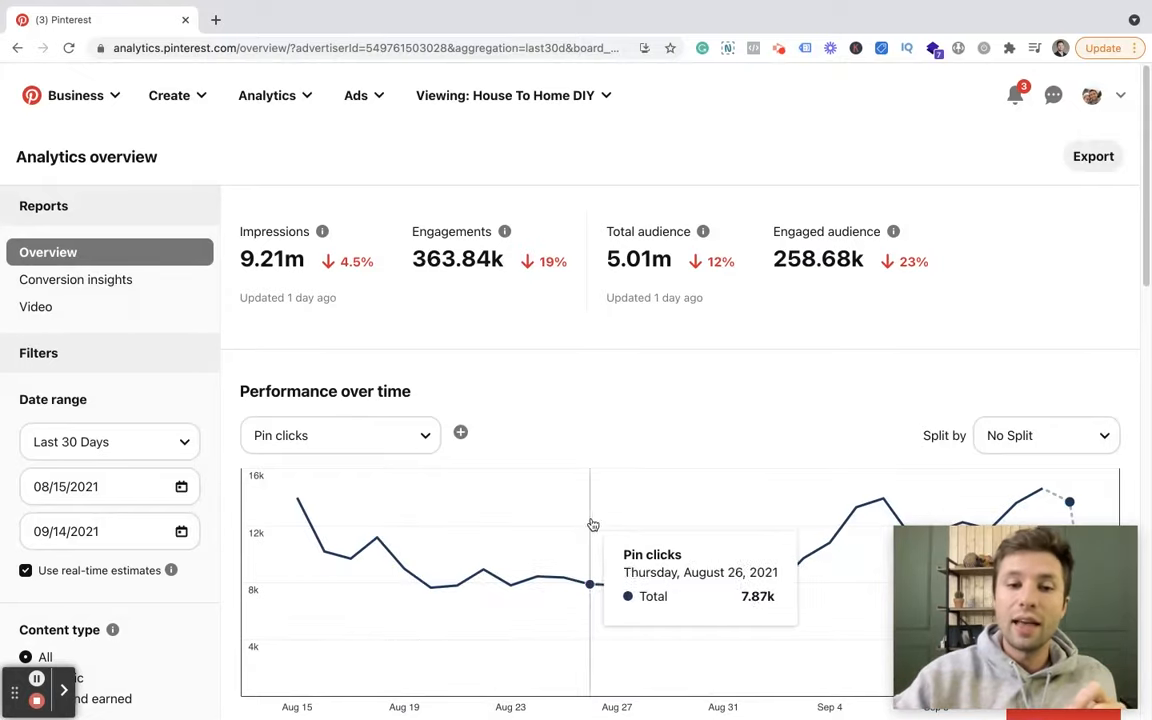
Page the Top Boards carousel forward twice to later boards like Built ins.
scroll("down", 3)
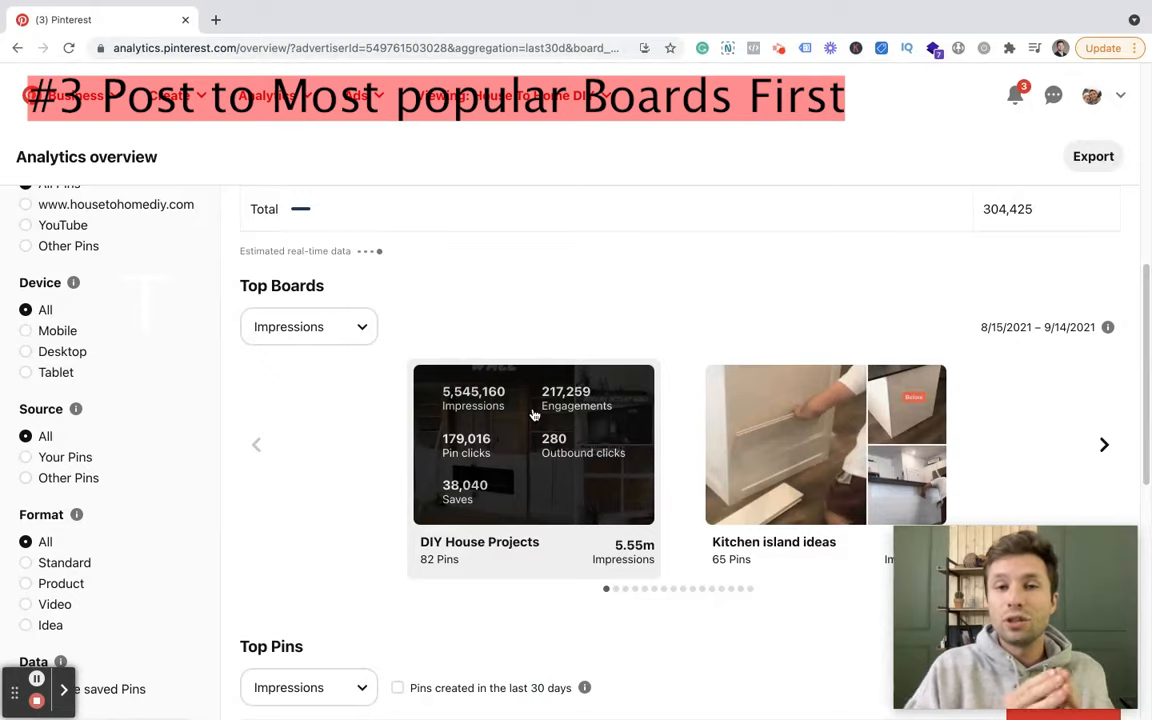
mouse_move(320, 370)
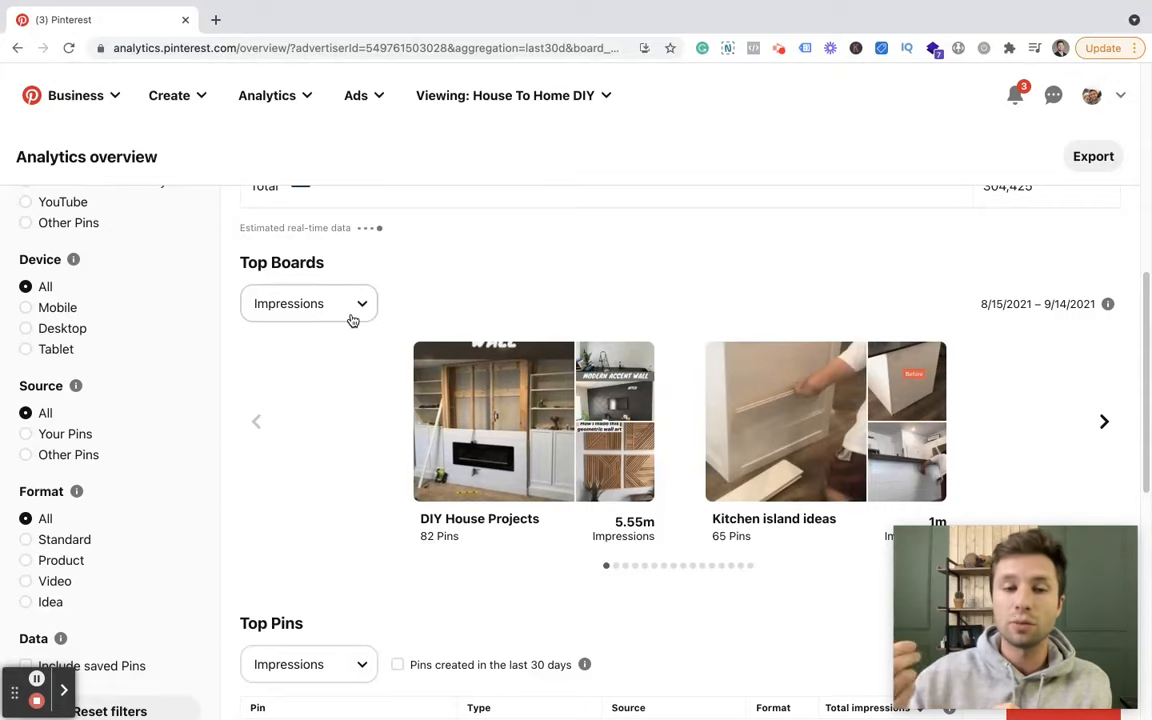
mouse_move(343, 410)
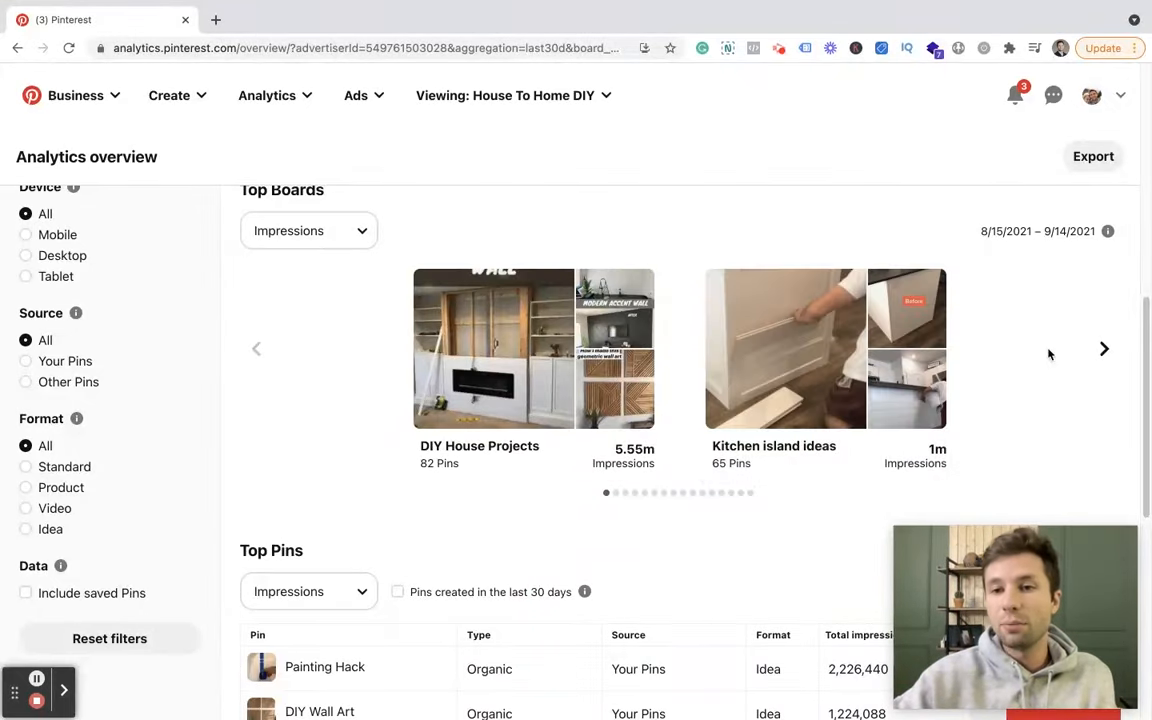
left_click(1103, 348)
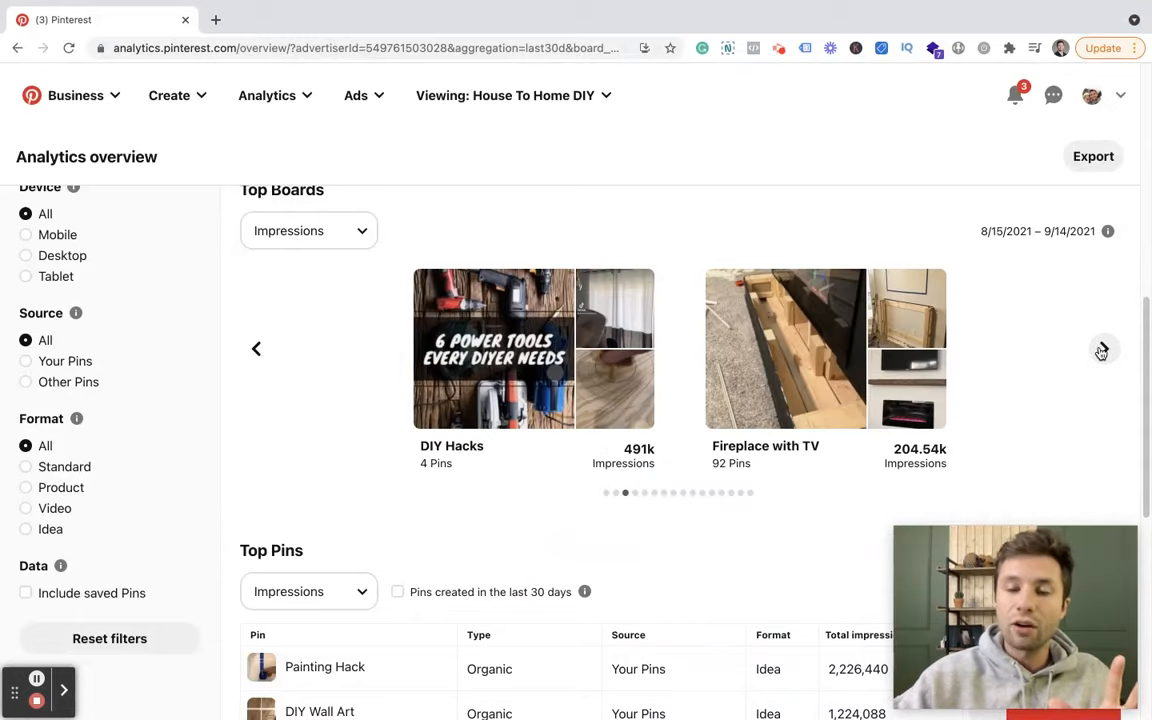
left_click(1100, 351)
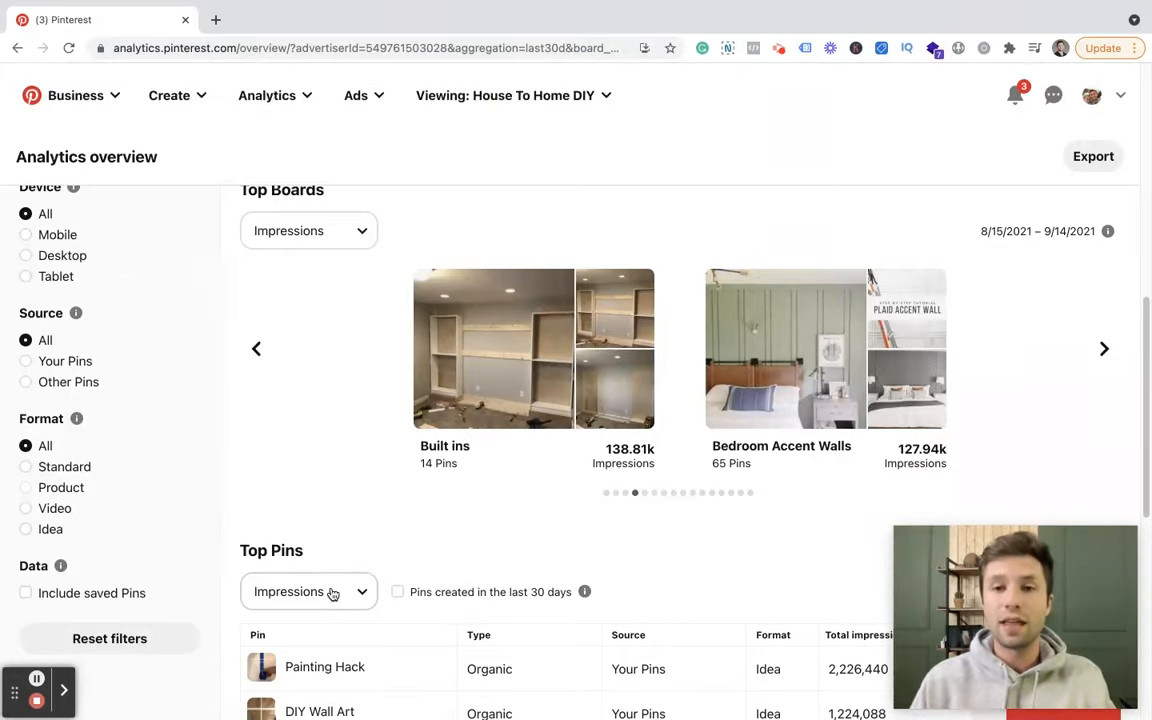
mouse_move(376, 472)
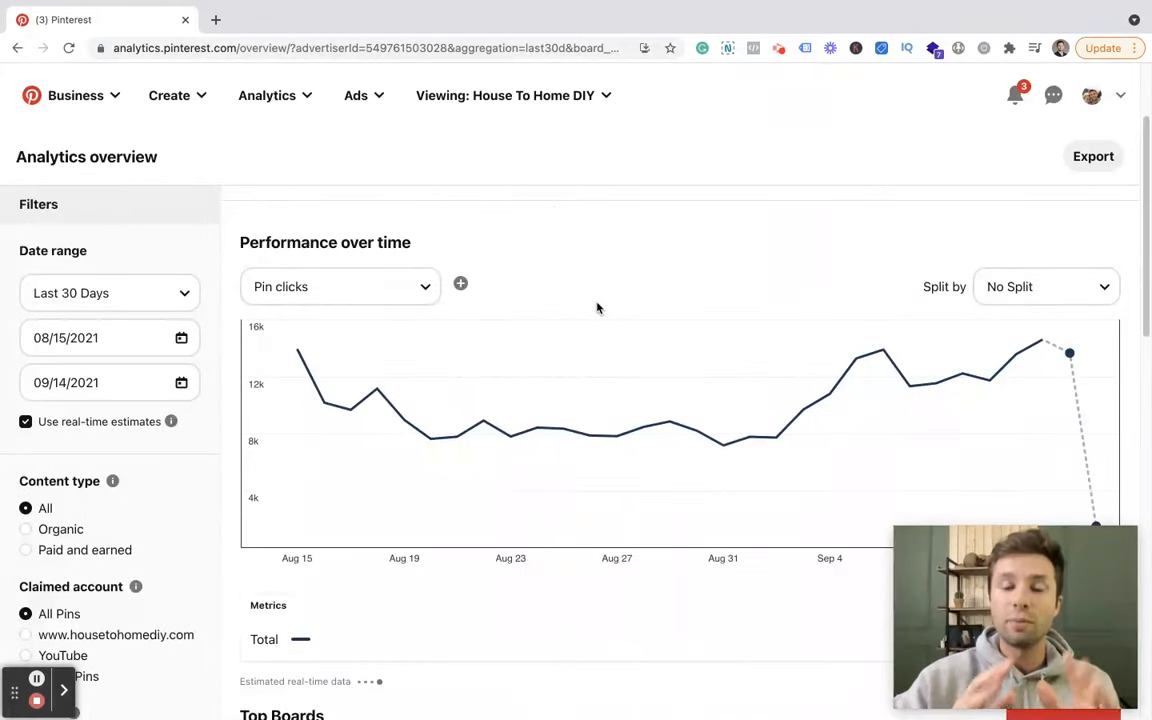
mouse_move(491, 272)
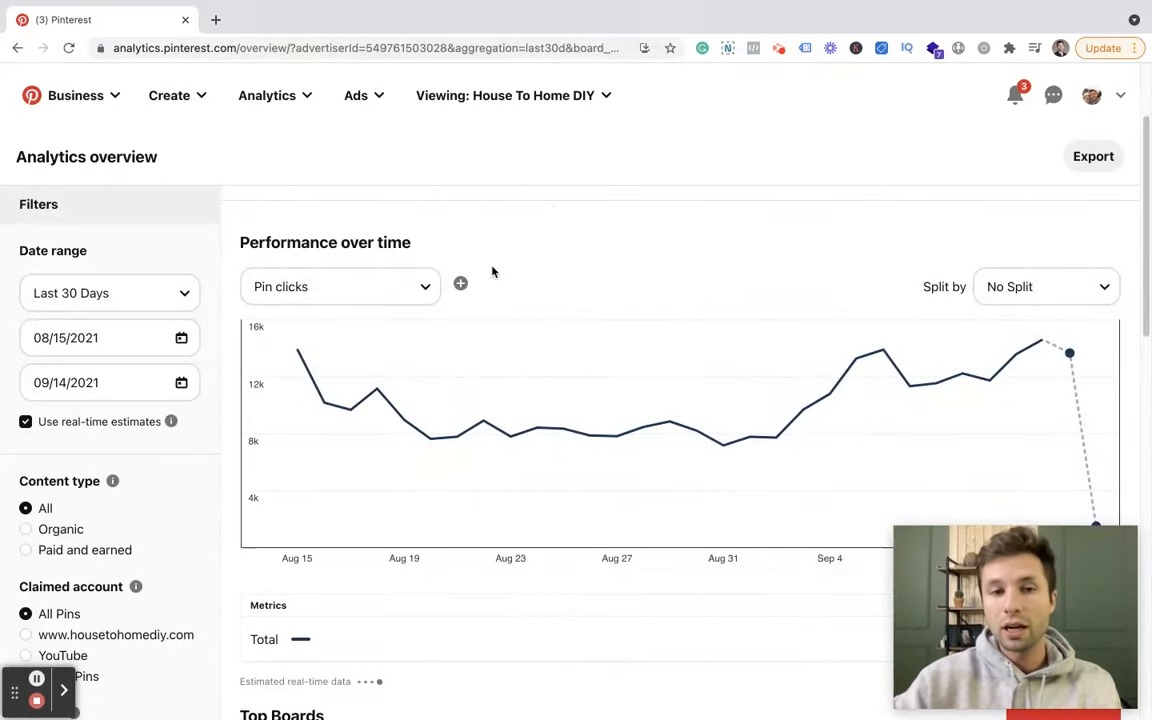
Split the Pin clicks chart by Source, then switch the split to Format.
left_click(1044, 286)
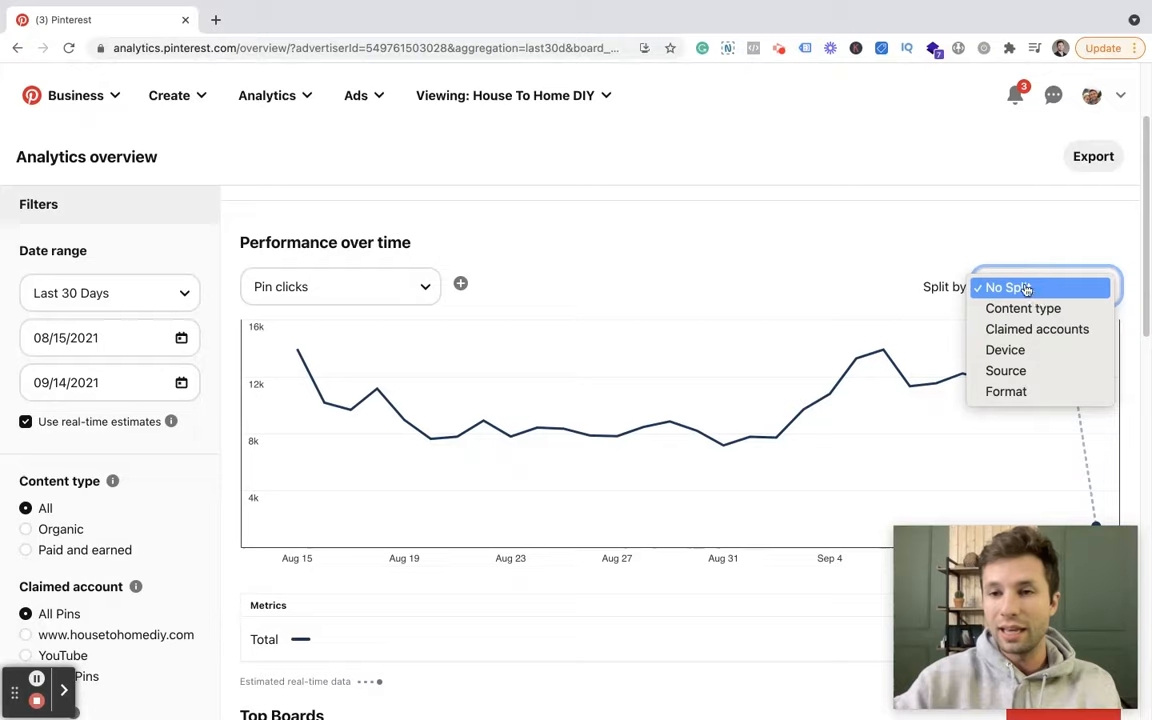
left_click(1006, 287)
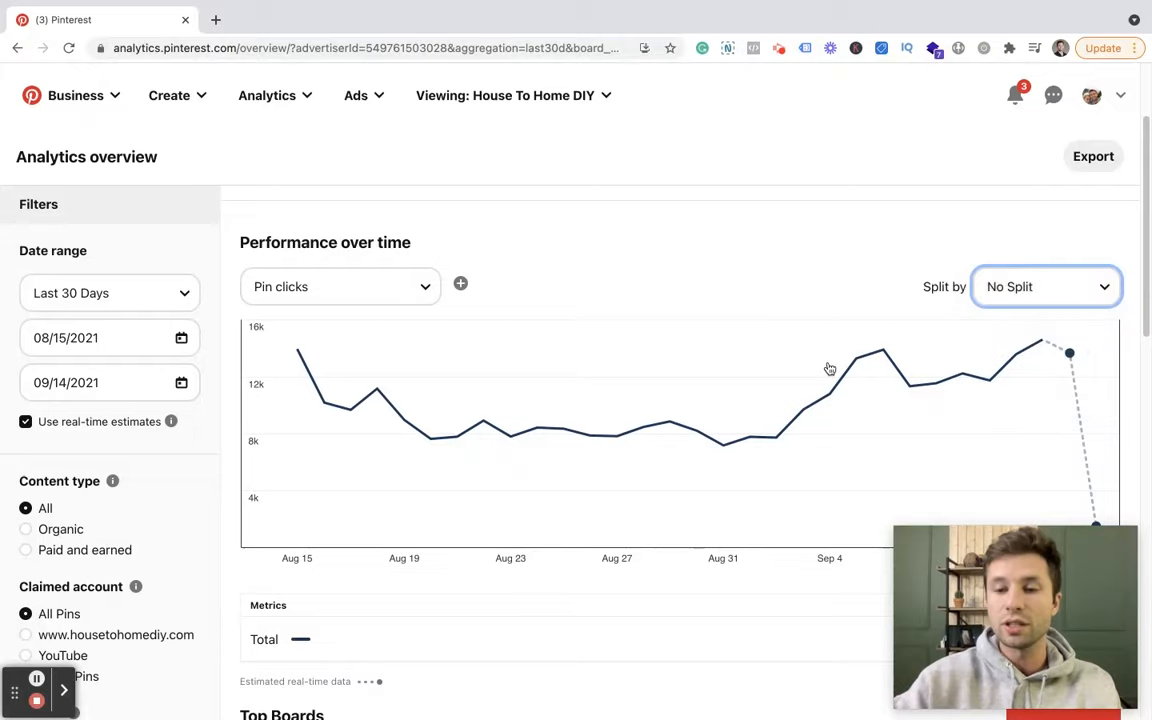
left_click(1045, 287)
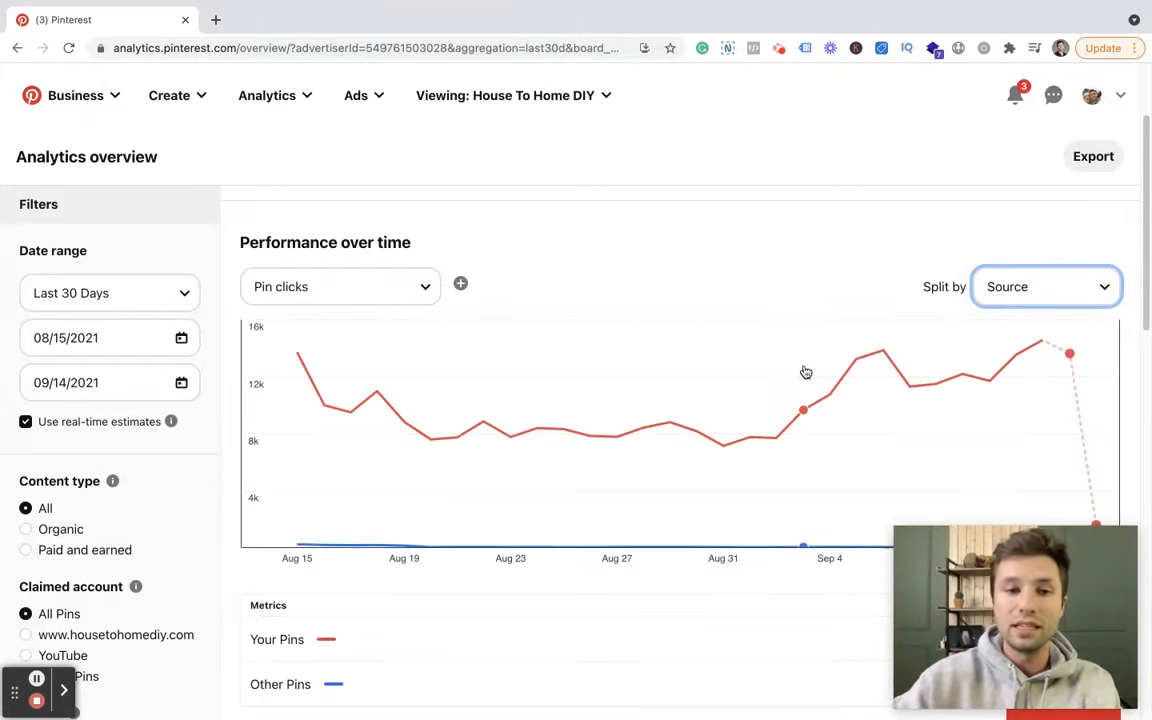
left_click(1046, 287)
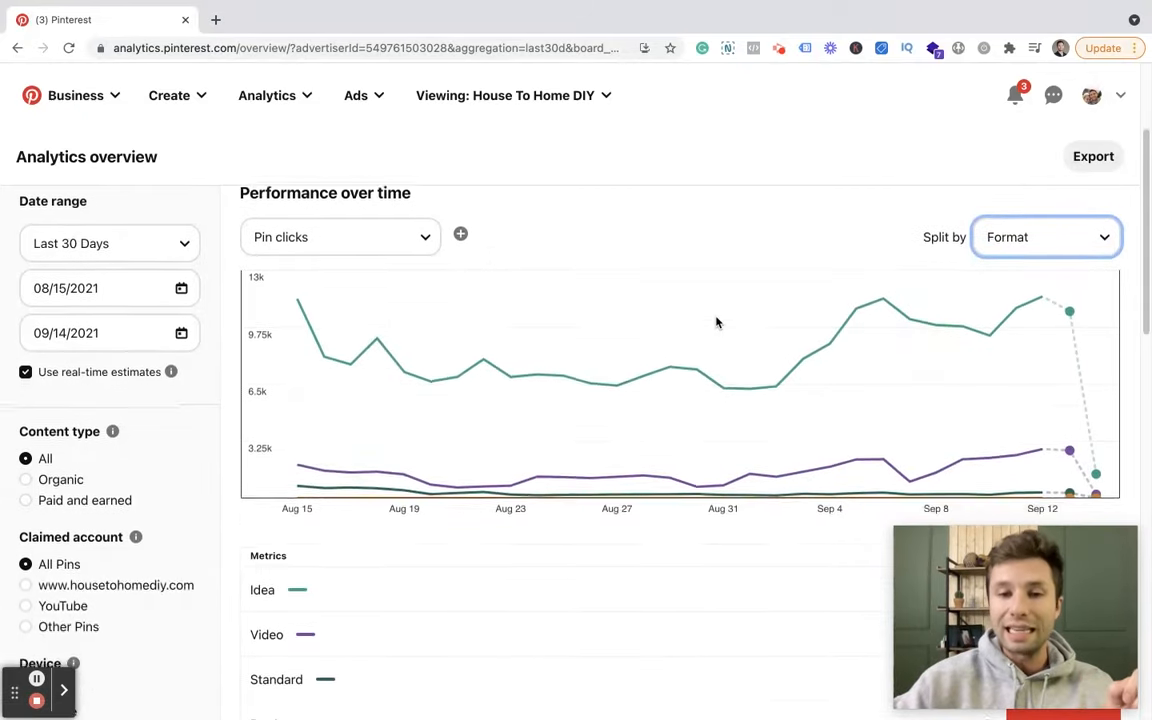
scroll("down", 3)
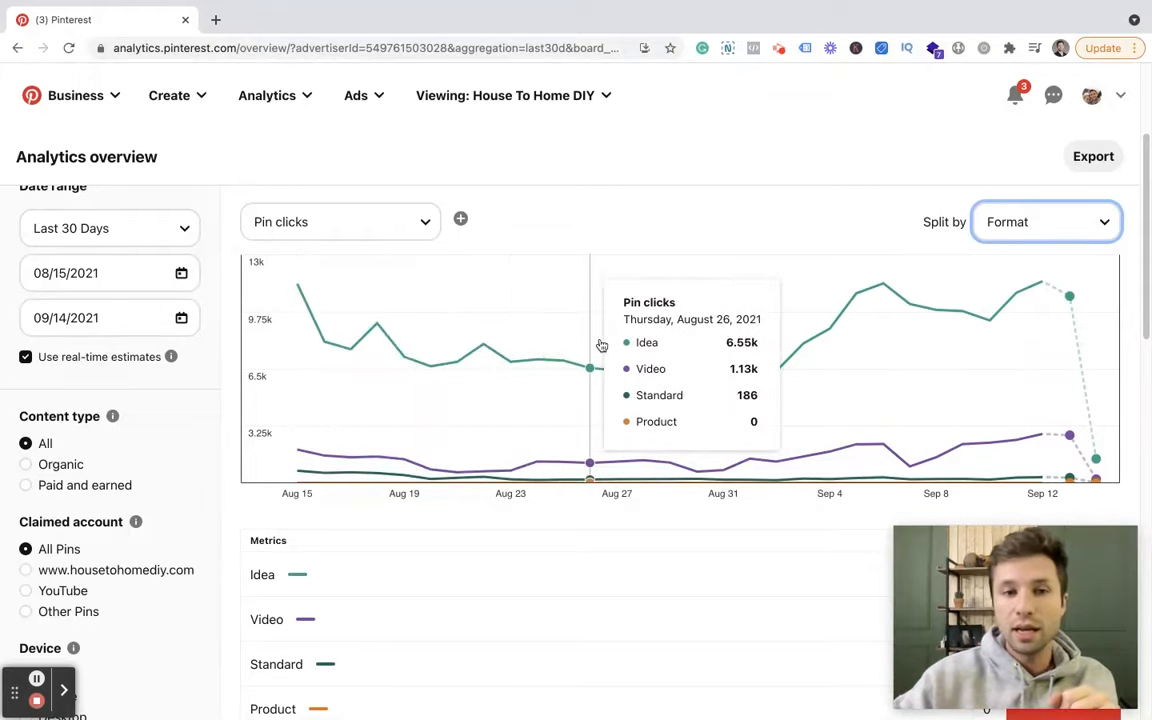
Switch the chart metric from Pin clicks to Impressions.
left_click(340, 221)
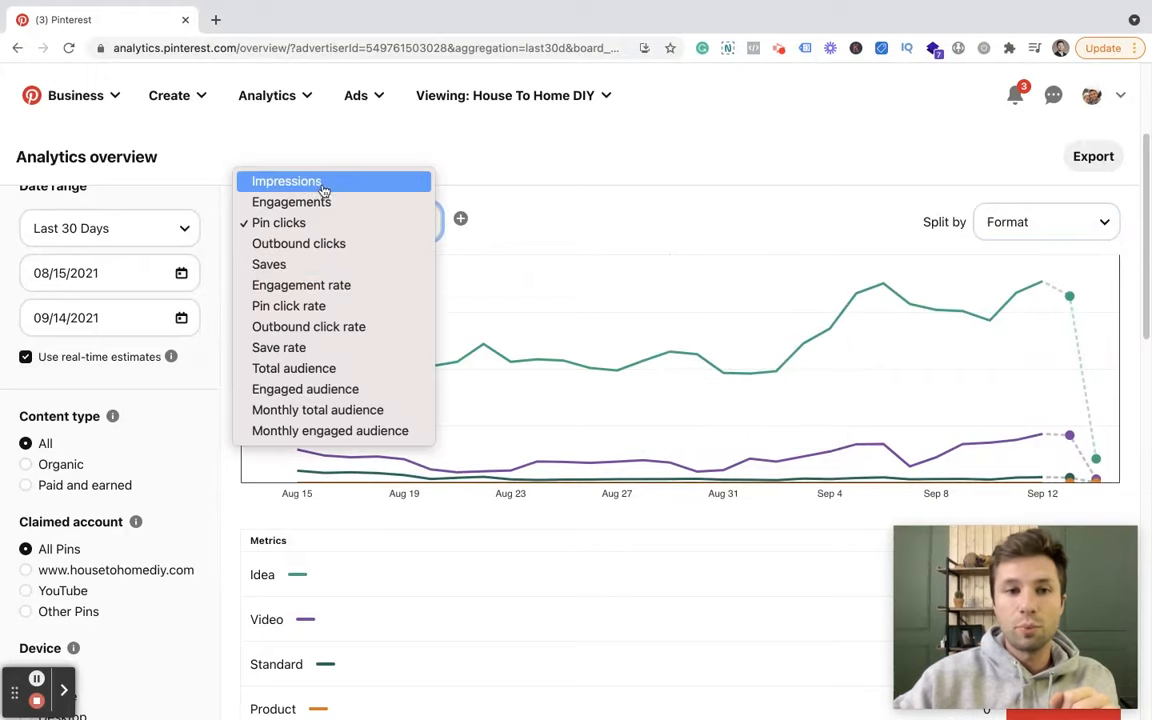
left_click(286, 181)
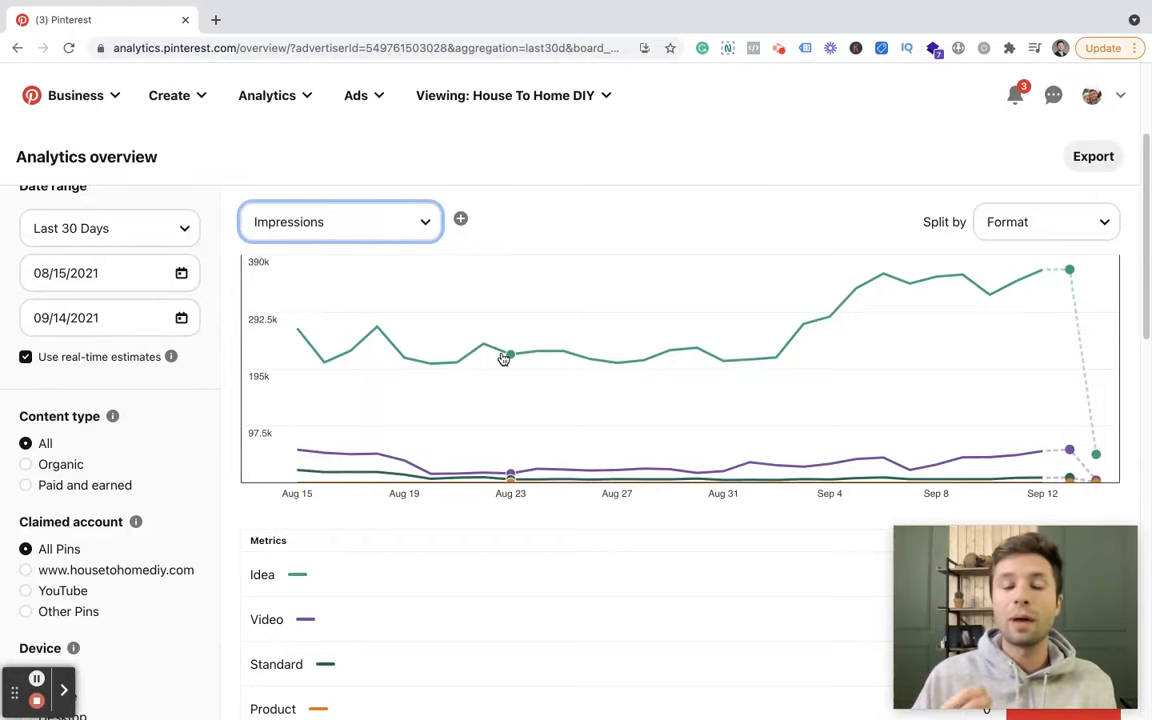
scroll("down", 3)
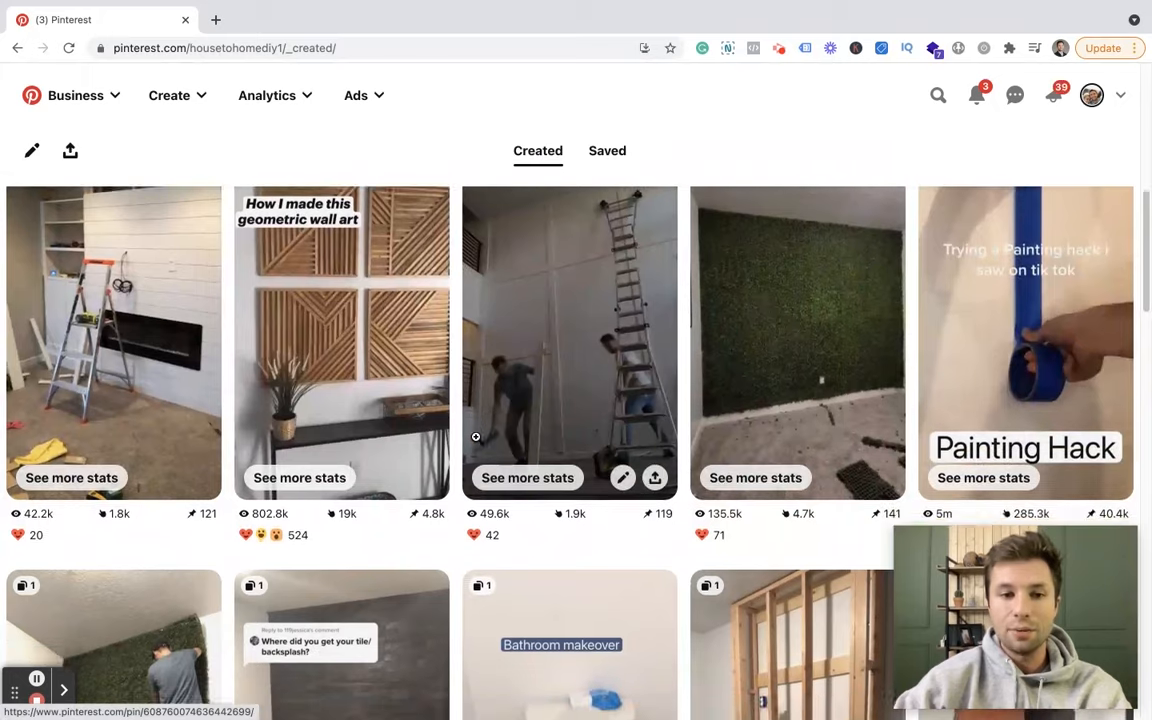
Scroll through the Created pins grid and back to the Corbin profile header.
scroll("down", 3)
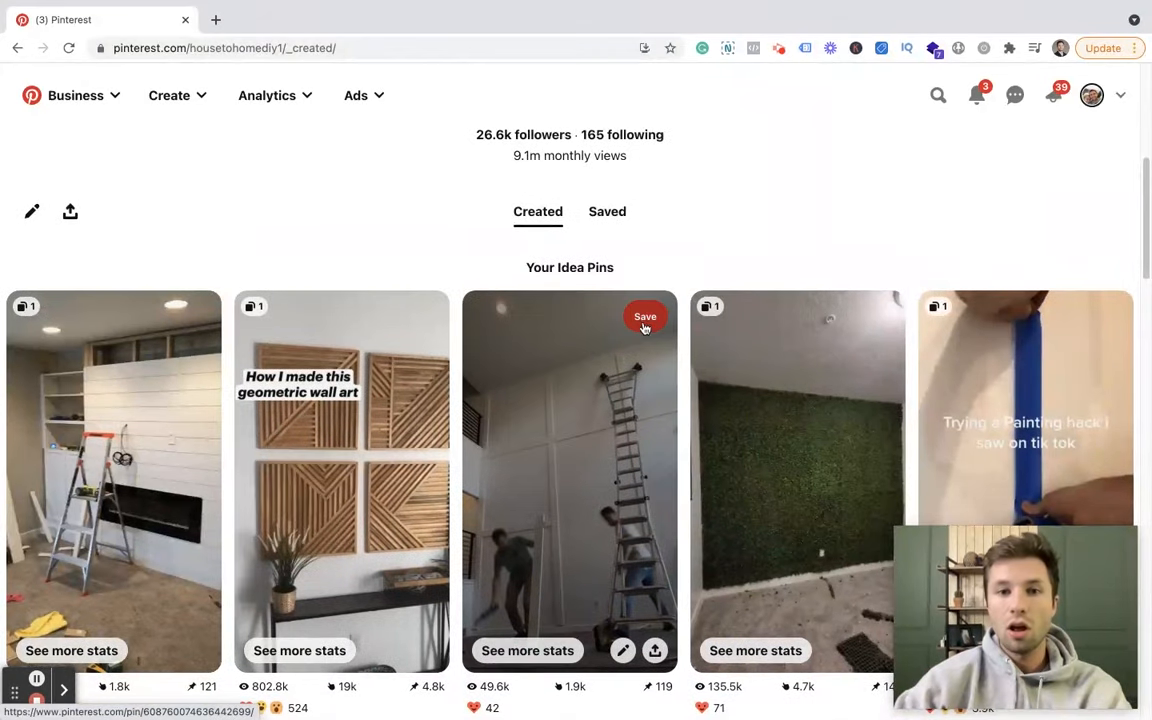
scroll("down", 3)
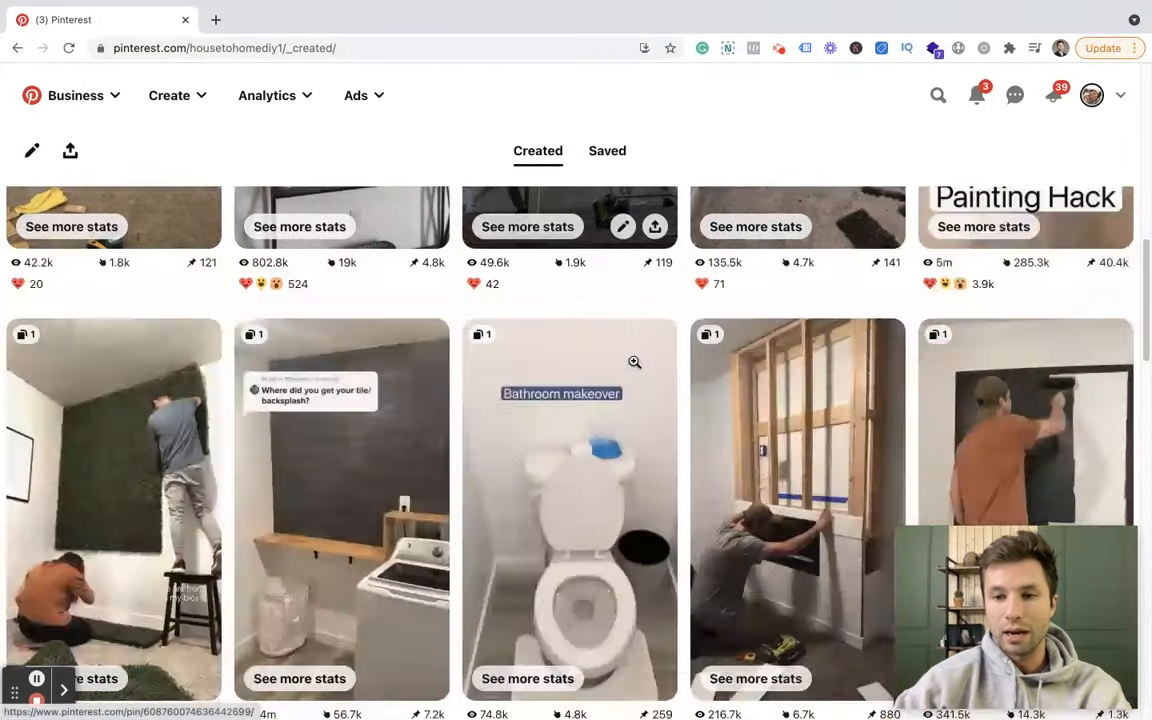
scroll("down", 3)
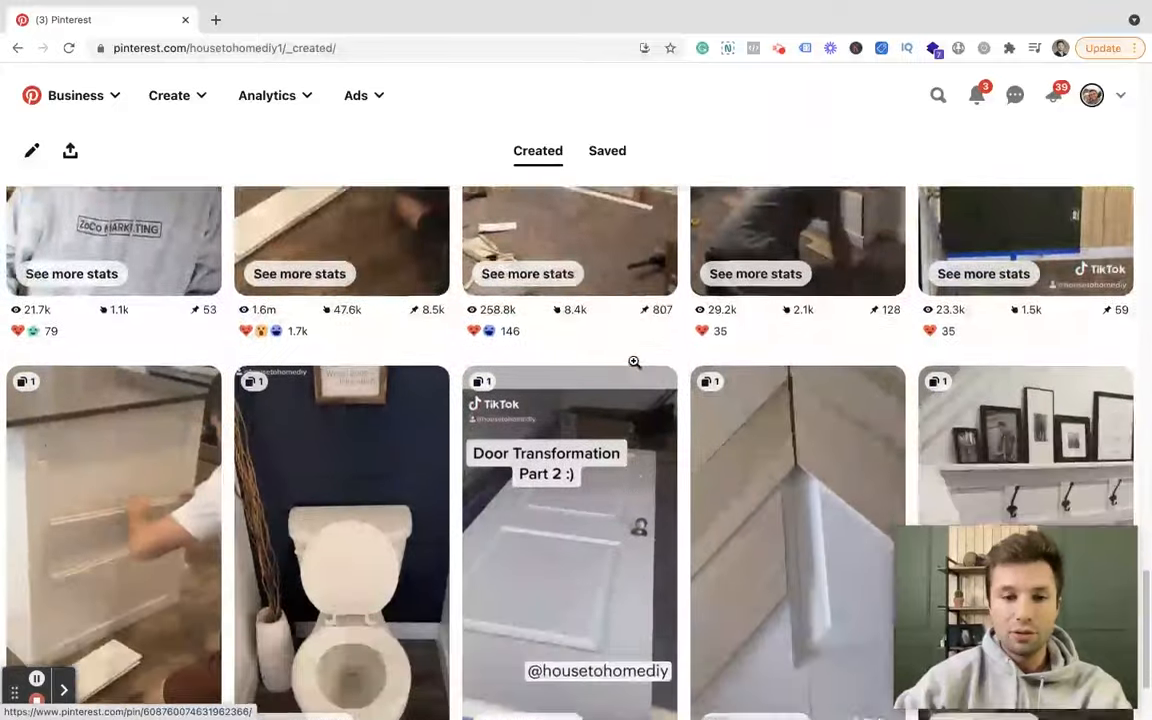
scroll("down", 3)
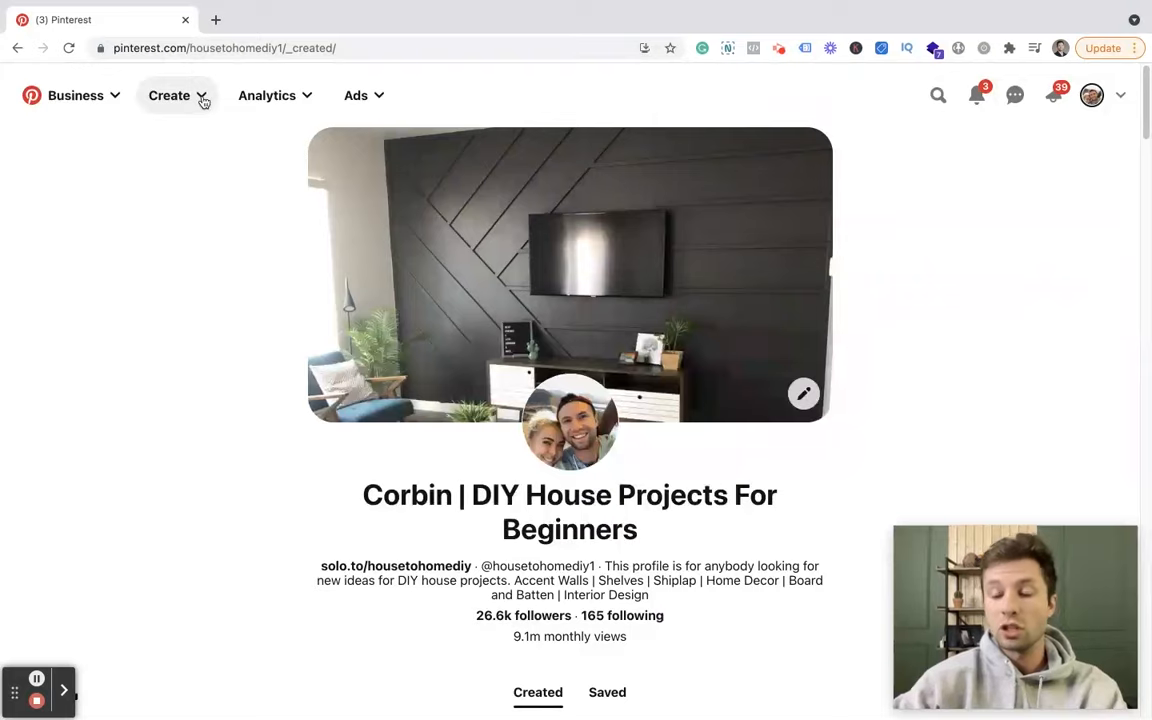
Choose Create Idea Pin from the Create menu in the top bar.
left_click(169, 95)
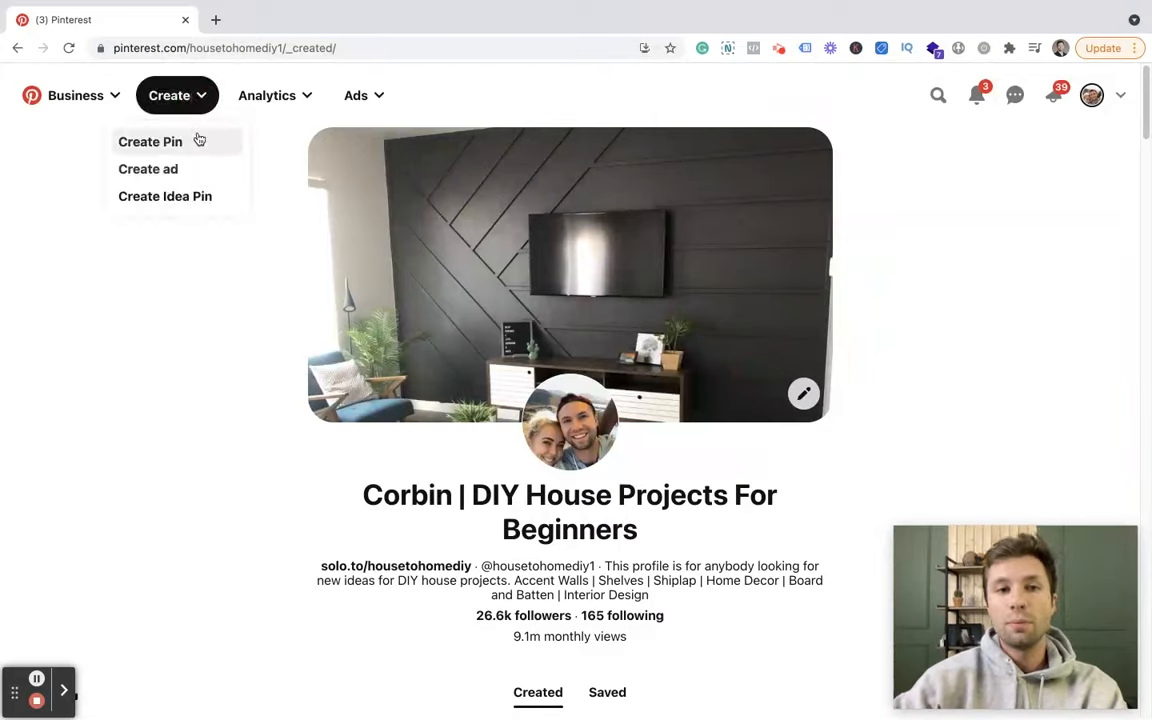
mouse_move(155, 169)
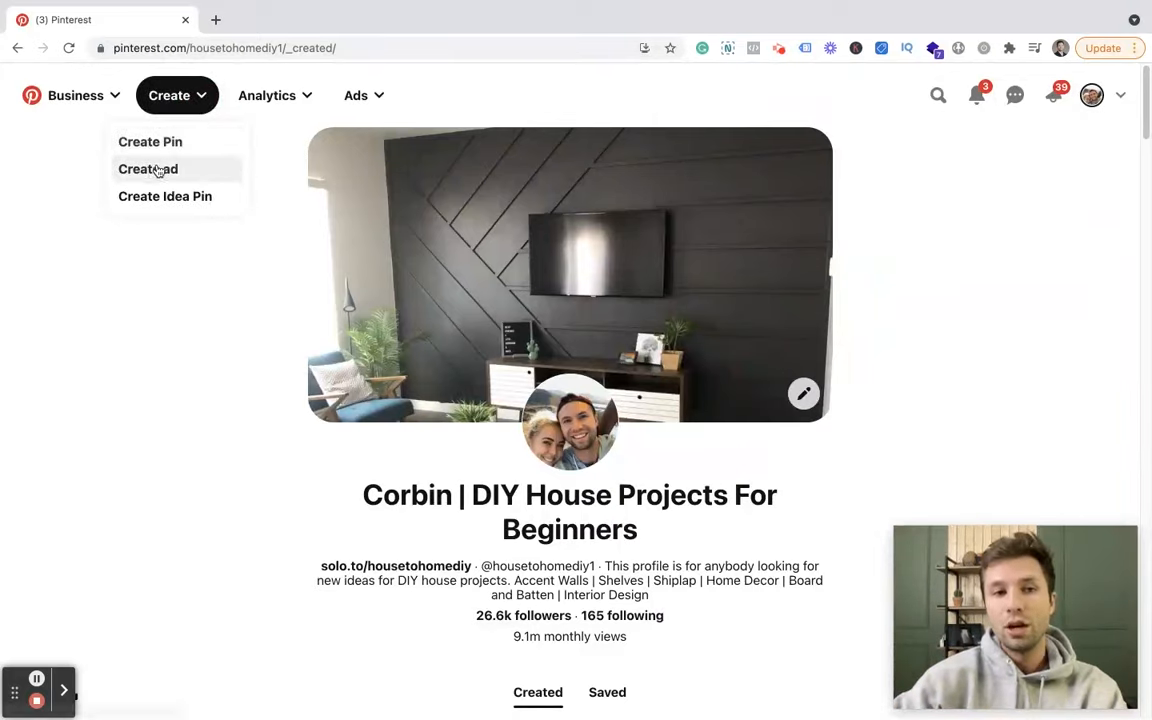
mouse_move(164, 196)
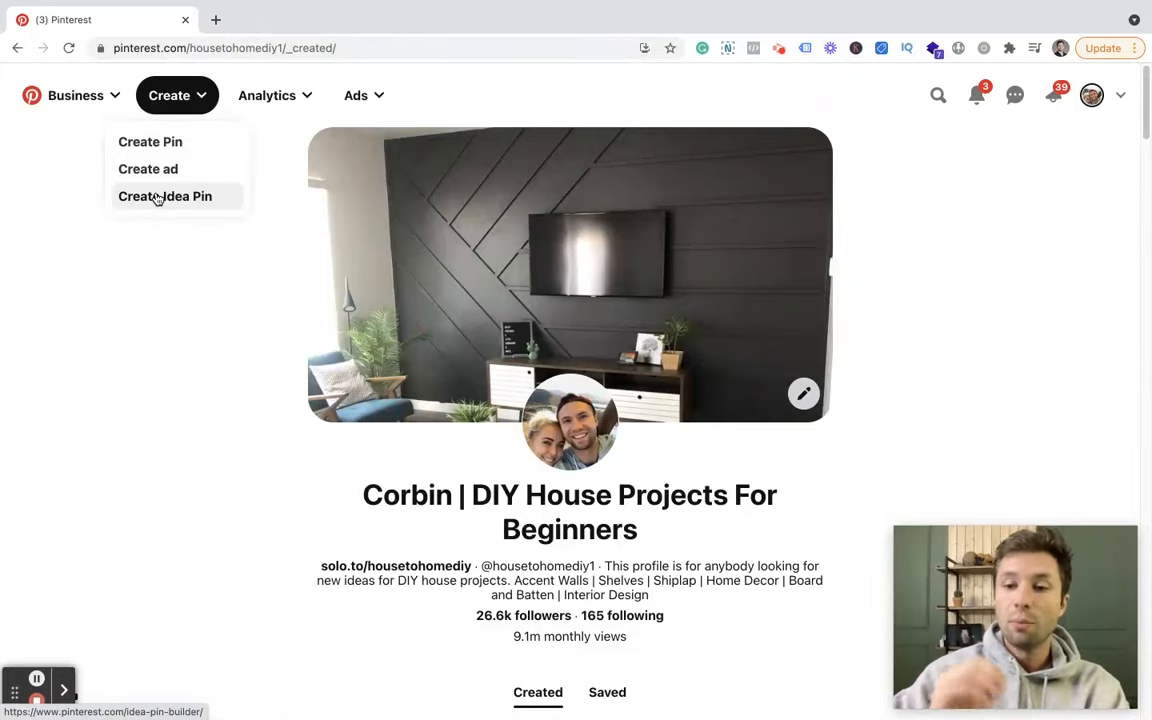
left_click(164, 196)
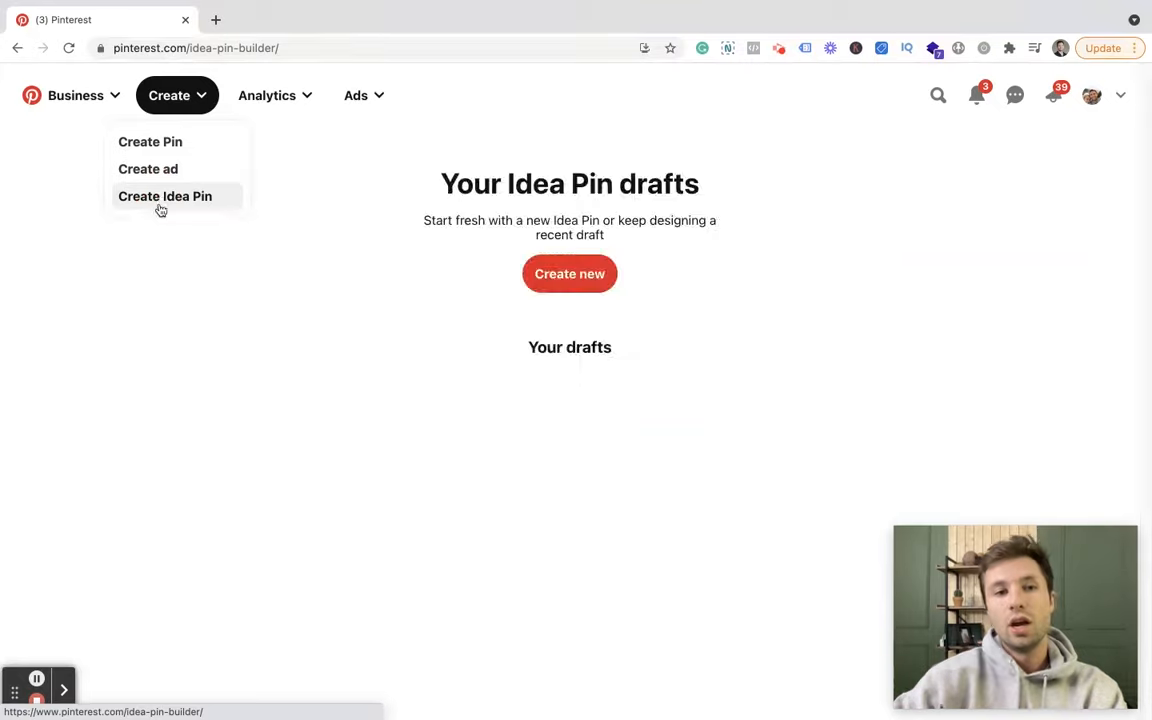
Start a fresh Idea Pin with Create new on the drafts page.
left_click(165, 196)
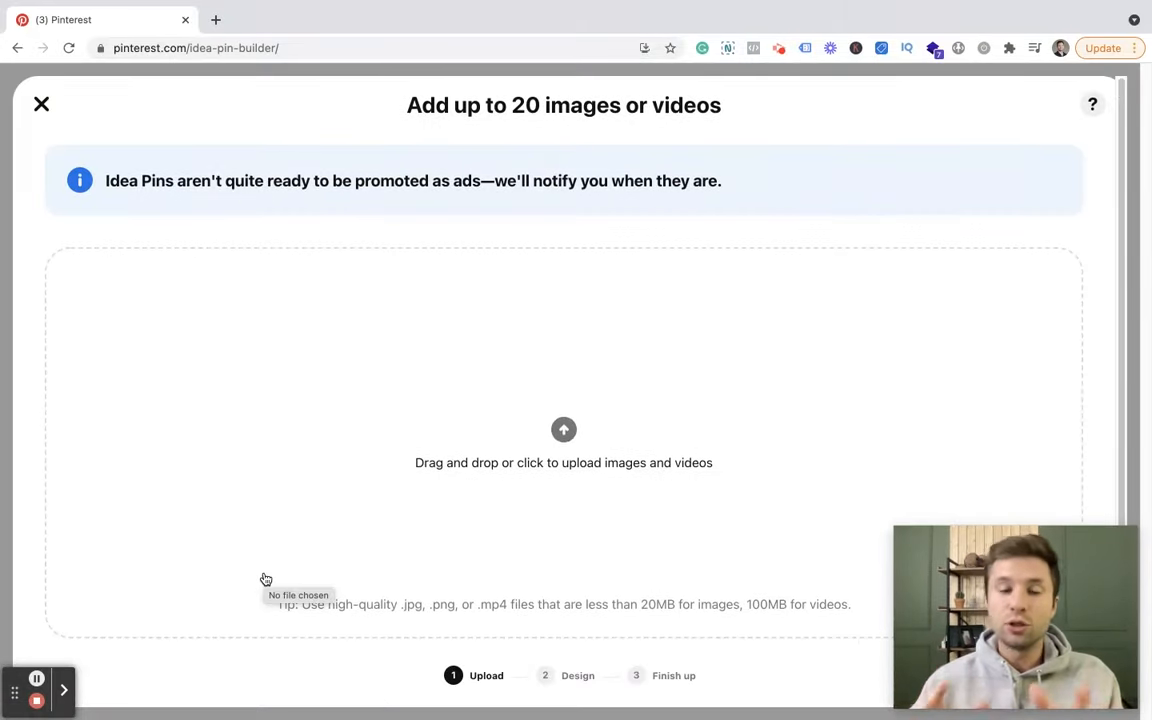
mouse_move(315, 397)
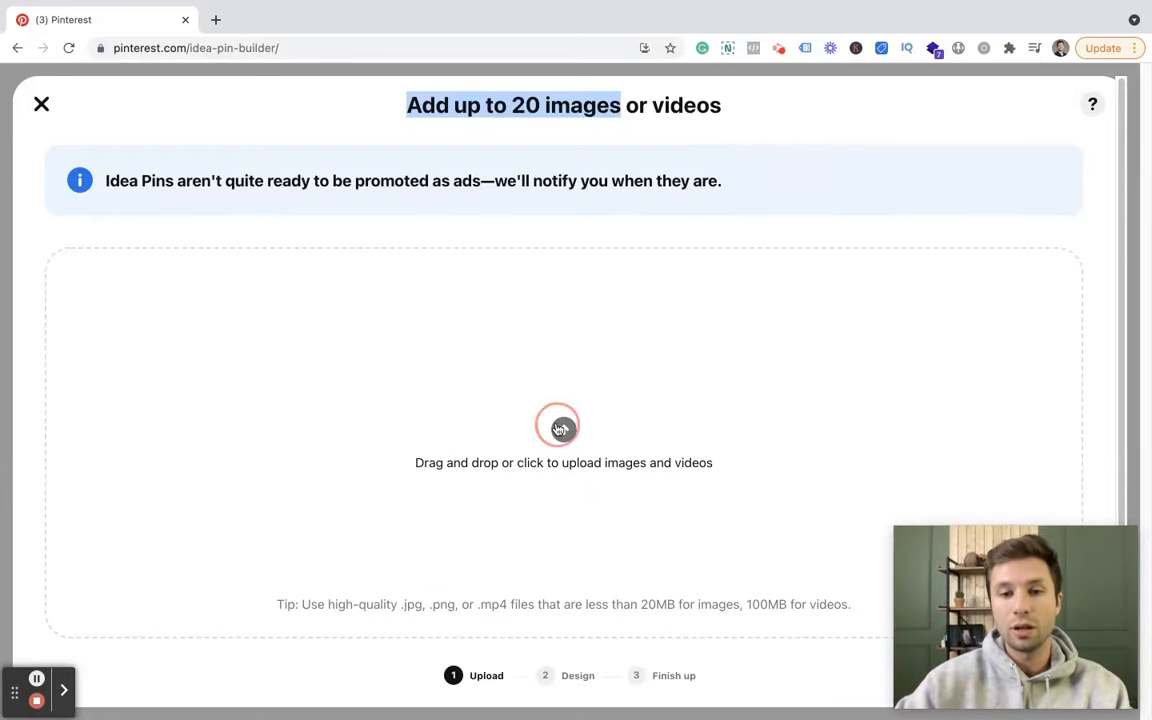
Upload IMG_4990.JPG, IMG_5037.JPG and other Bedroom Accent Wall photos.
left_click(563, 427)
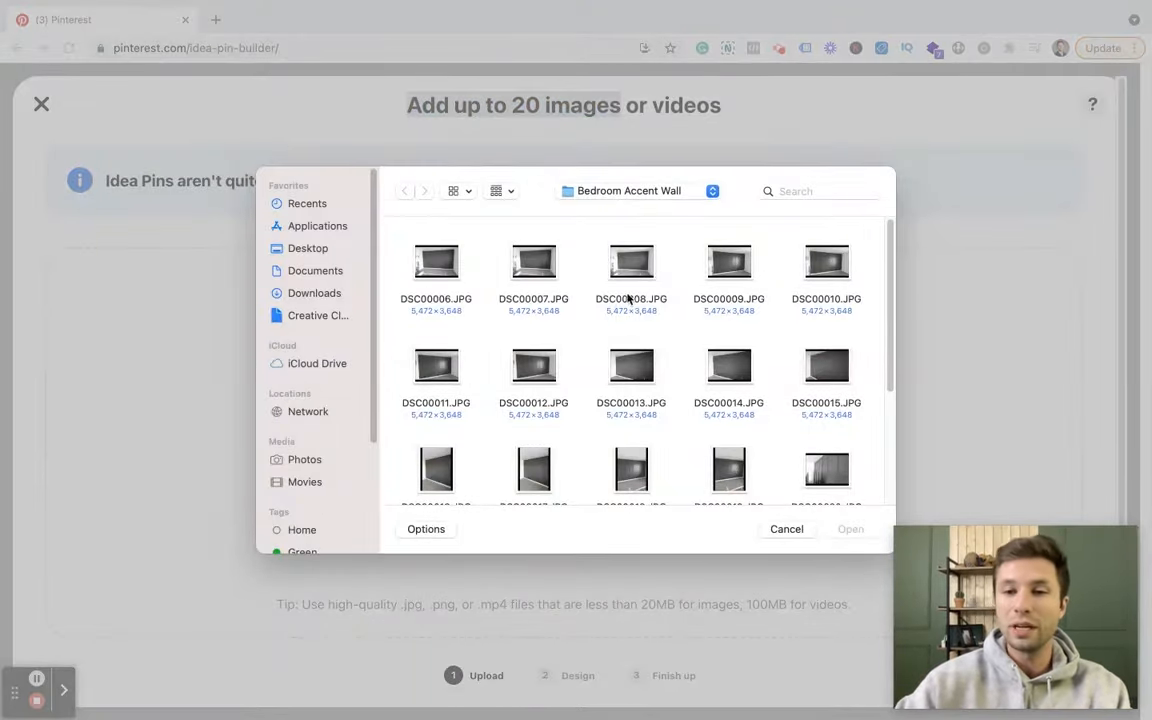
scroll("down", 3)
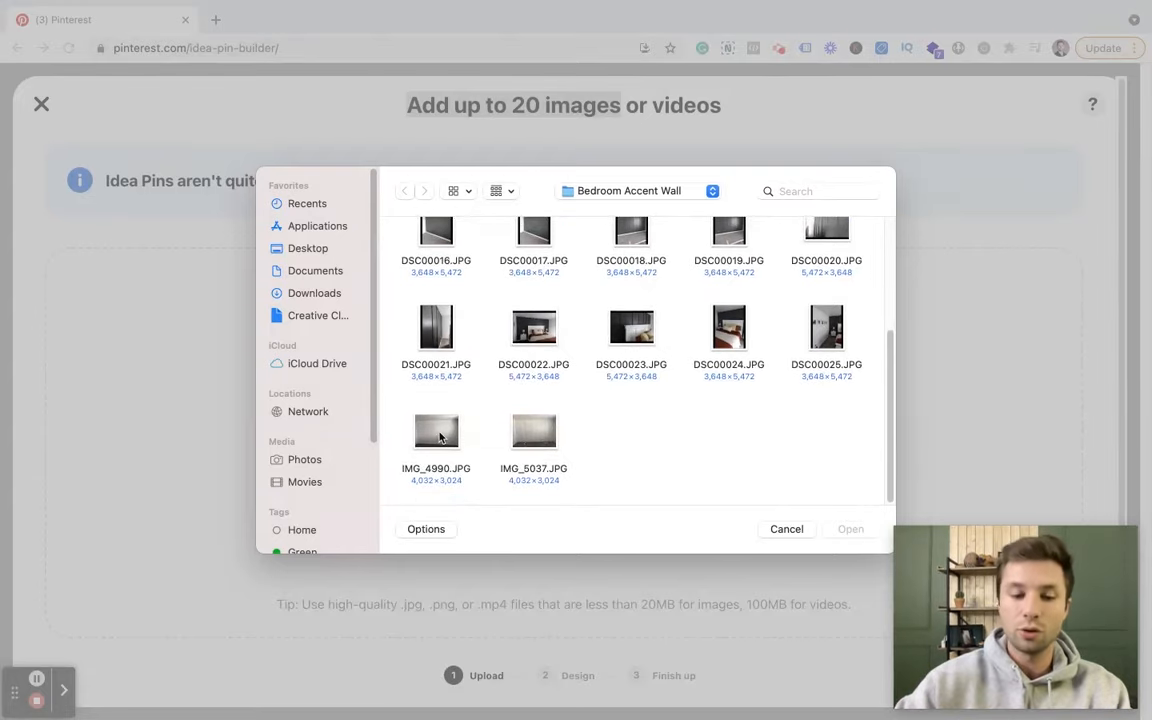
left_click(435, 430)
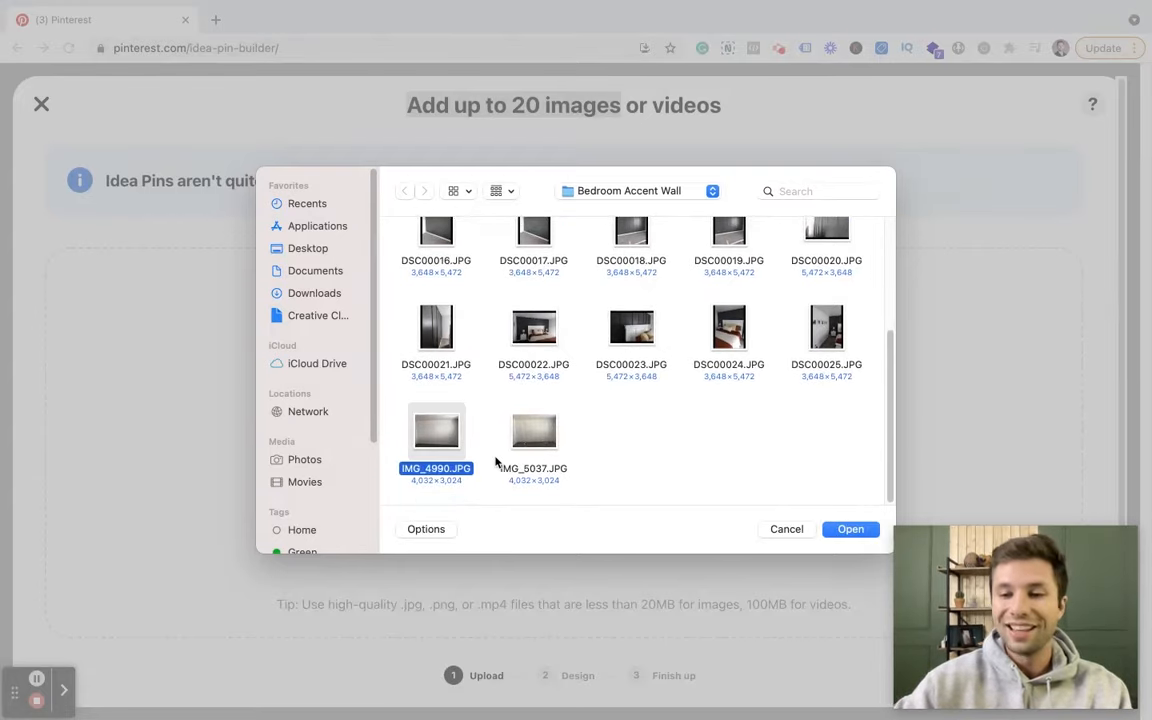
mouse_move(518, 457)
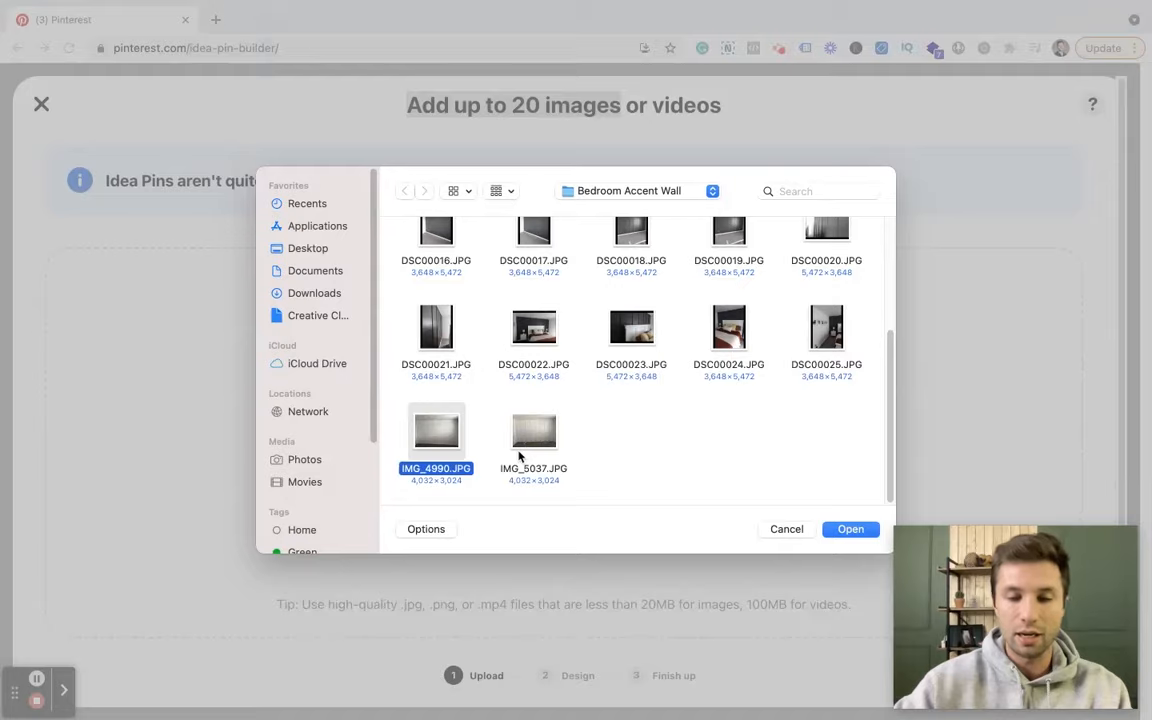
left_click(533, 440)
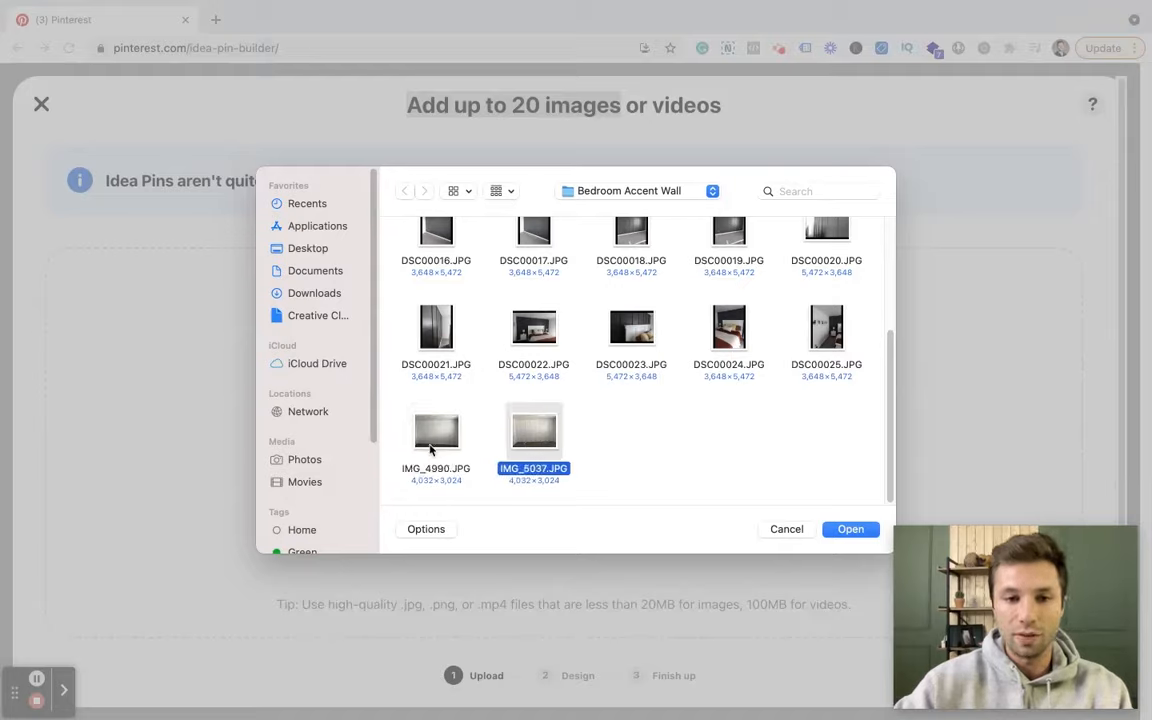
left_click(435, 435)
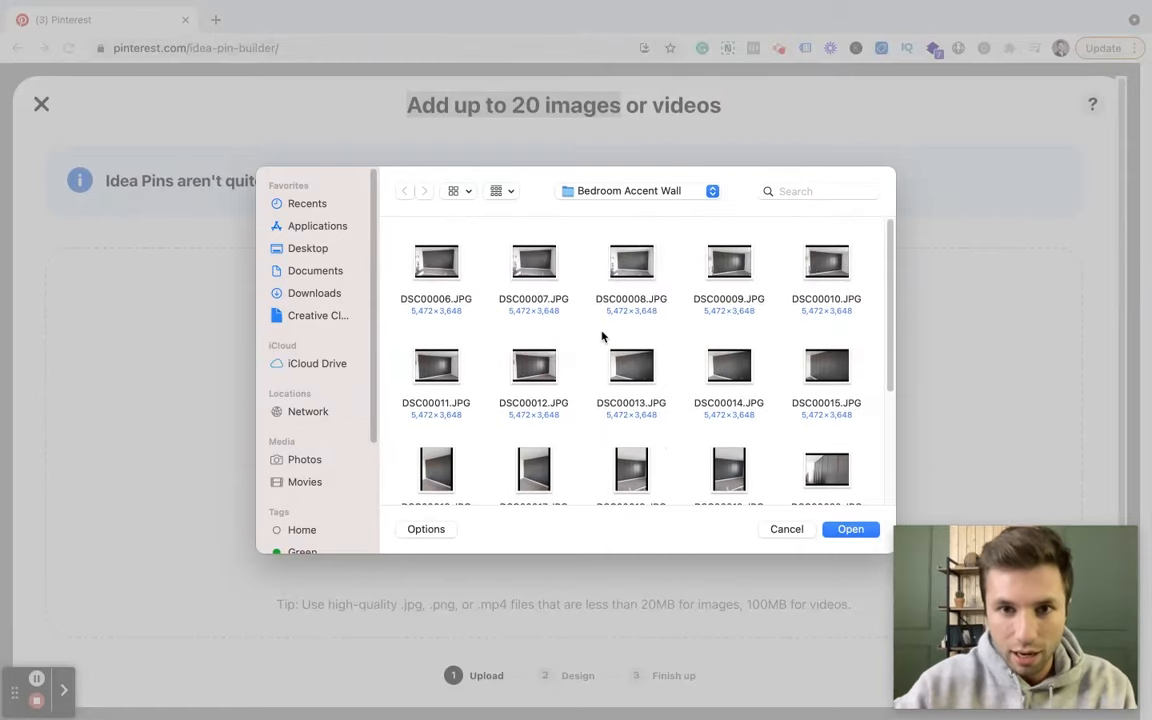
scroll("down", 3)
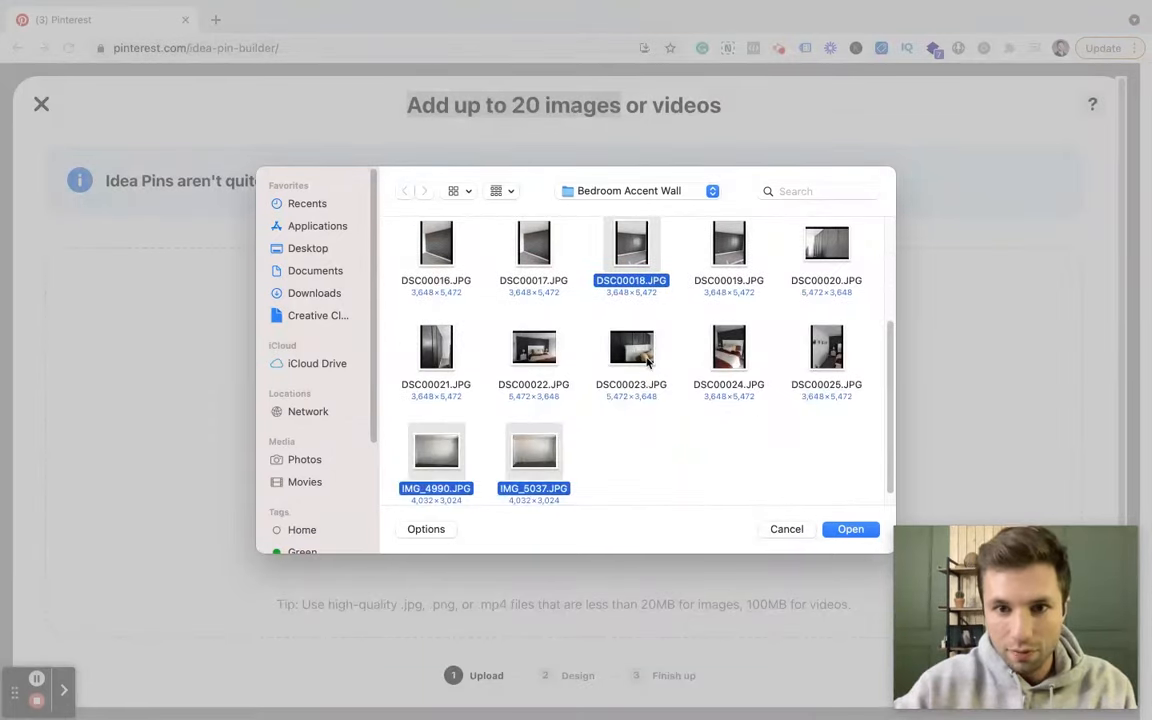
left_click(786, 529)
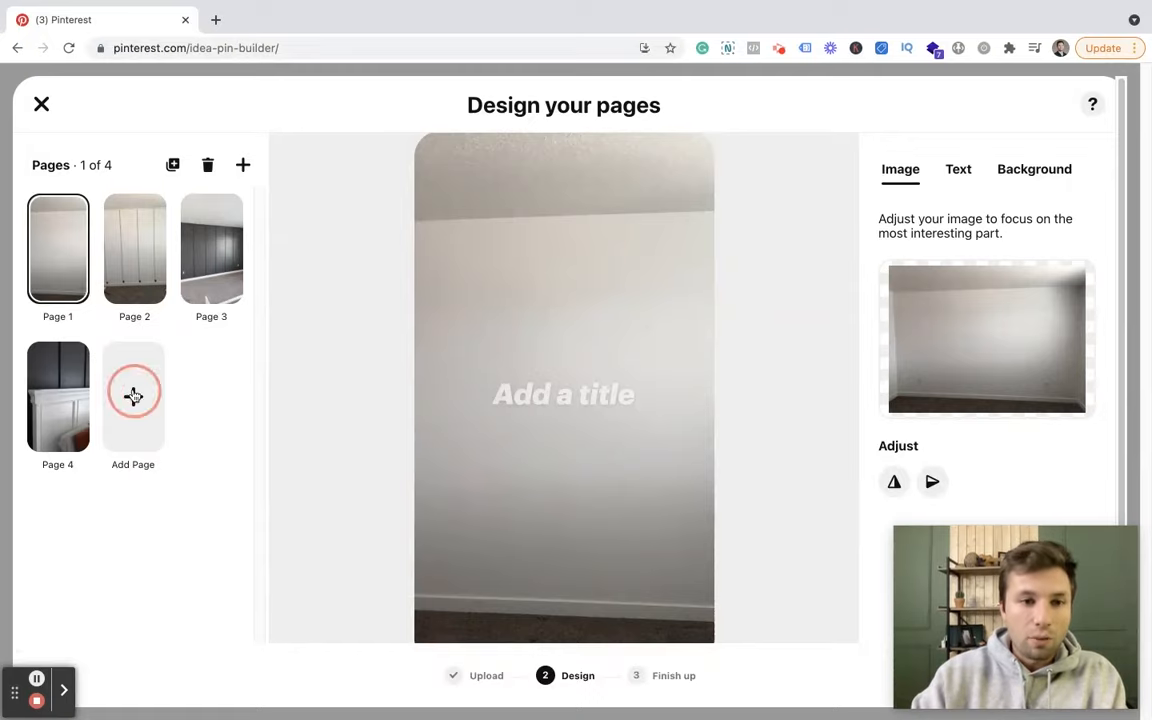
Add a bedroom photo as page 5 and move the dark wall photo to page 1.
left_click(133, 395)
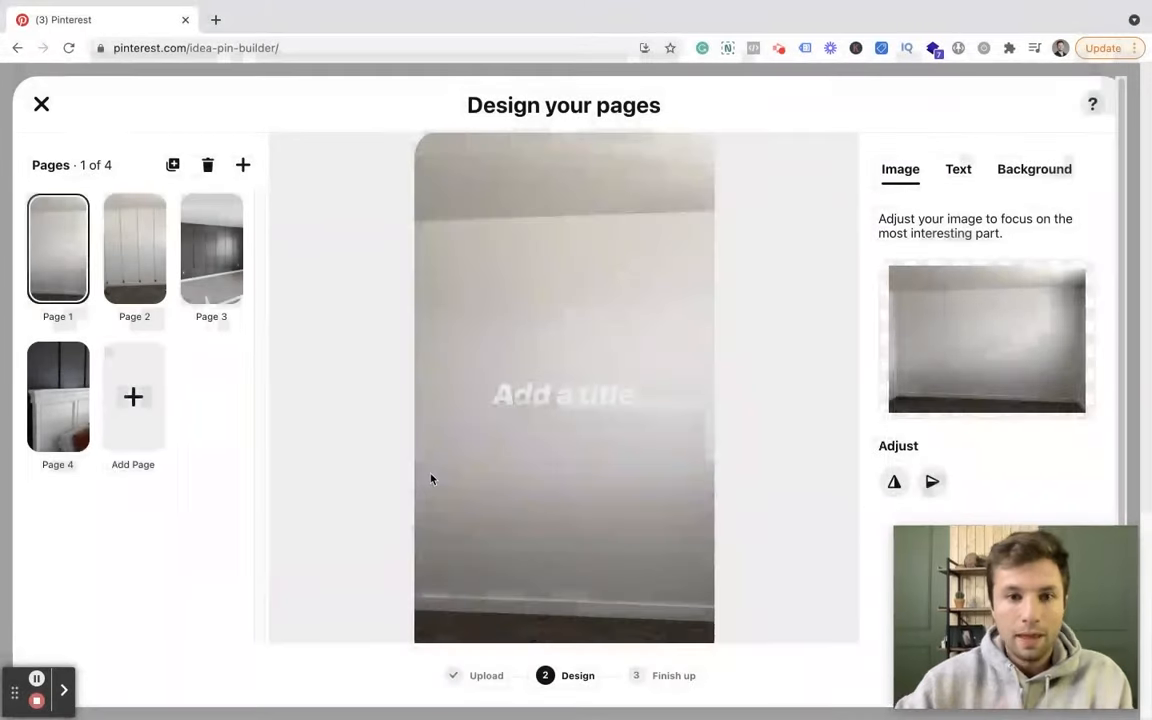
left_click(133, 397)
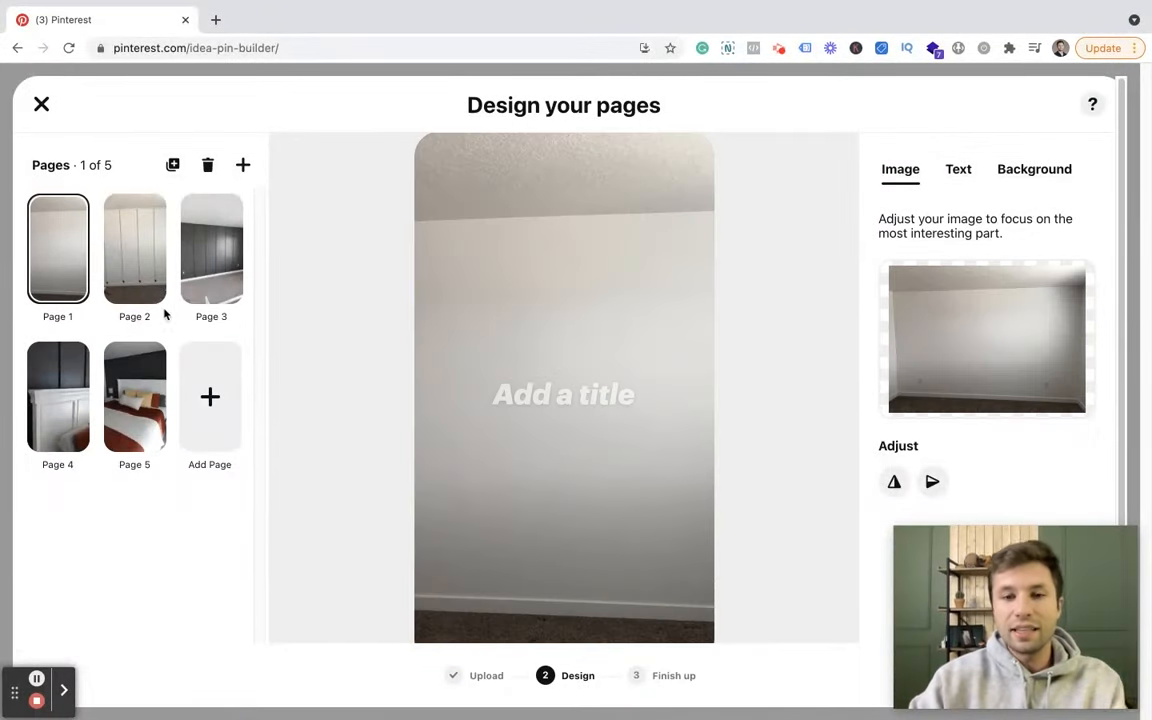
mouse_move(248, 344)
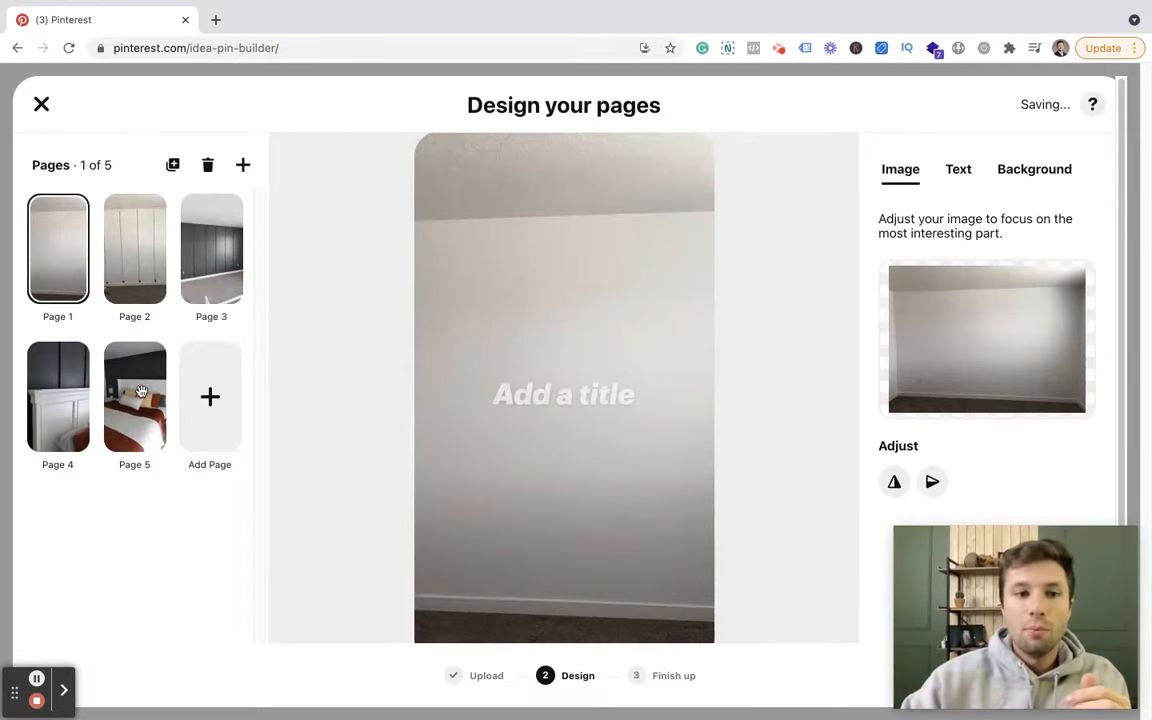
left_click(58, 397)
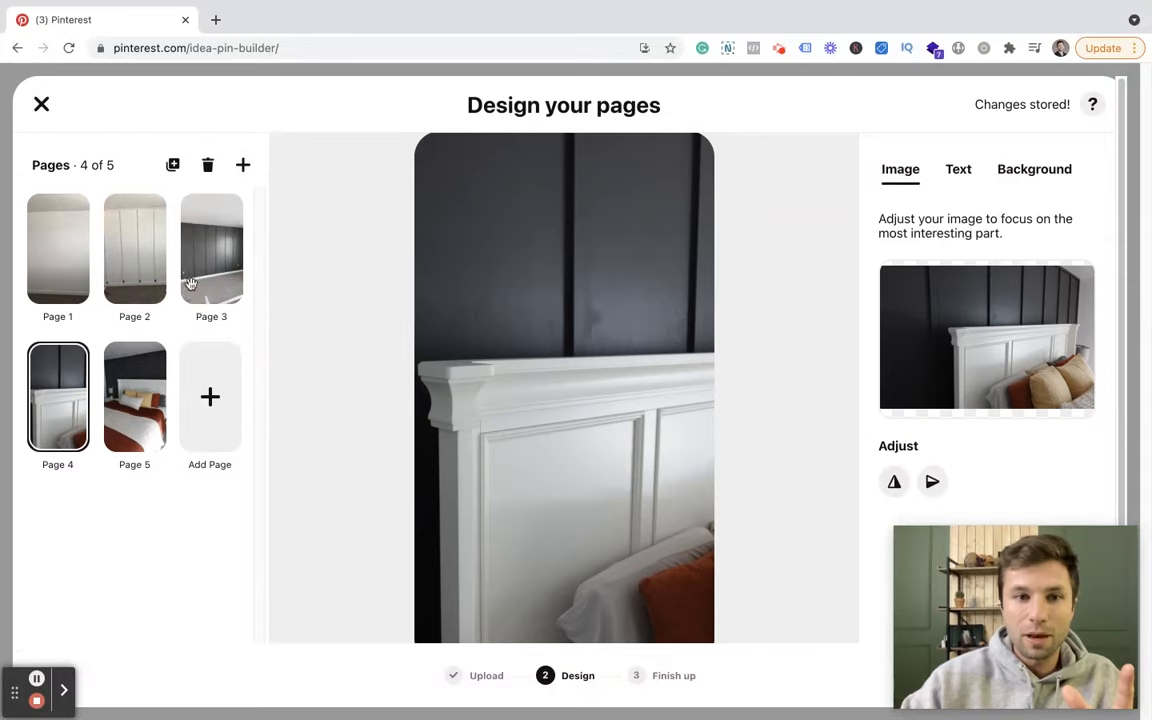
left_click(211, 248)
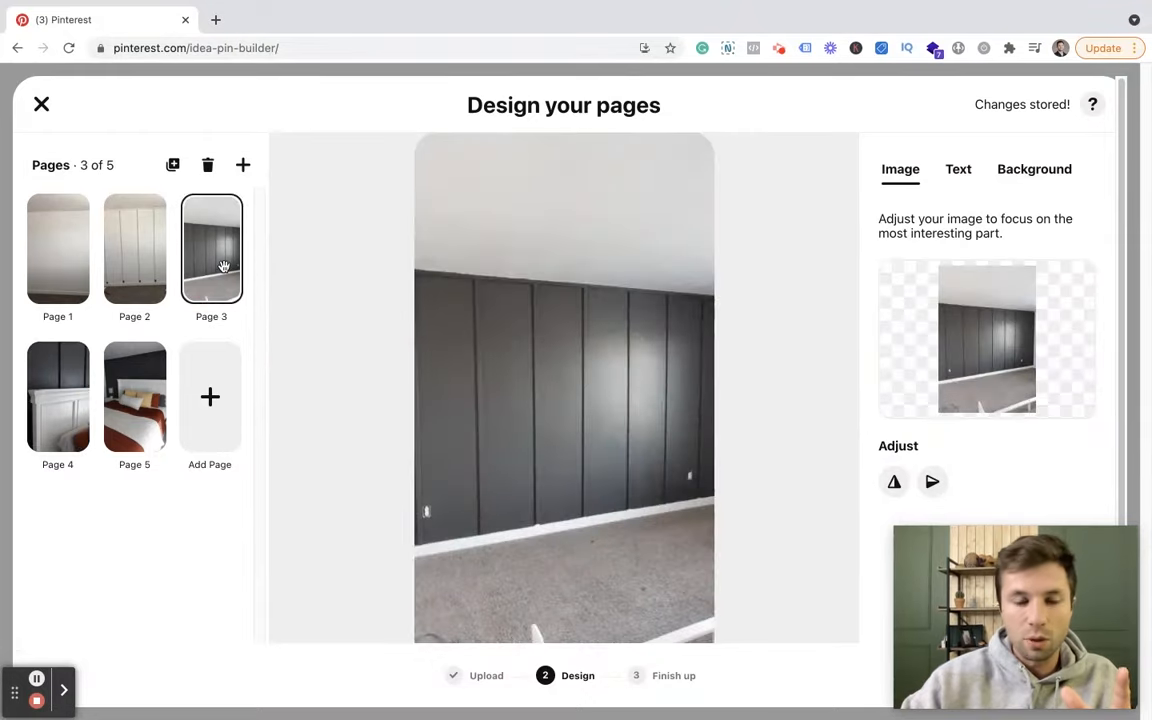
left_click(58, 248)
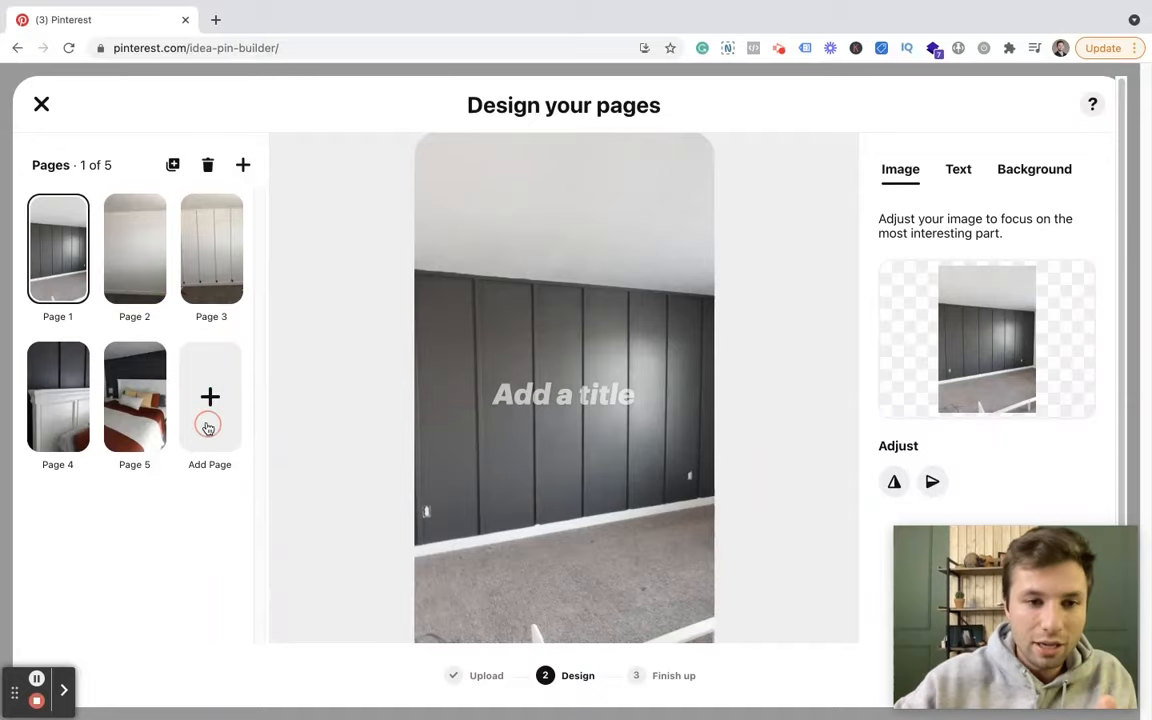
Add the full bedroom photo as page 6 and drag it into the first slot.
left_click(210, 397)
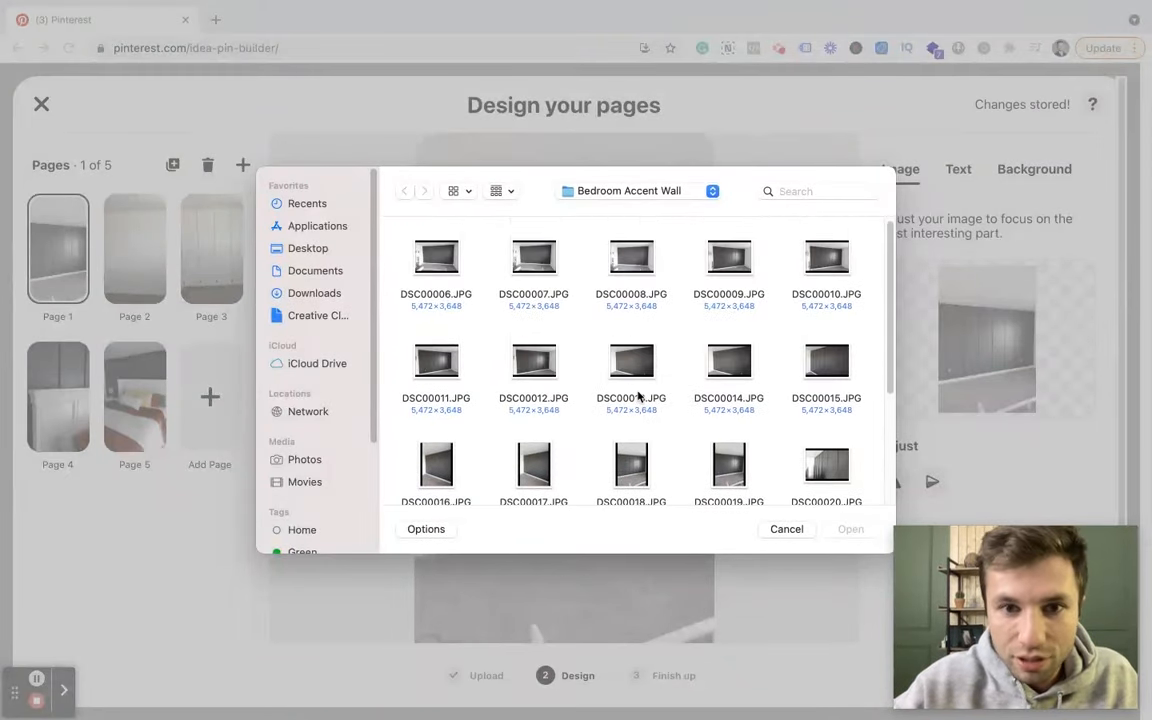
scroll("down", 3)
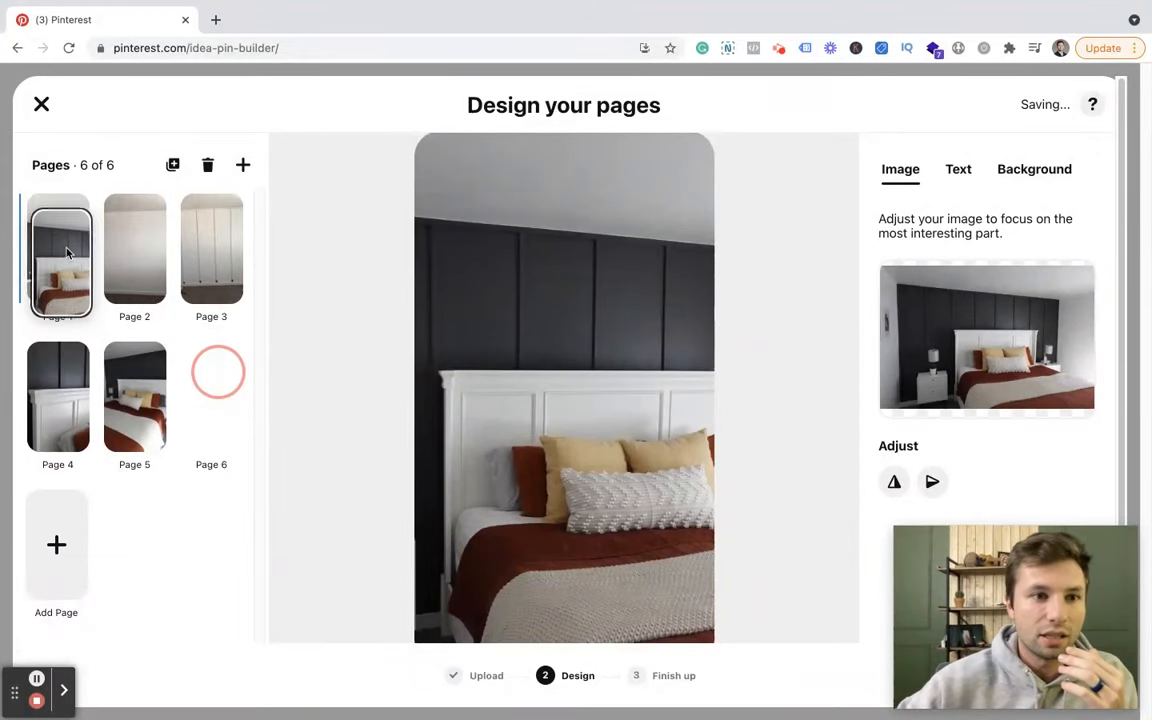
left_click(58, 248)
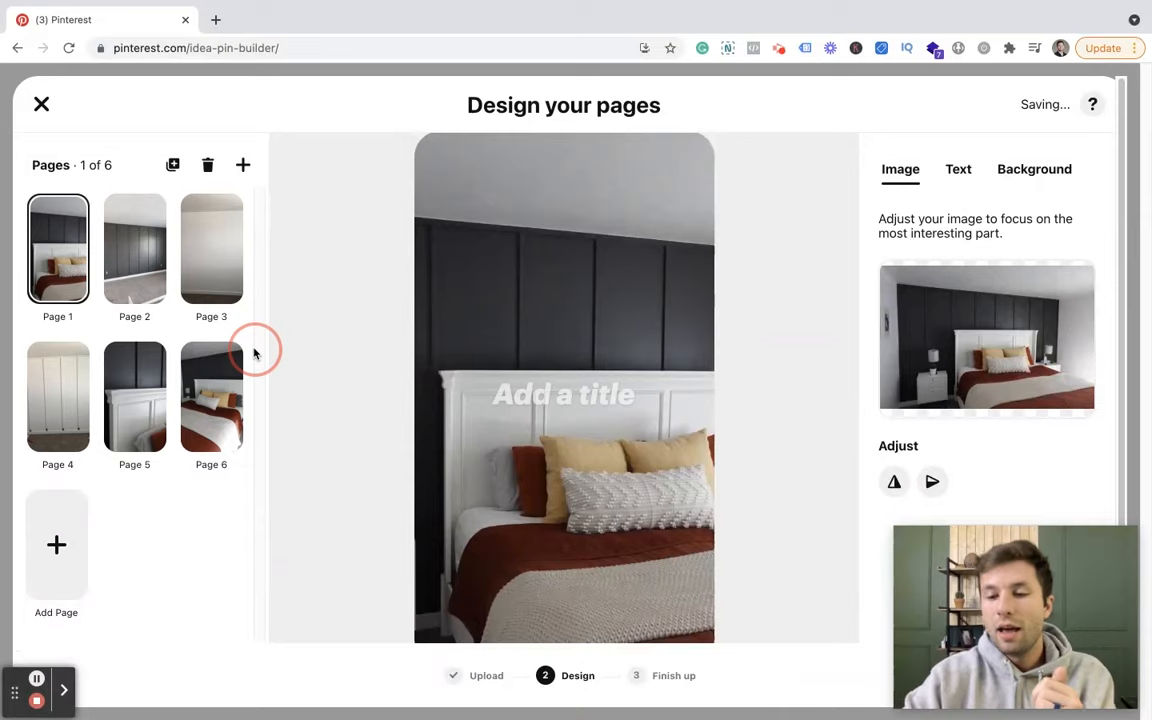
Type the page 1 title 'How to Make A Board & Batten Wall', moved up and shrunk to font 31.
left_click(563, 393)
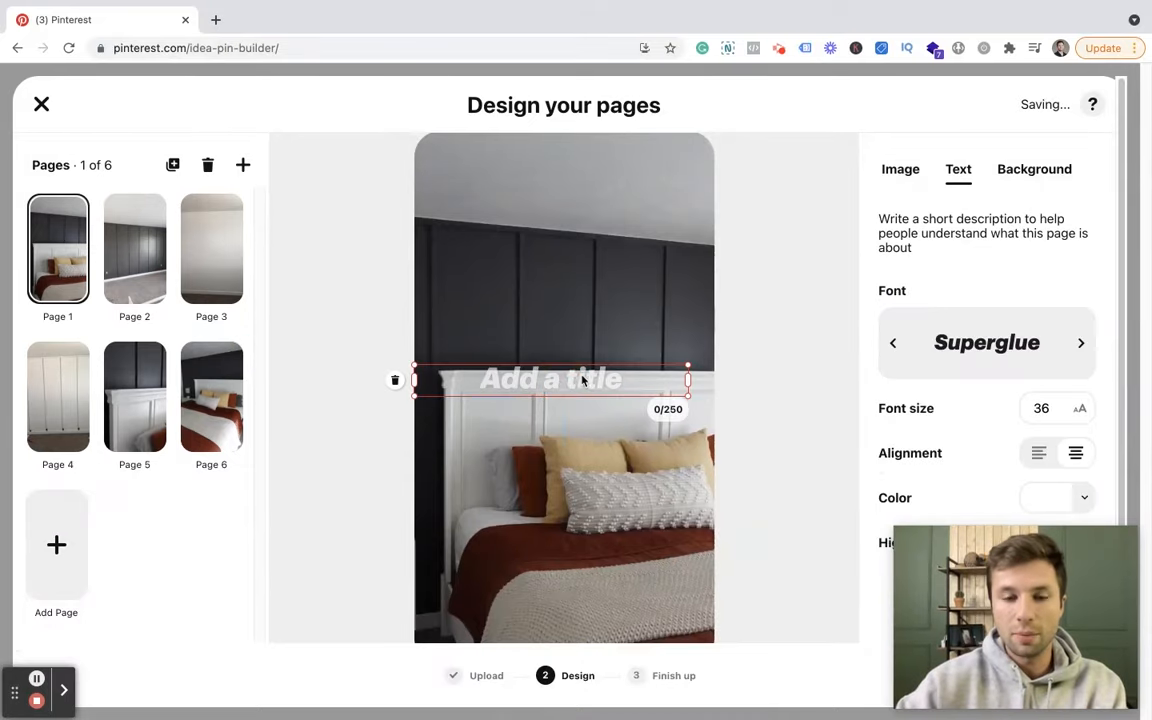
left_click_drag(550, 378, 568, 322)
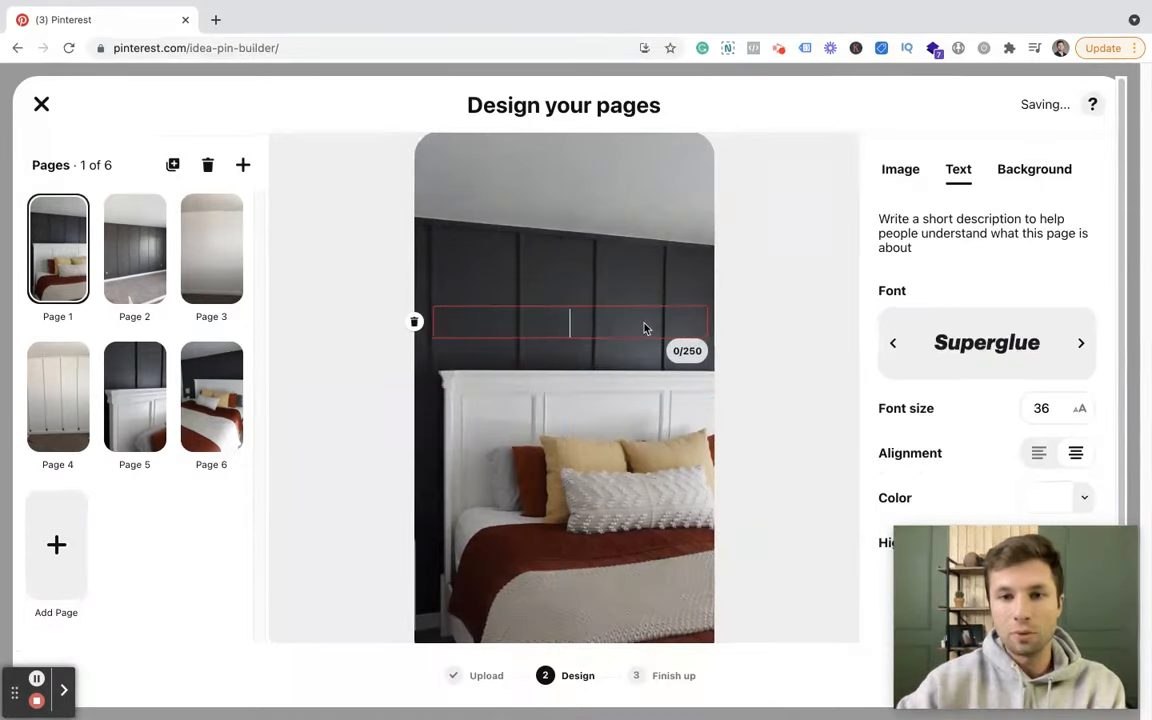
type("How to Make")
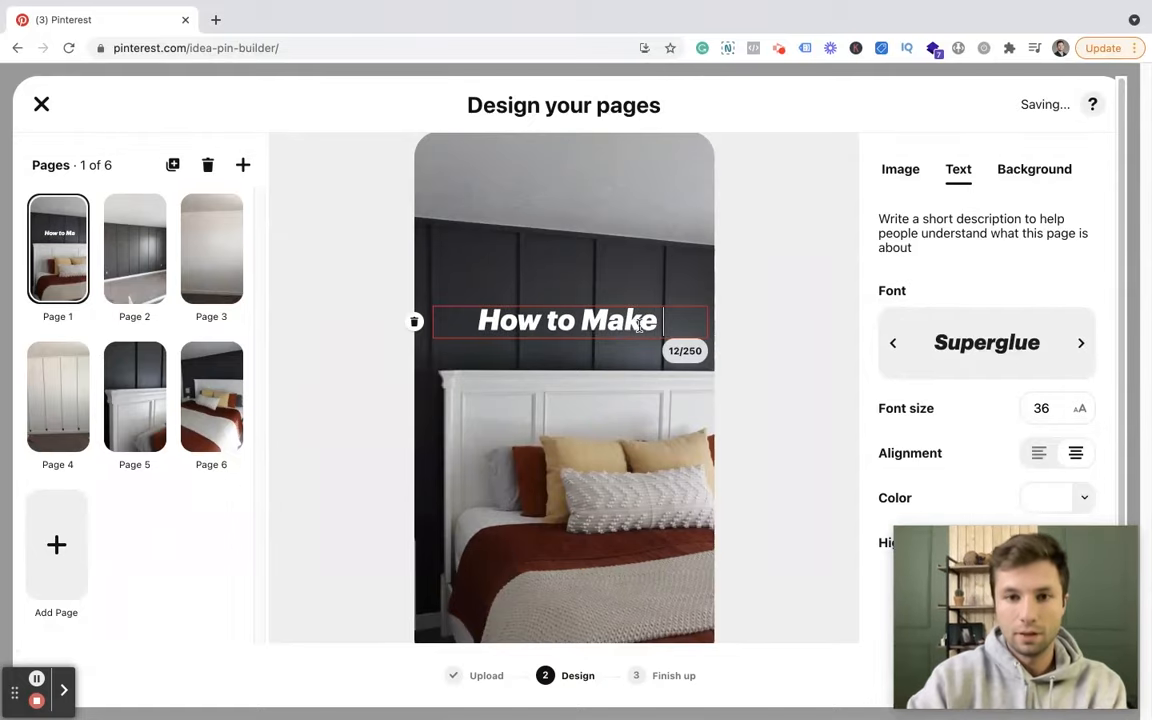
type("A Board")
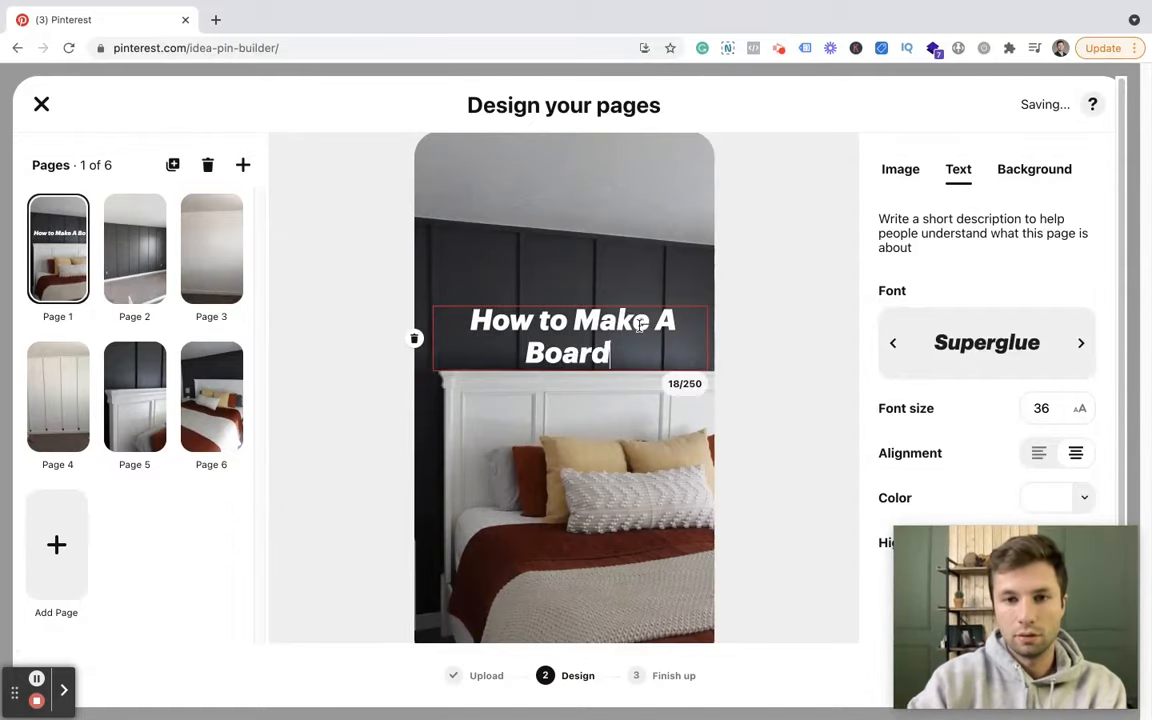
type("\" \"")
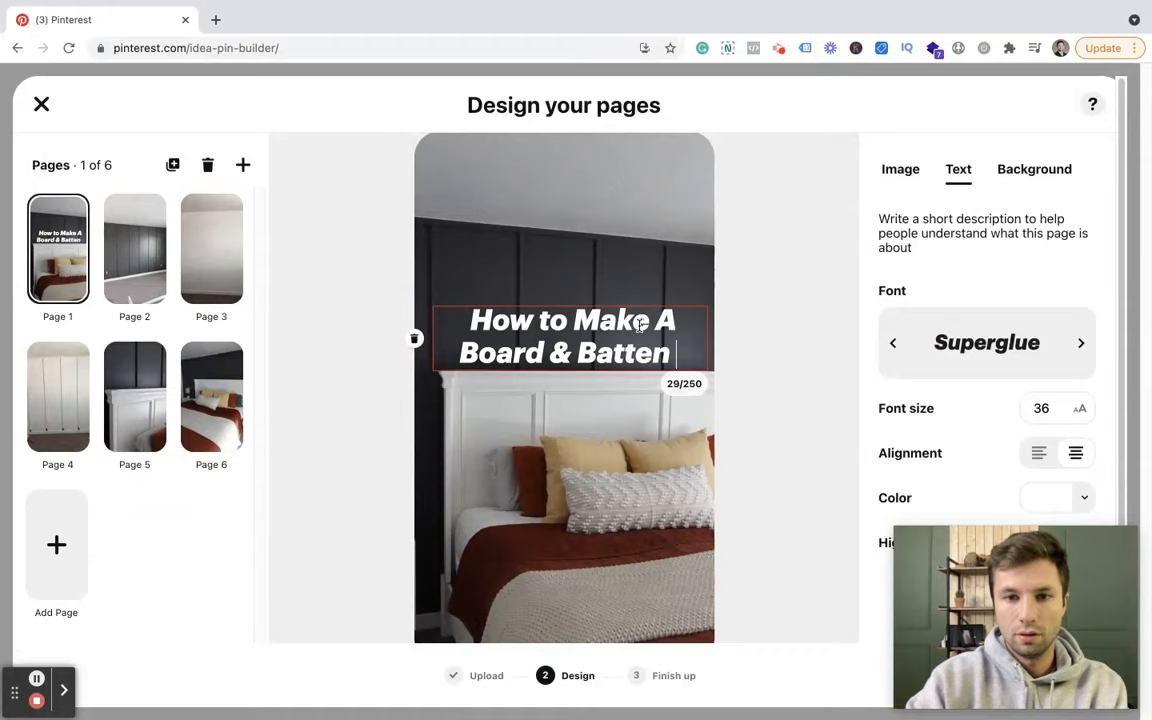
type("Wall")
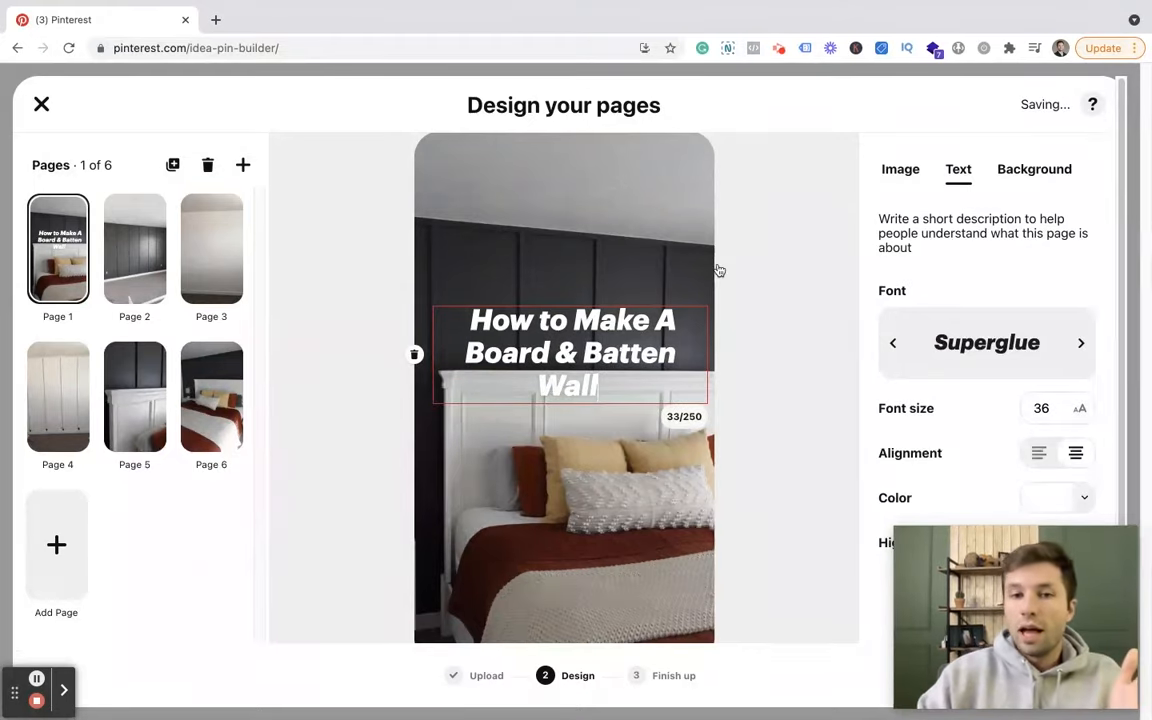
left_click(899, 169)
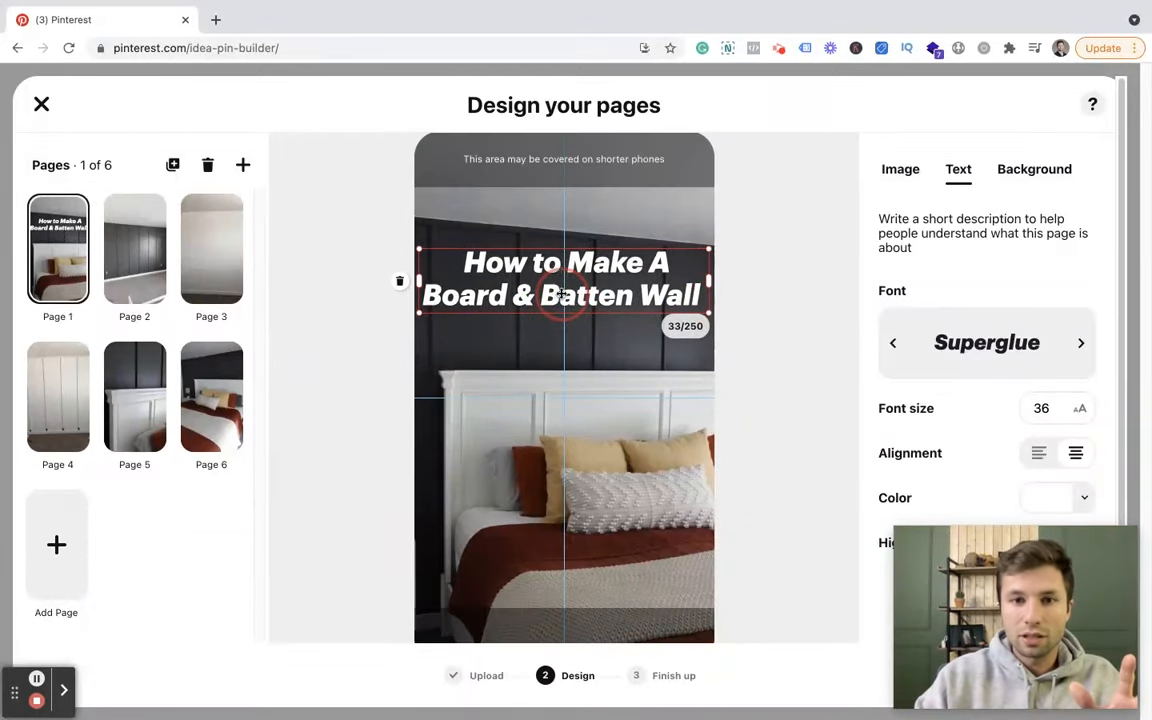
left_click_drag(565, 278, 565, 216)
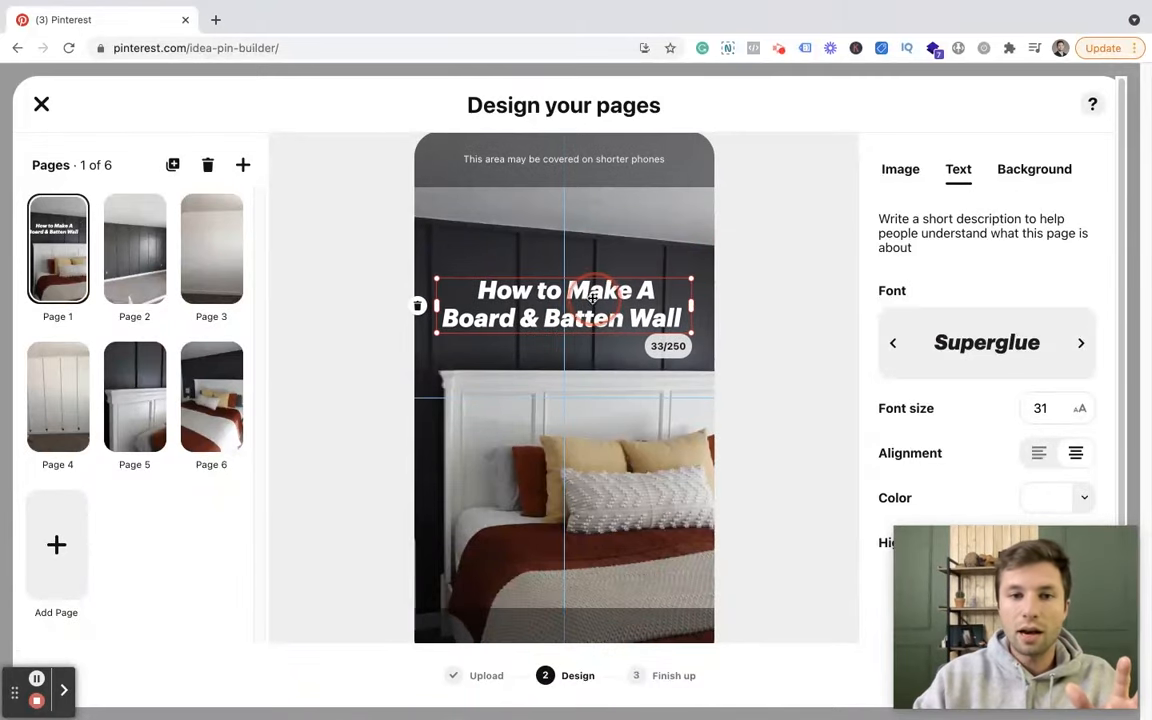
left_click(899, 168)
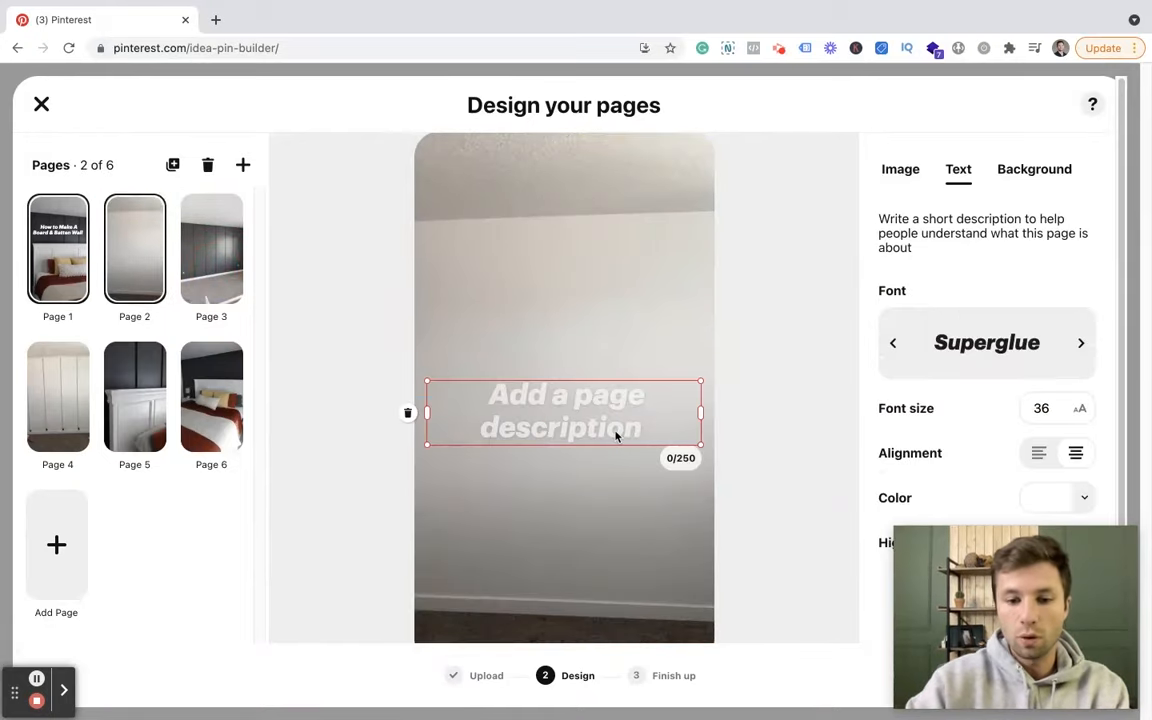
Type 'Before' as the page 2 description and add 'Add Boards' text to page 3.
type("Befo")
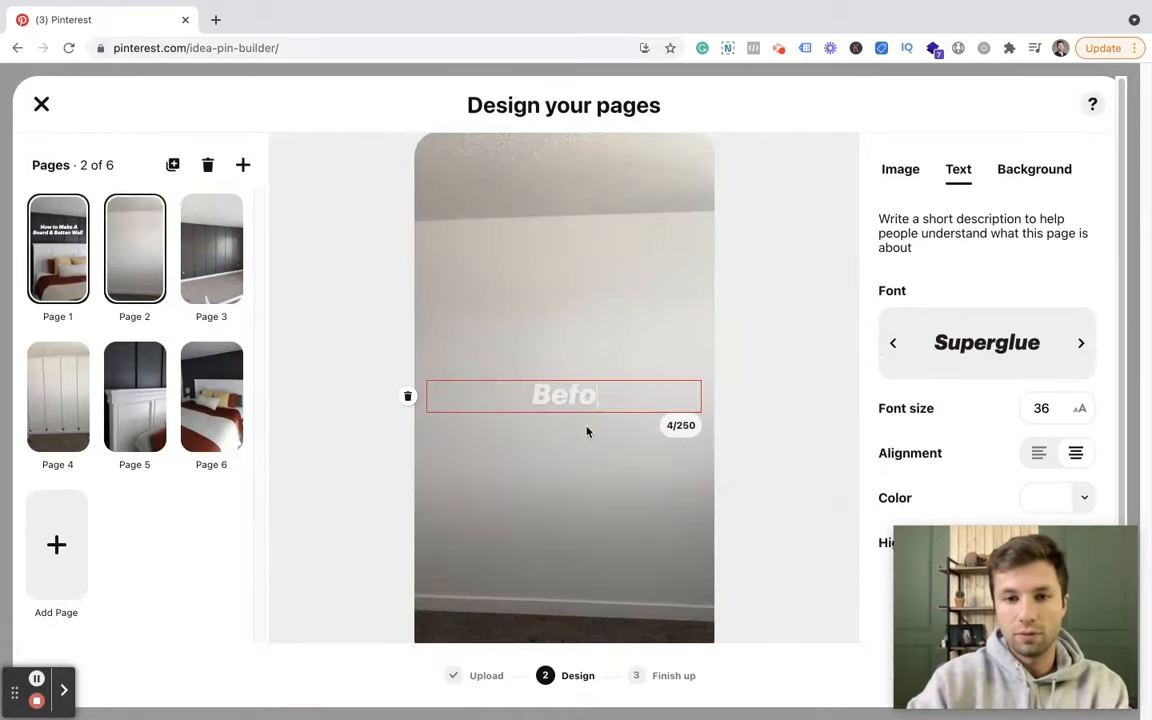
left_click(211, 248)
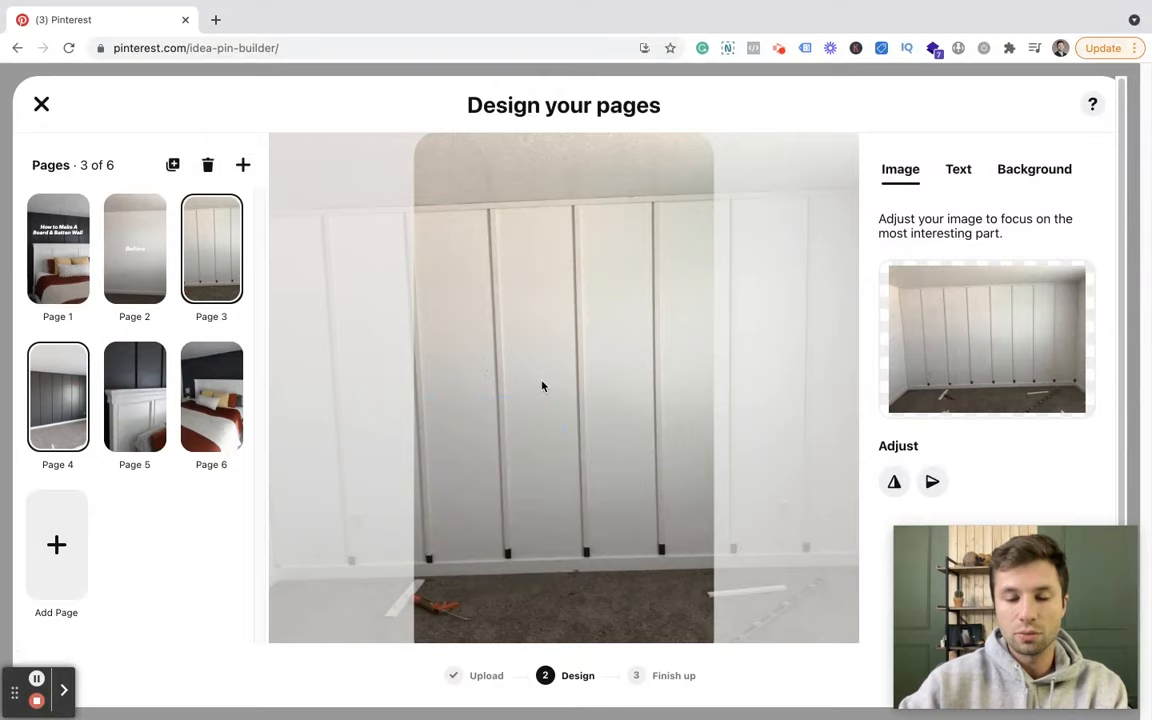
left_click(958, 169)
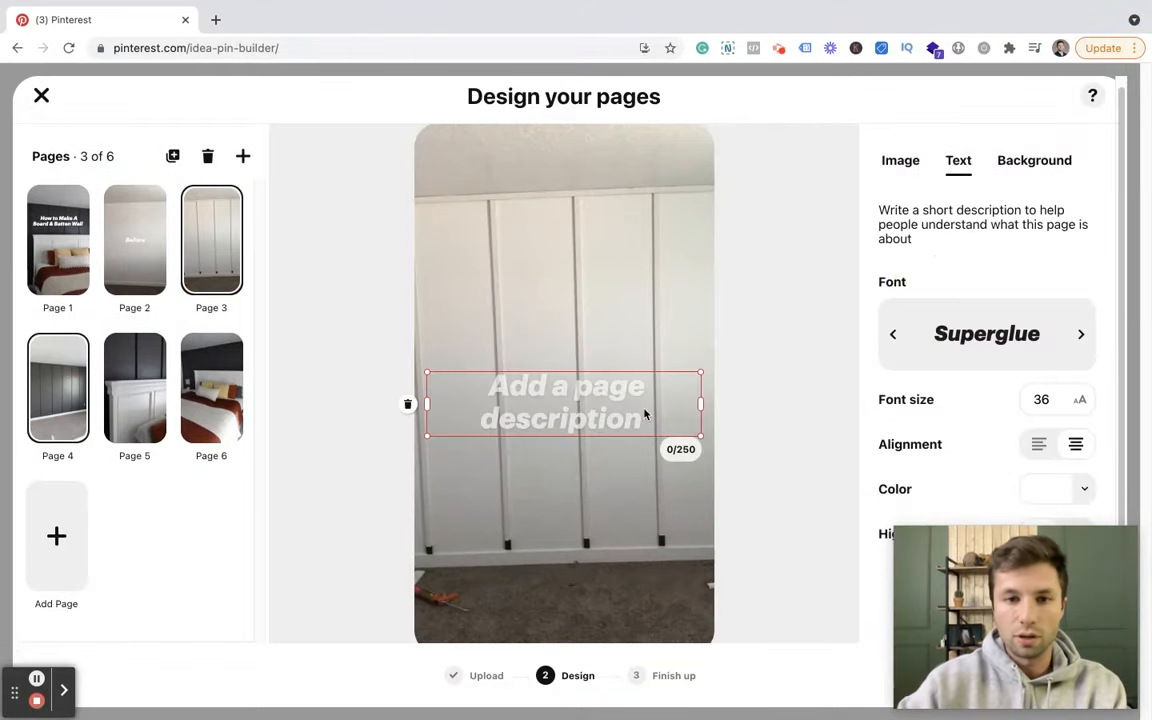
type("Add B")
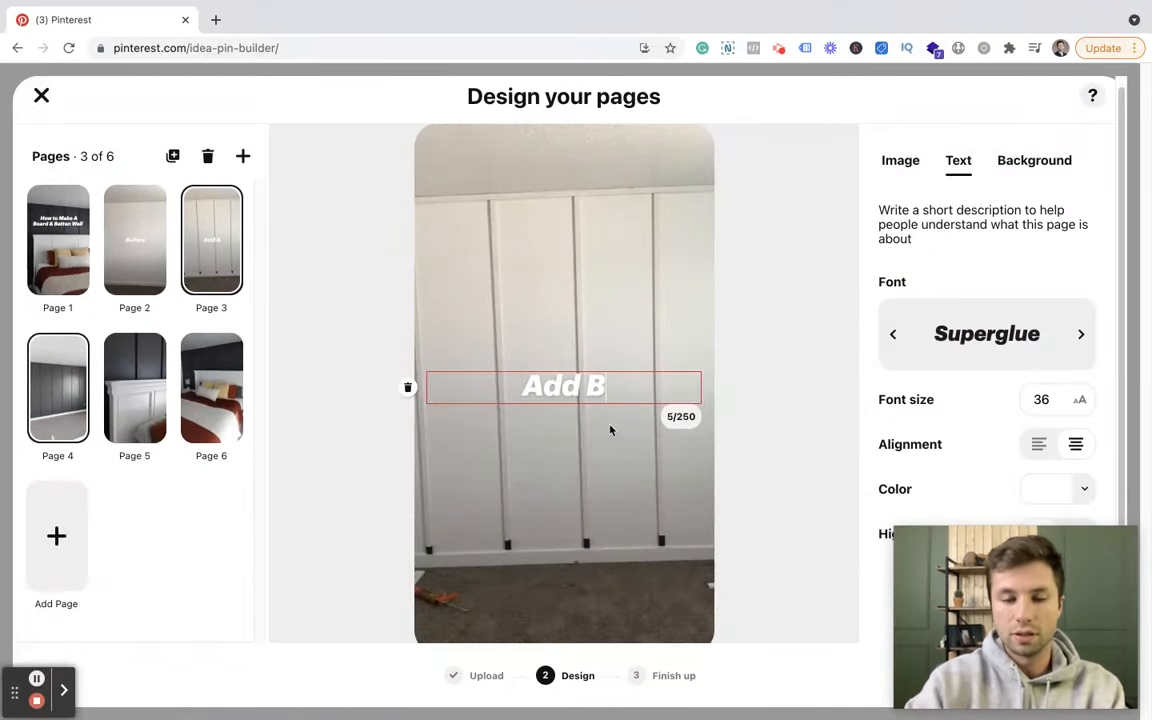
type("oards")
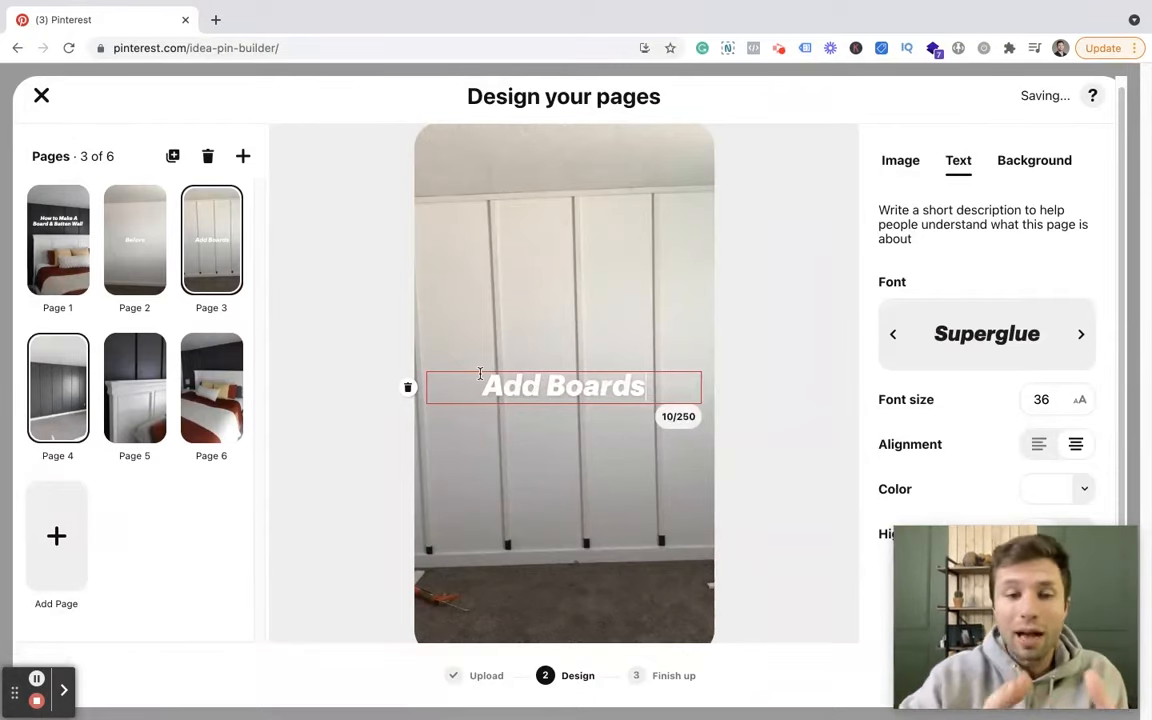
left_click(899, 160)
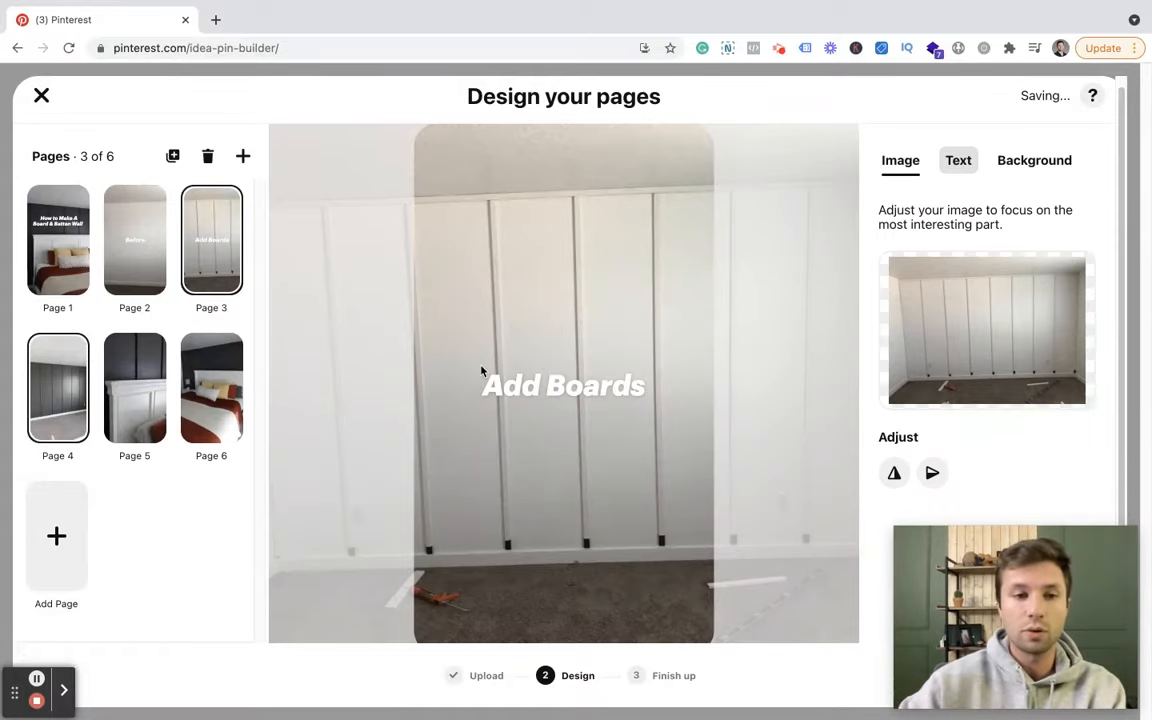
mouse_move(124, 389)
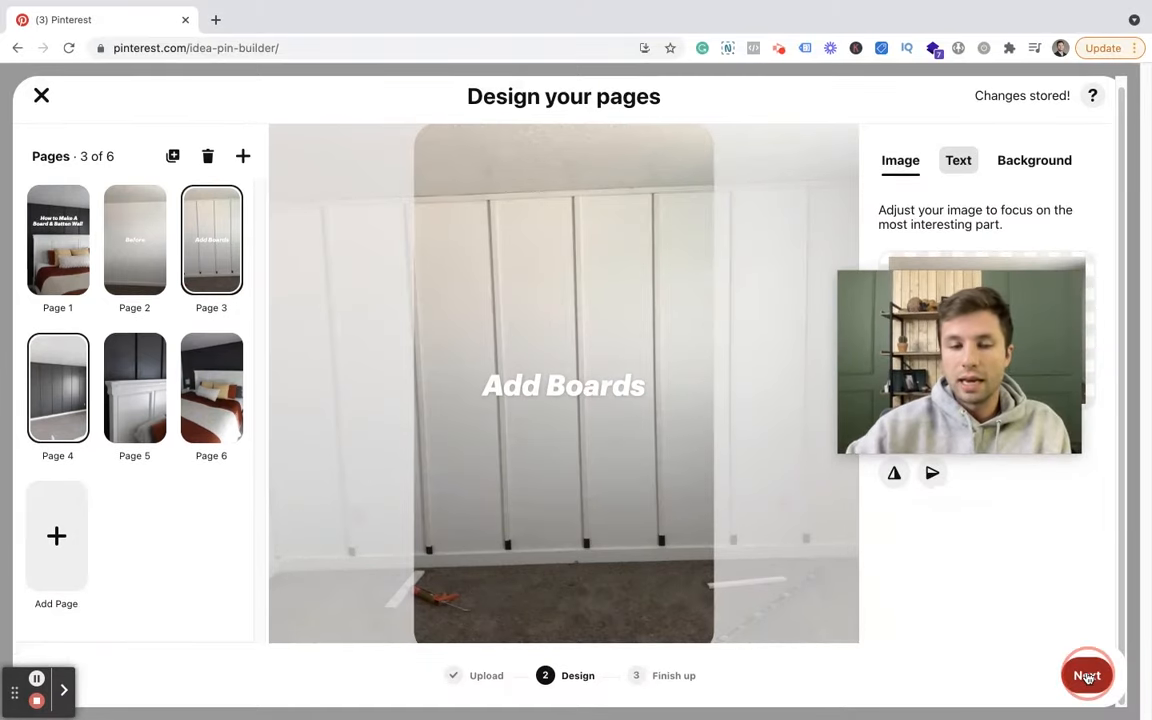
Advance the Idea Pin to its finishing step, check the title and board list, and open a new tab.
left_click(1087, 675)
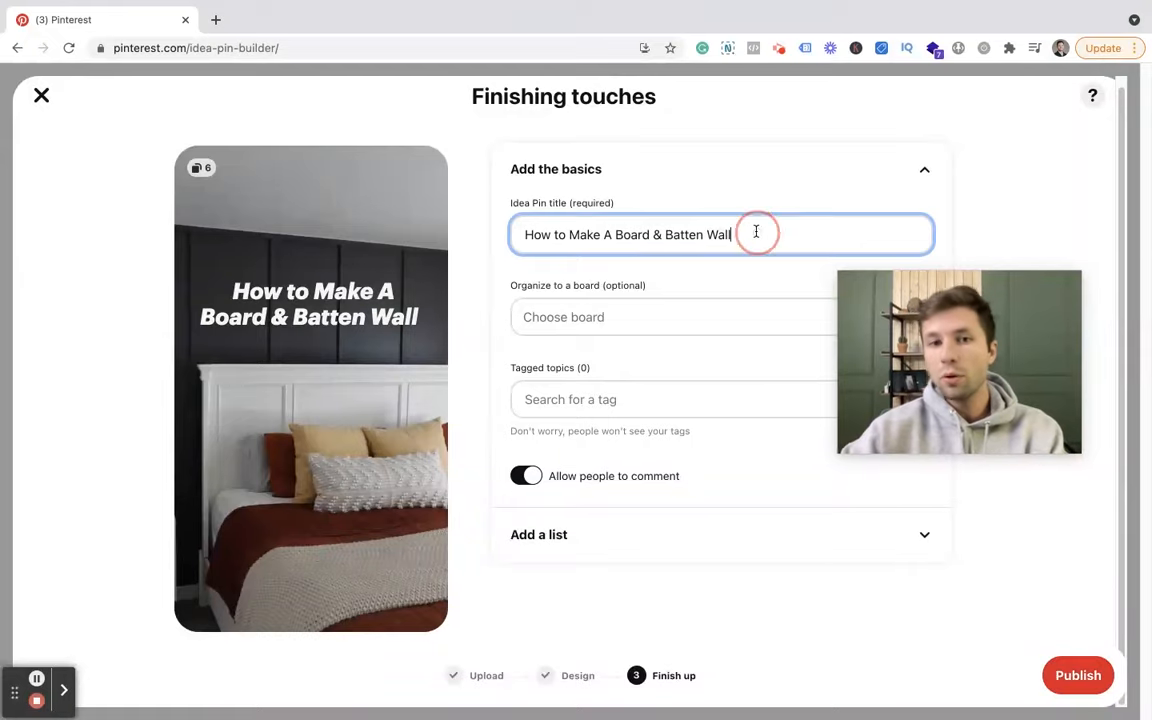
left_click(732, 234)
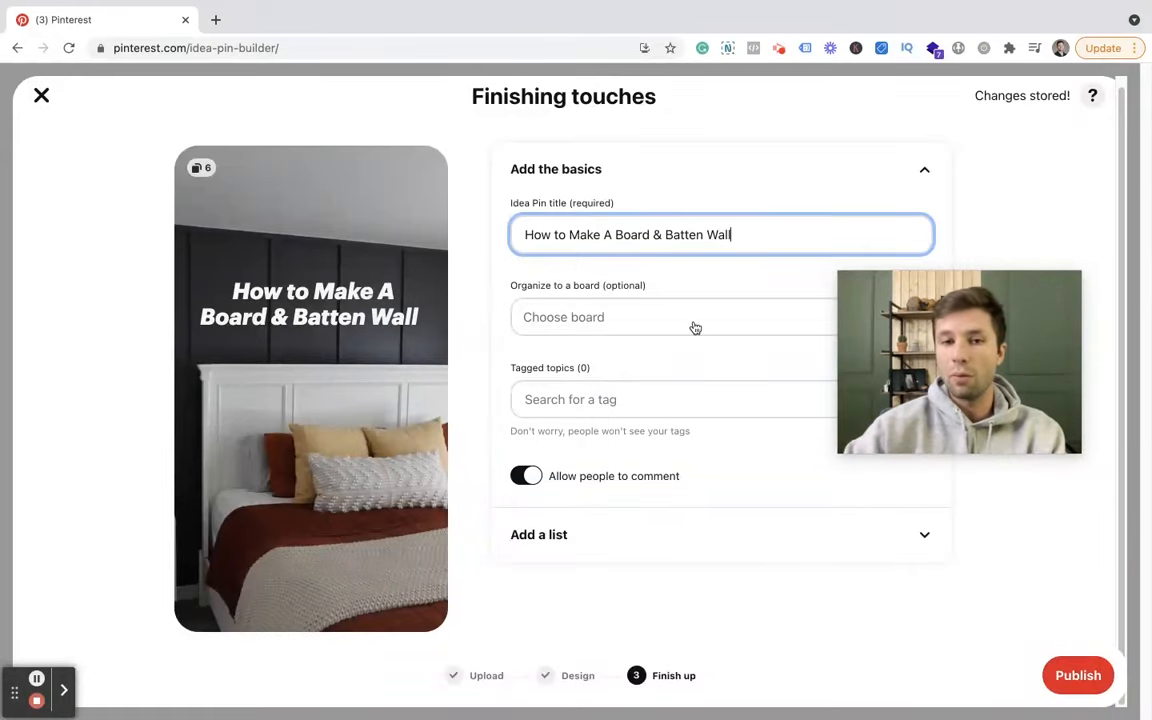
left_click(672, 317)
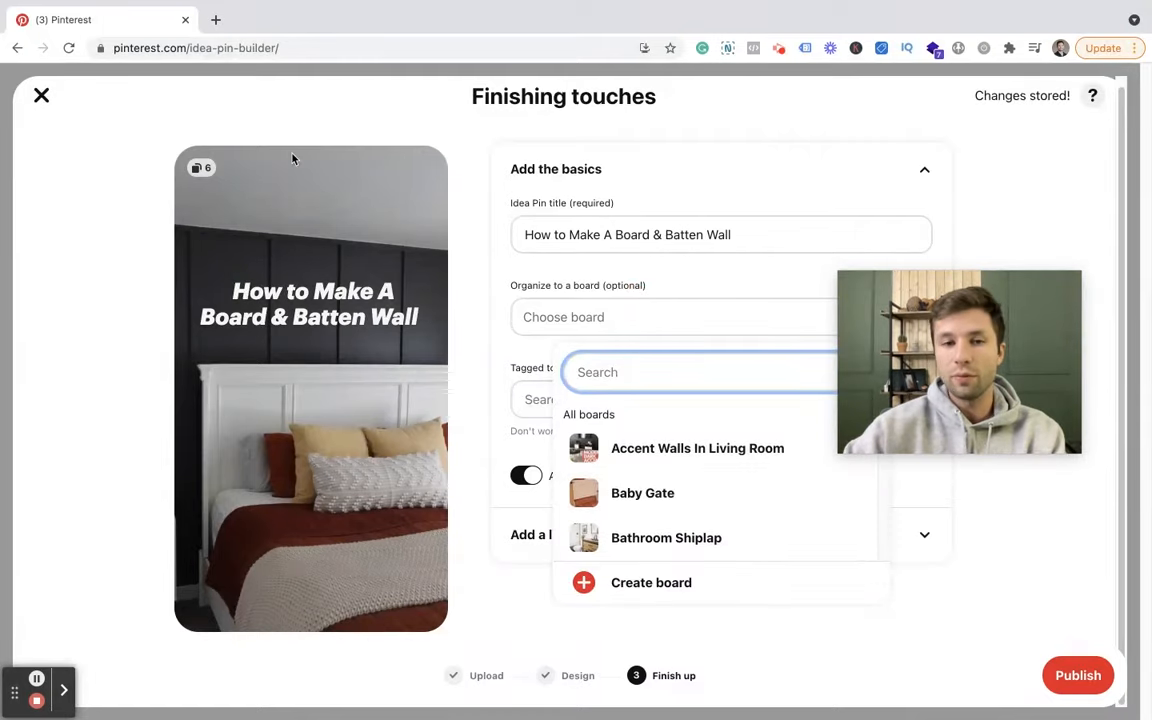
left_click(215, 20)
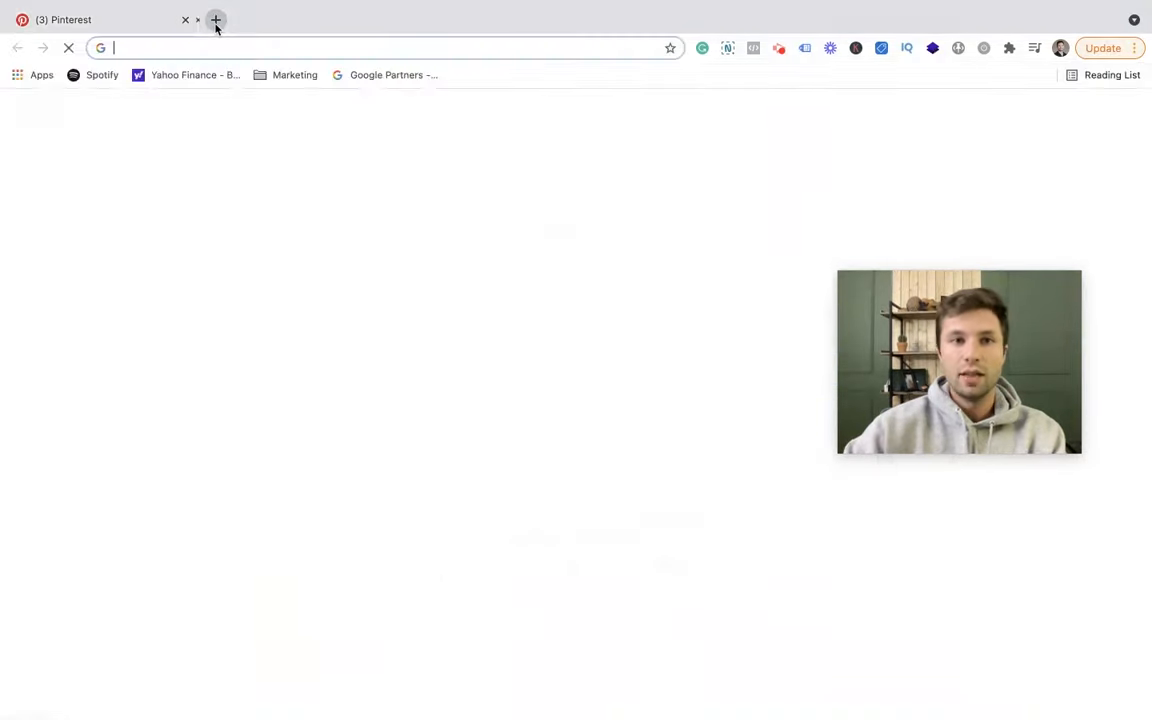
Load Pinterest in the new tab and go to the Analytics overview.
left_click(215, 19)
type("pinterest.com/housetohomediy1/_saved/")
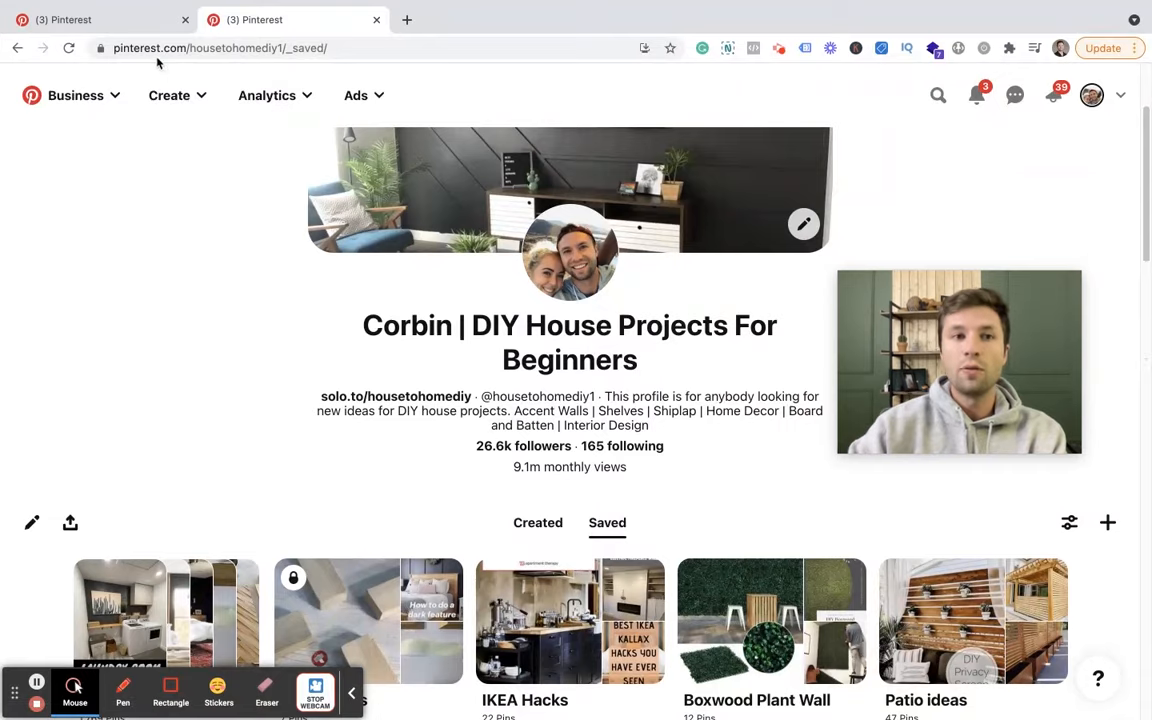
left_click(267, 95)
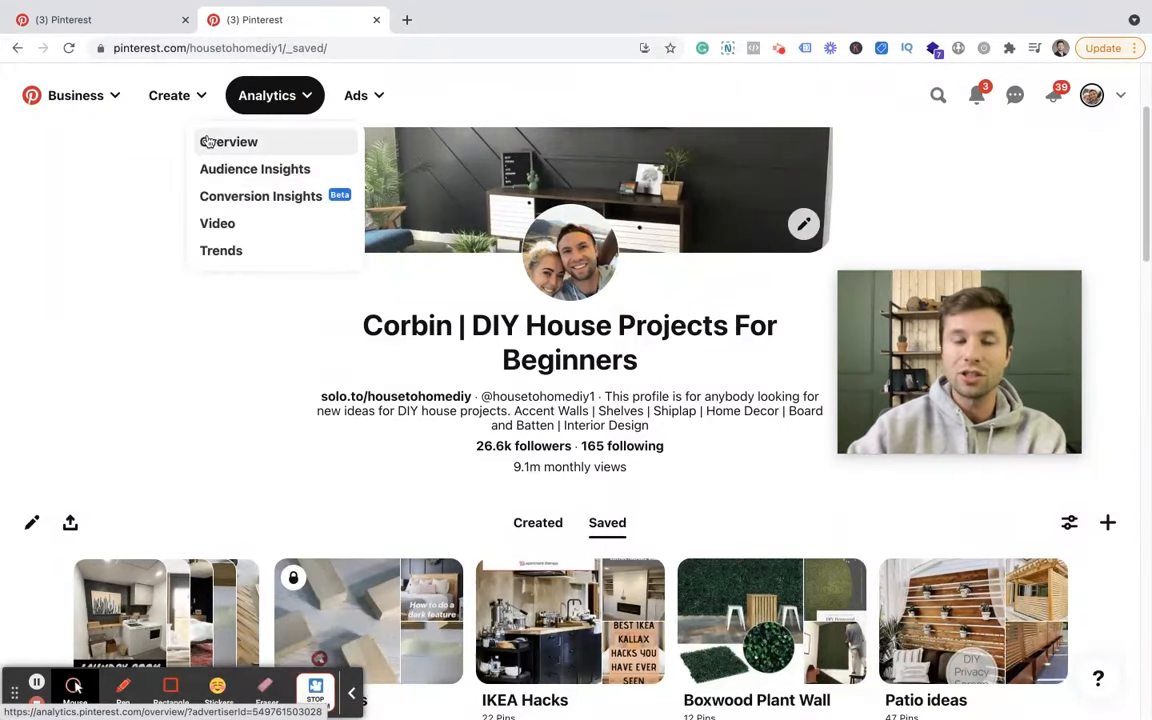
left_click(228, 141)
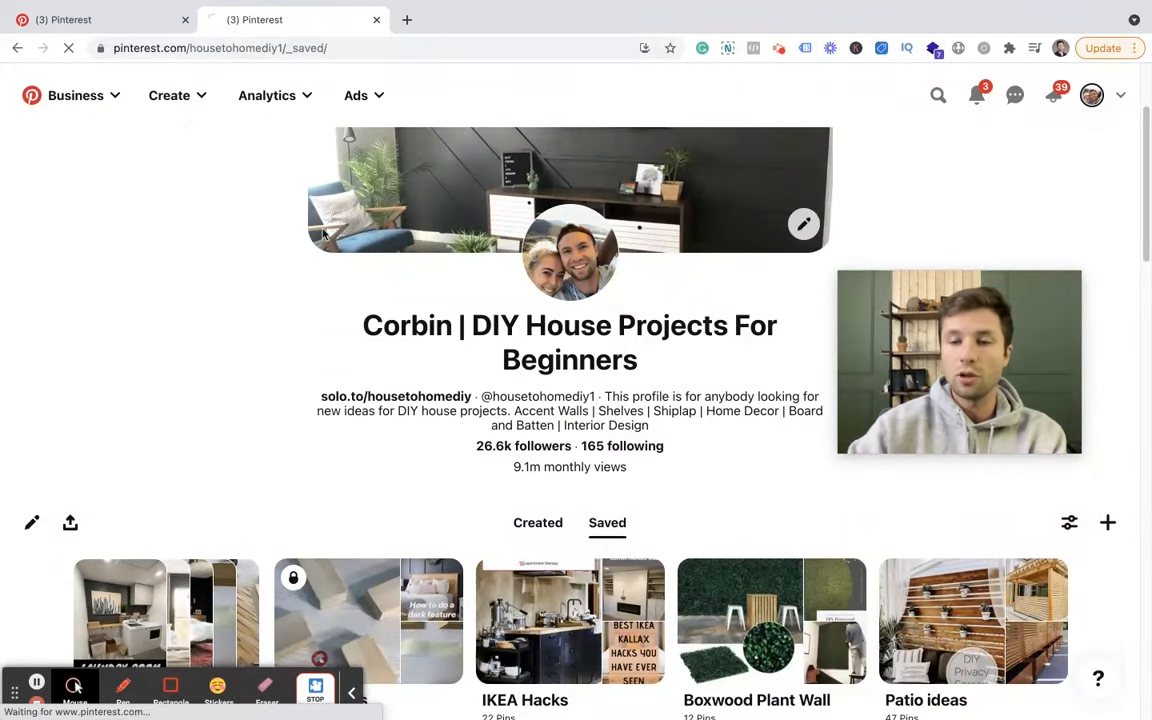
left_click(673, 317)
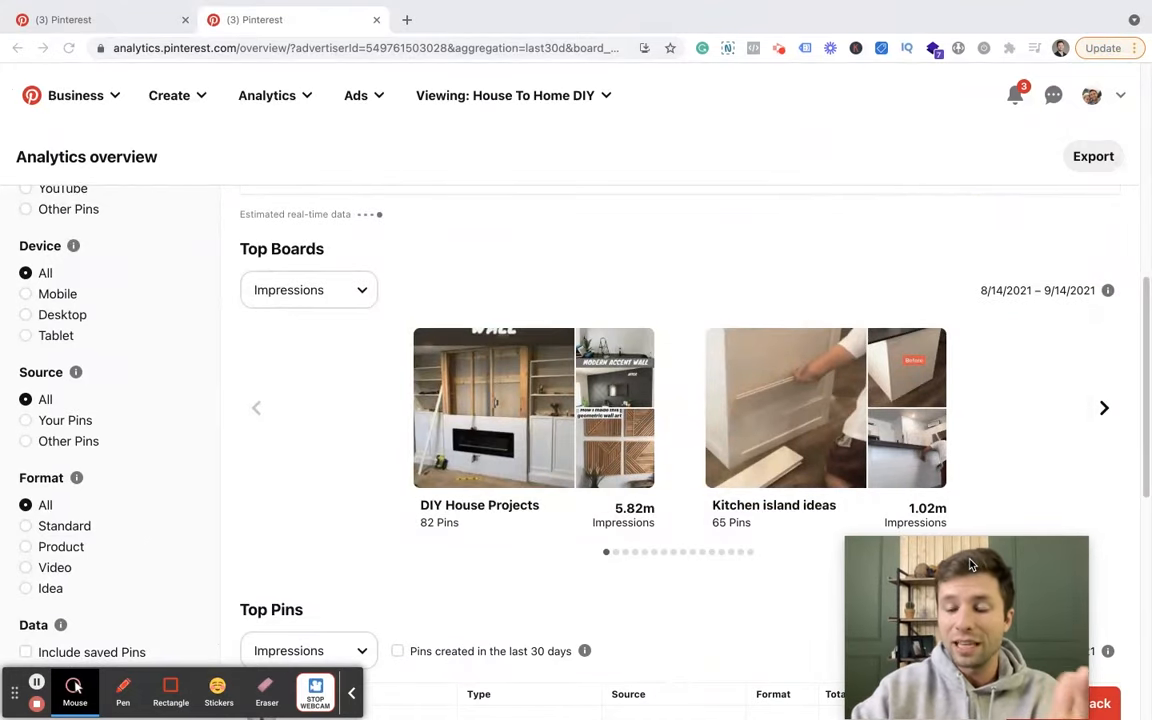
mouse_move(686, 471)
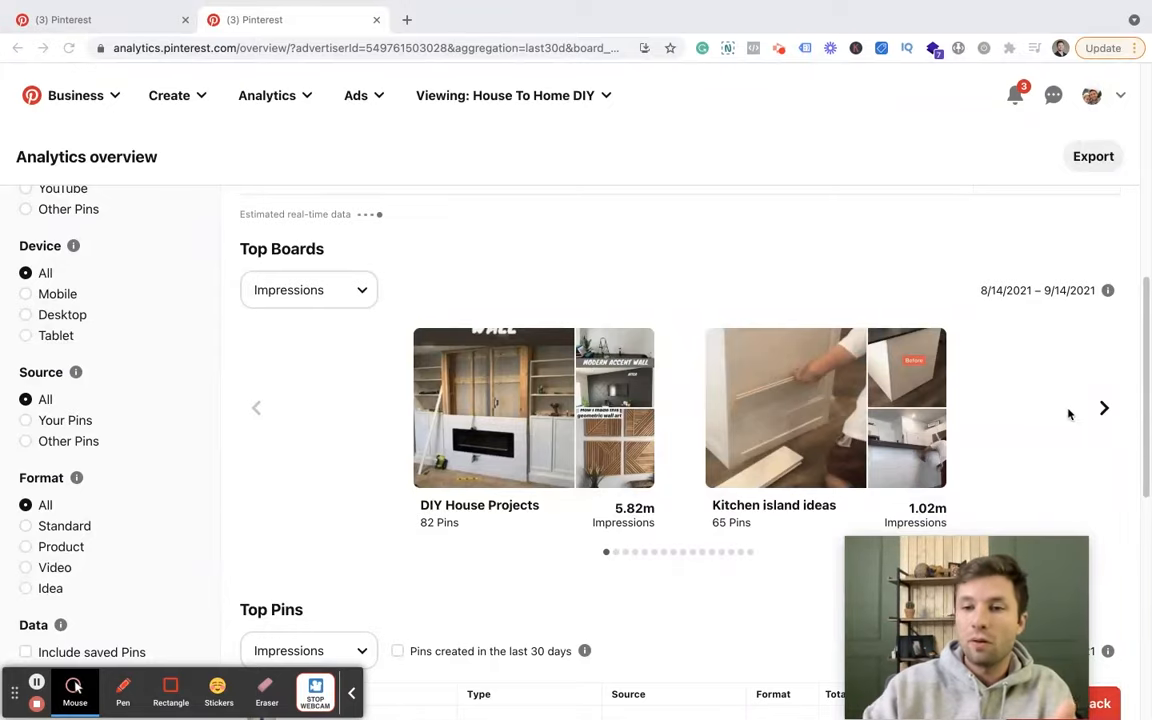
Page through the Top Boards impressions list, then return to the Idea Pin draft.
left_click(1104, 408)
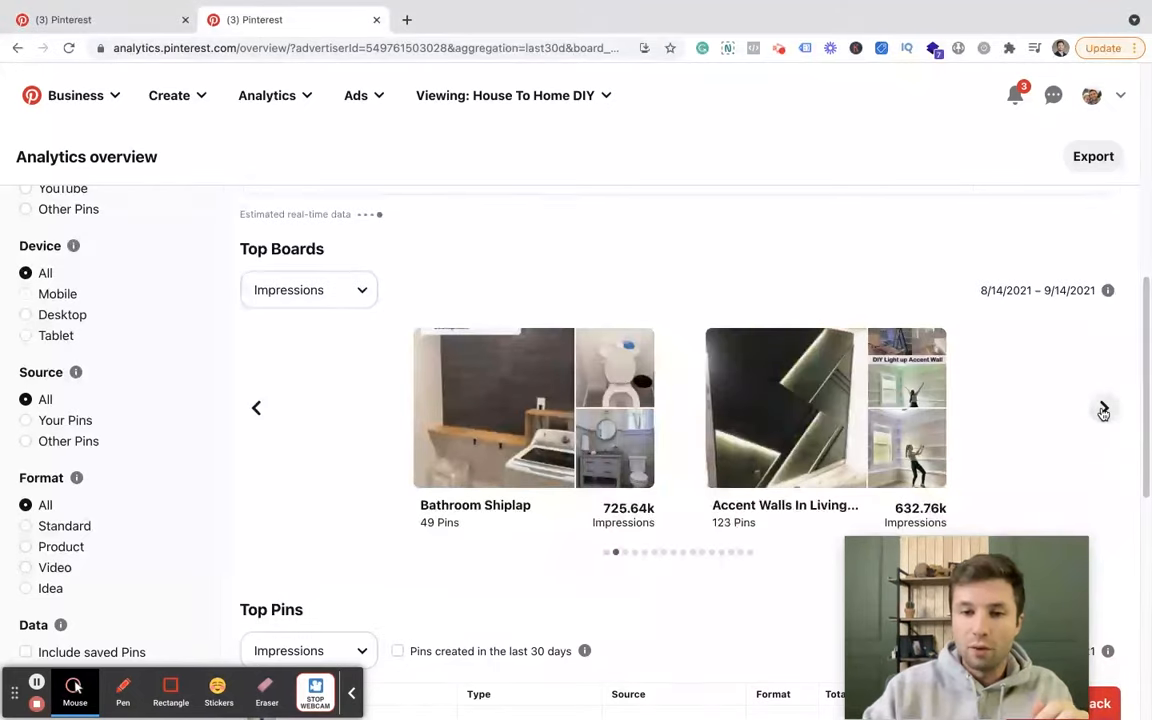
mouse_move(826, 408)
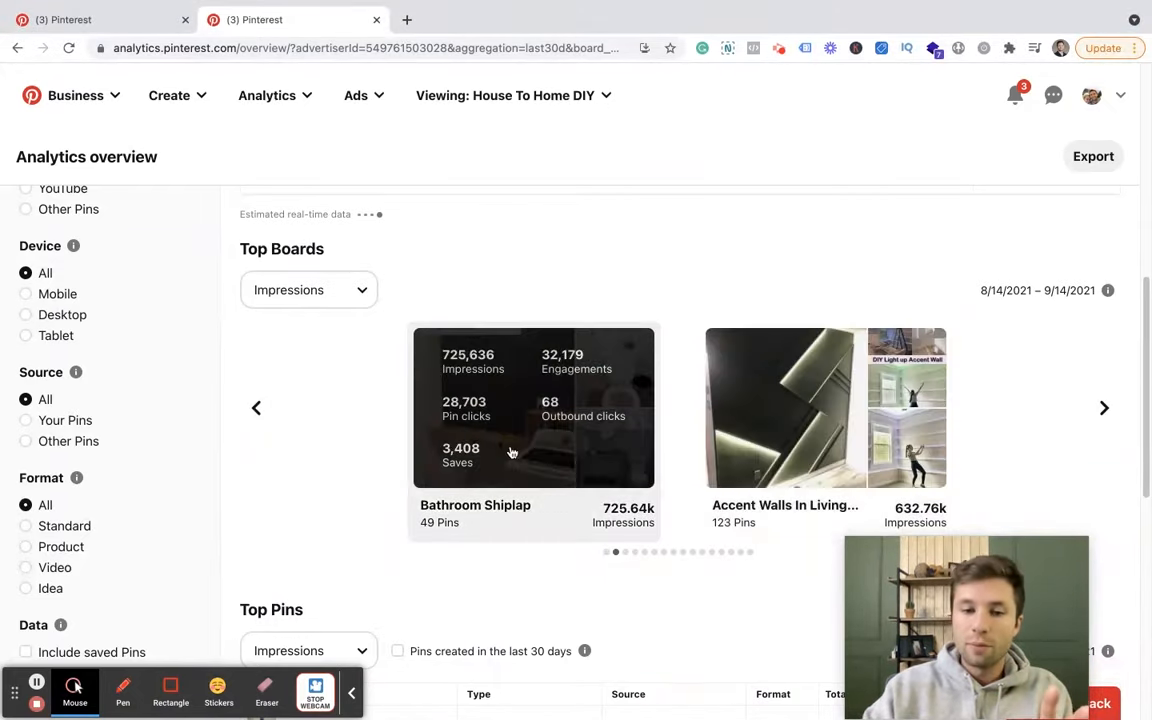
left_click(1103, 408)
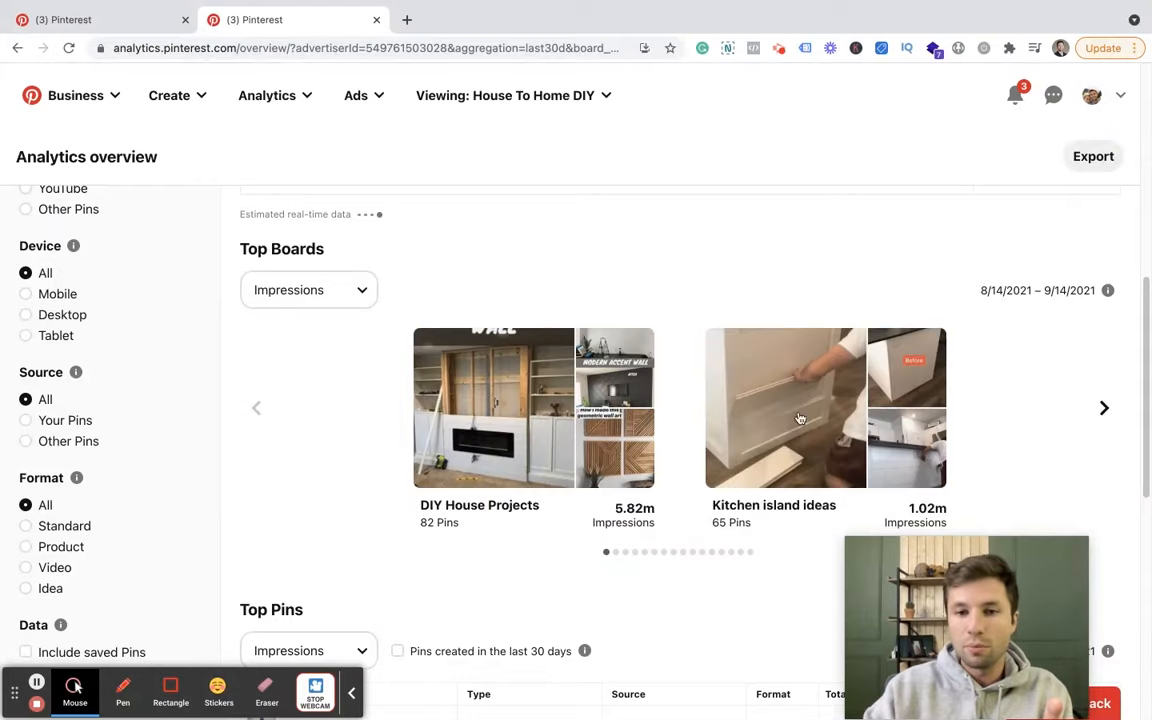
left_click(1103, 408)
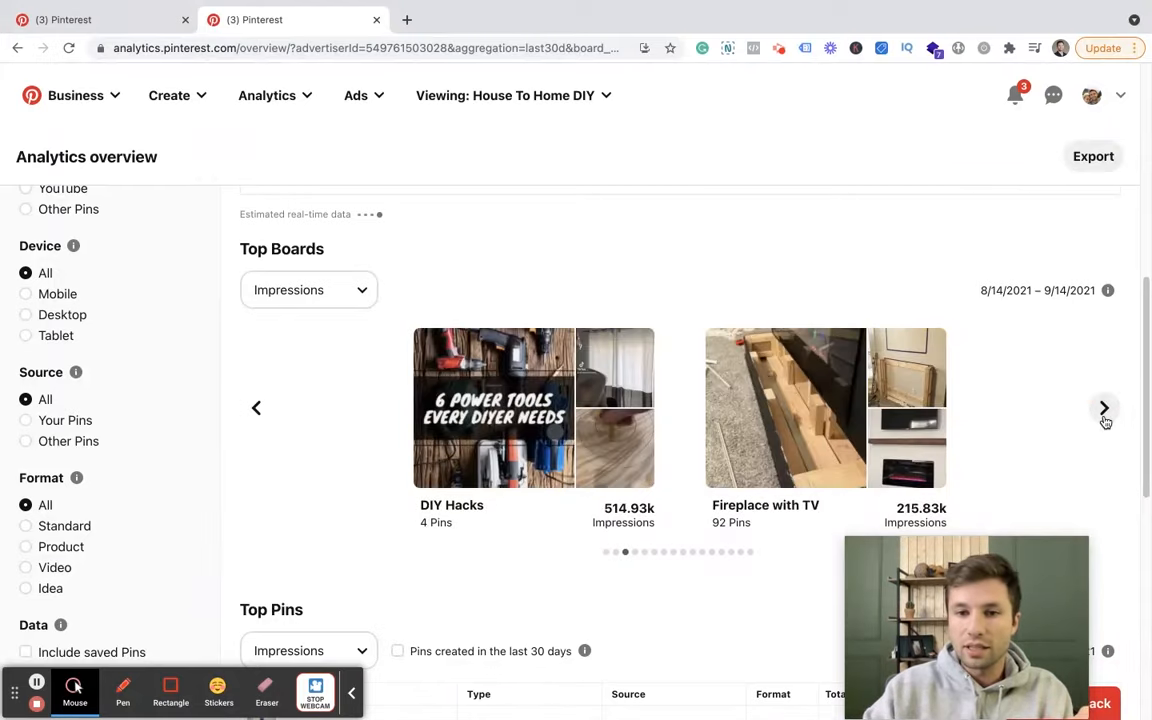
left_click(1103, 408)
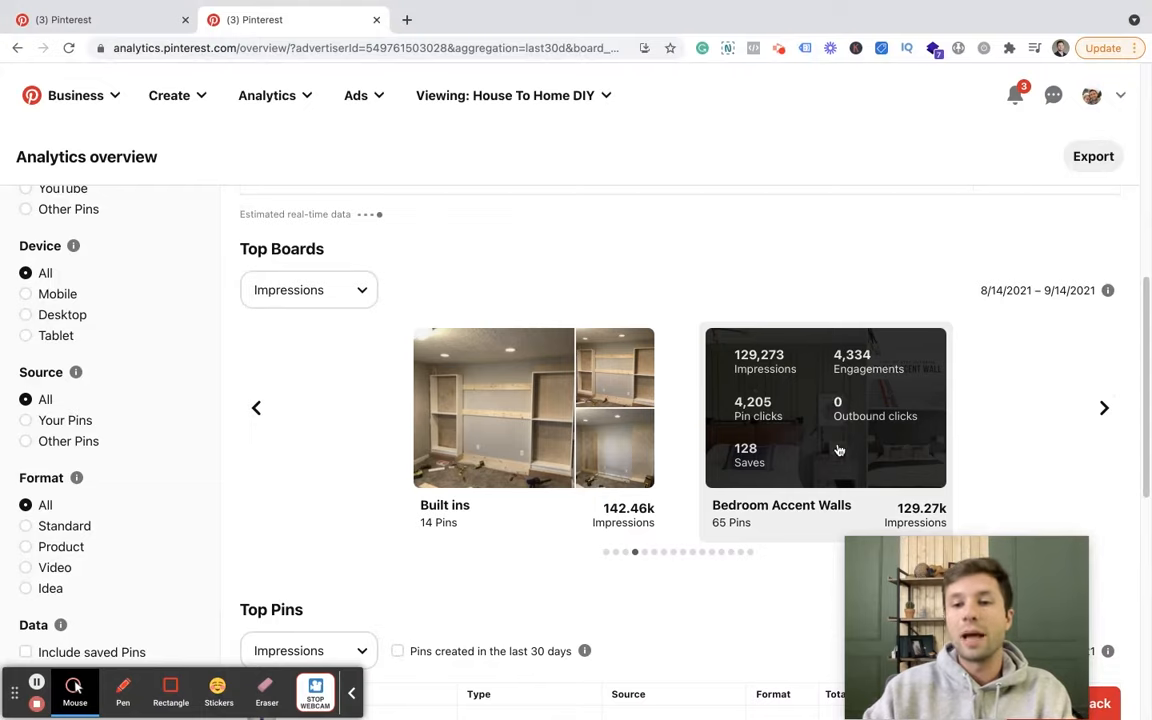
mouse_move(810, 448)
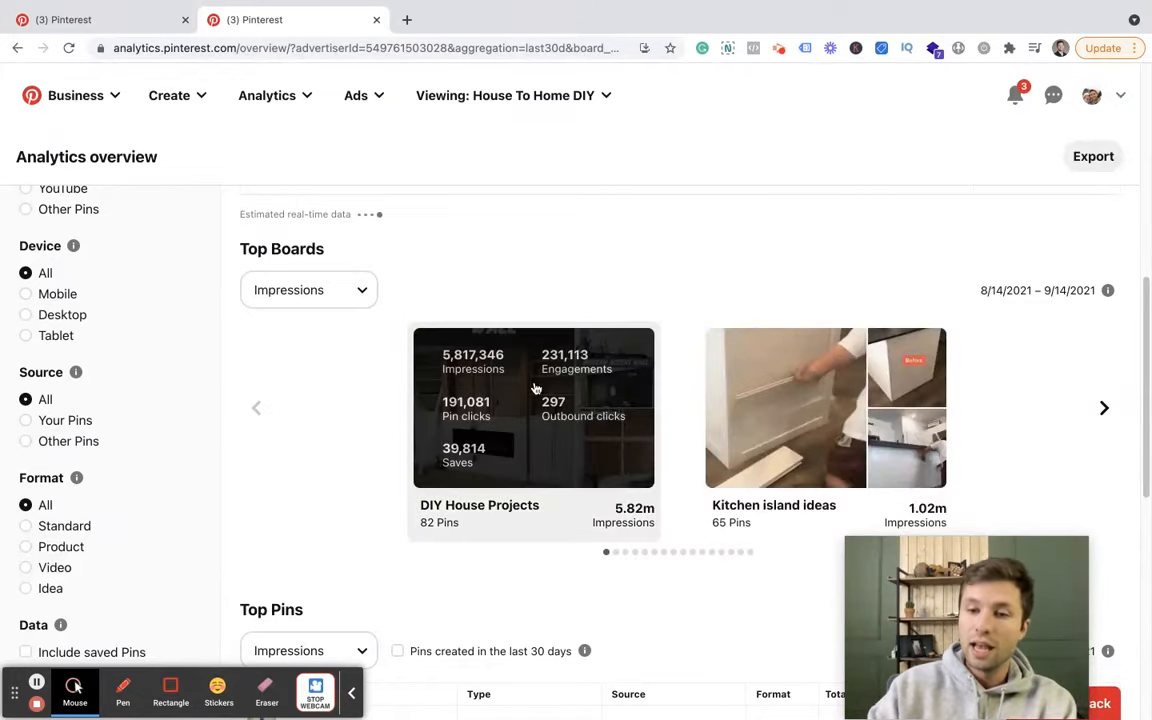
left_click(1103, 408)
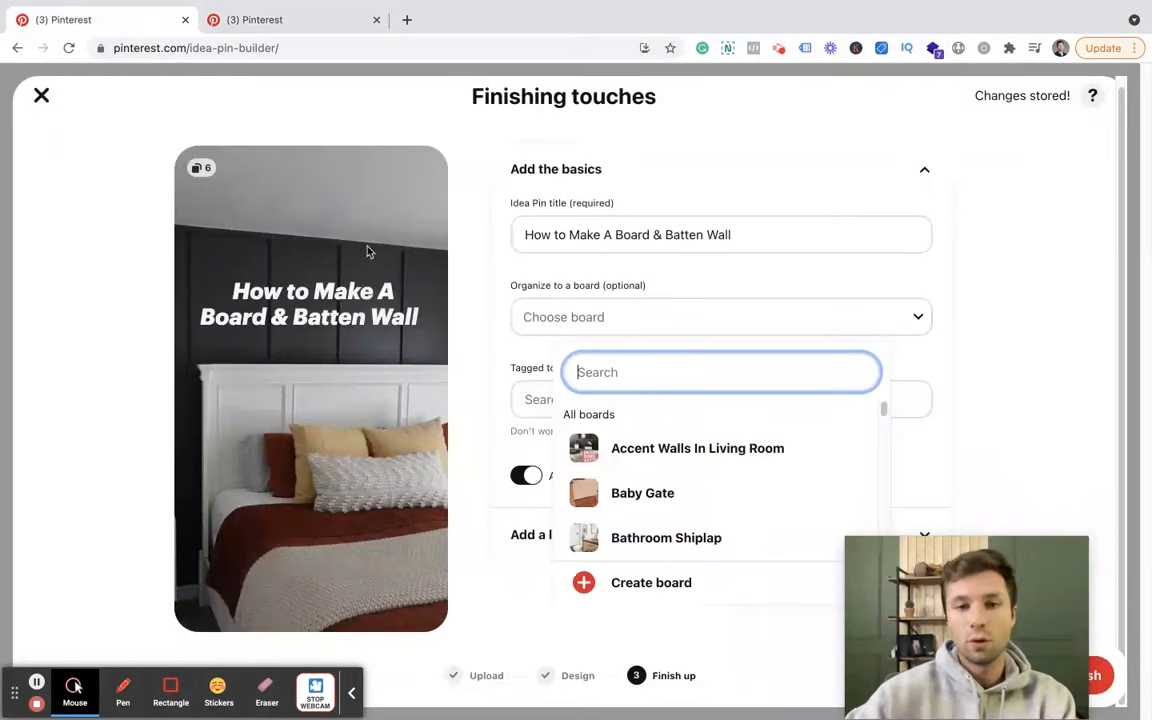
Search boards for 'diy' and choose DIY House Projects for the Idea Pin.
type("d")
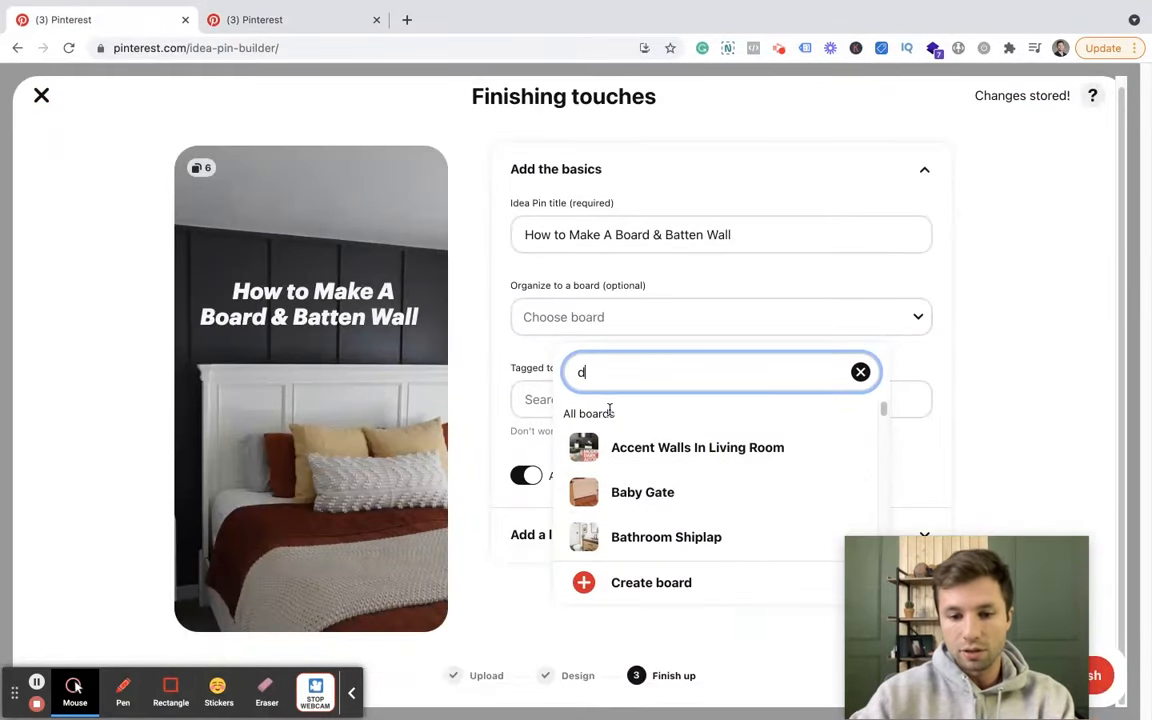
type("iy")
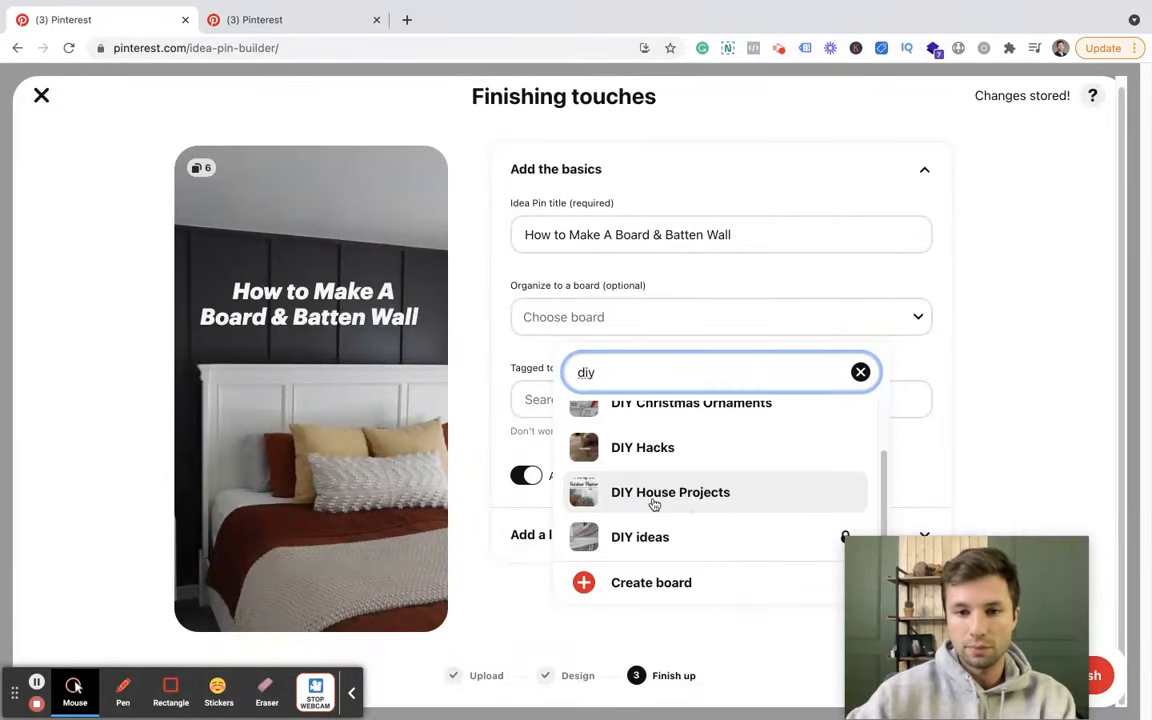
left_click(670, 492)
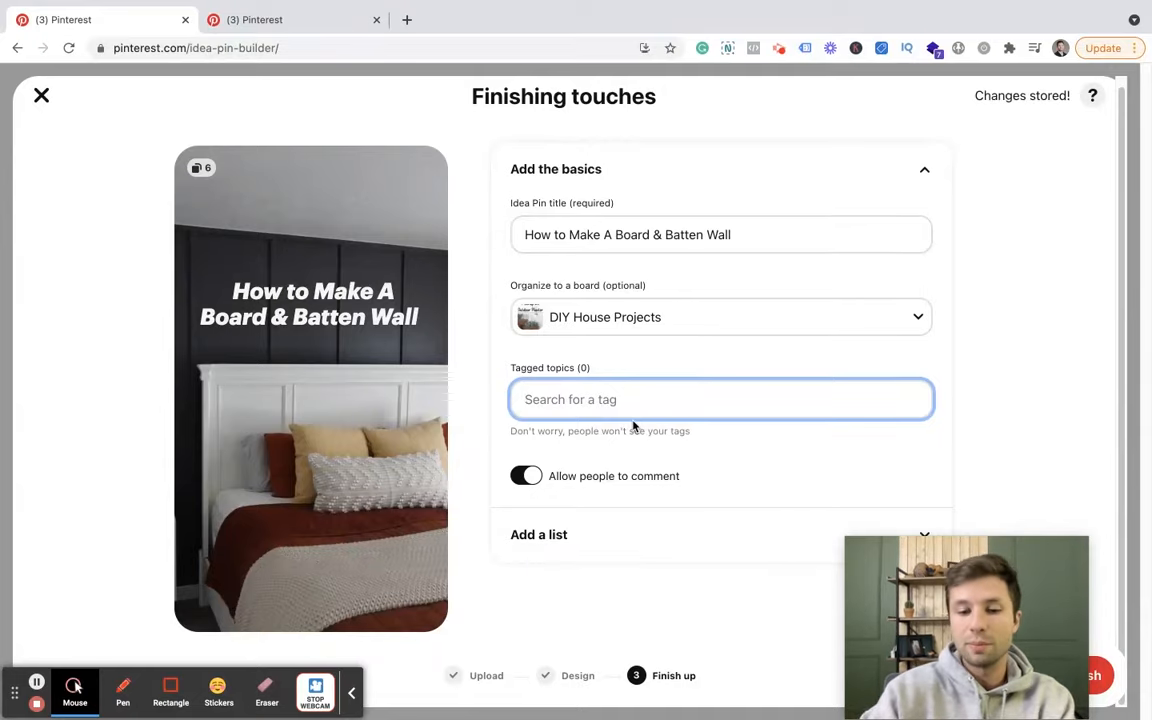
Search 'acce', 'bed ro' and 'bedroom' to tag Accent Wall, Master Bedroom Design, Bedroom Makeover.
type("acce")
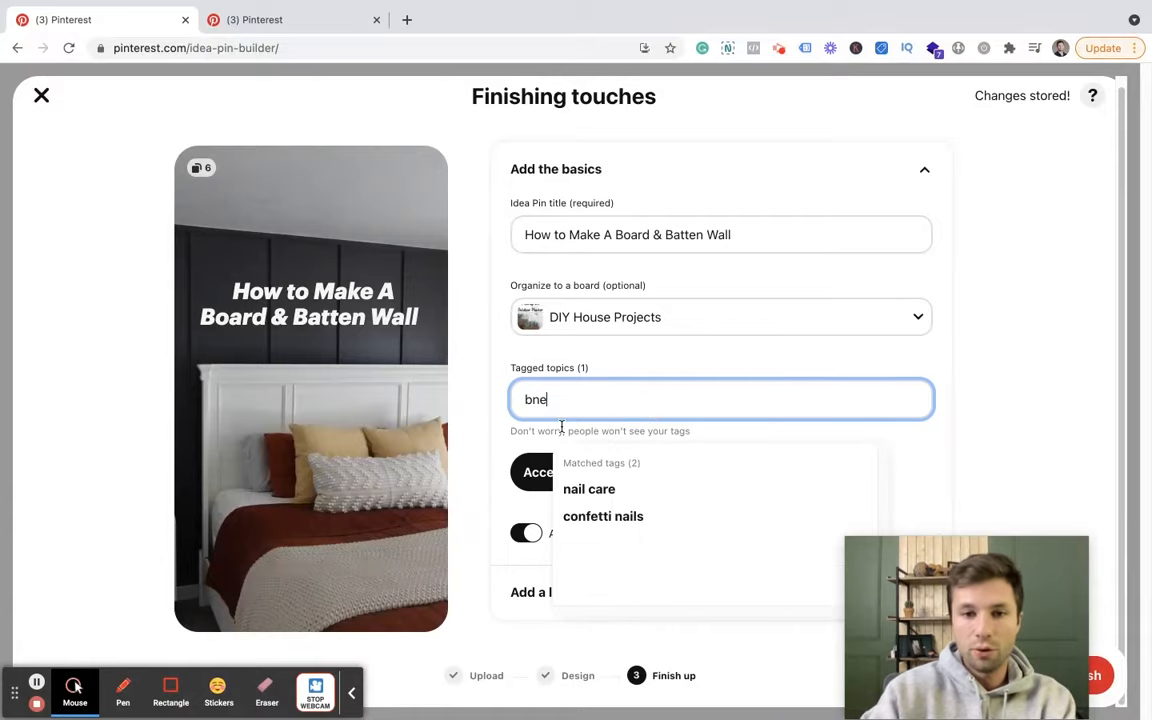
type("bed ro")
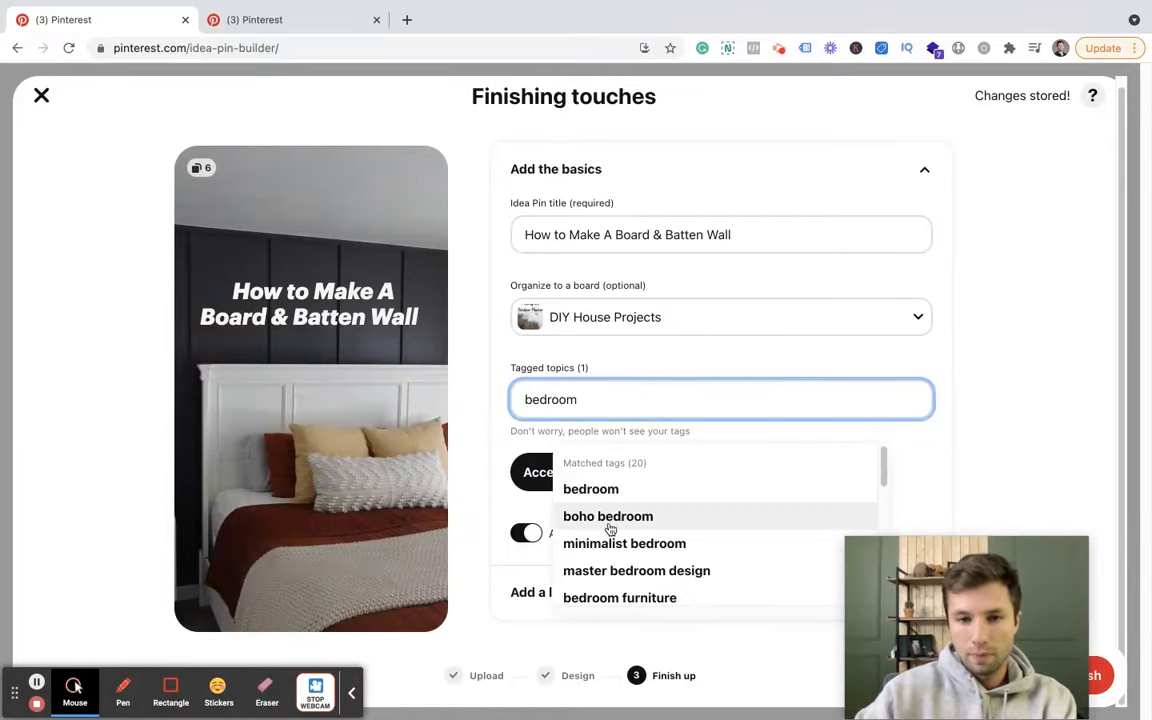
left_click(636, 570)
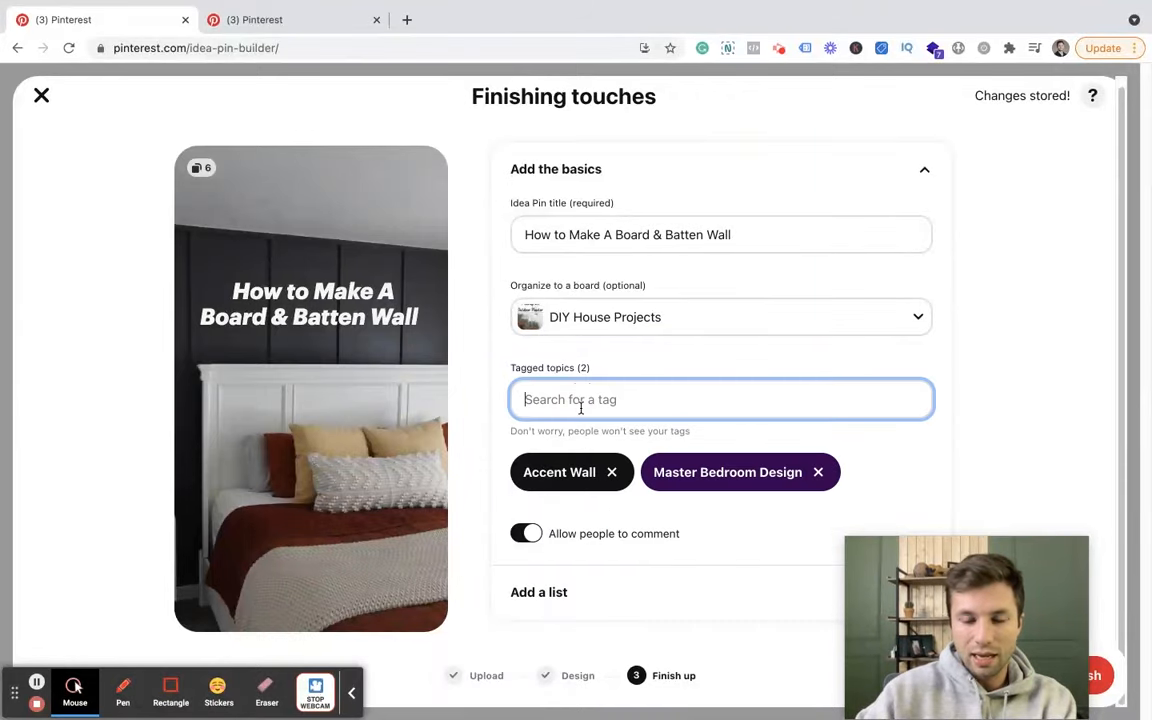
type("bedroom")
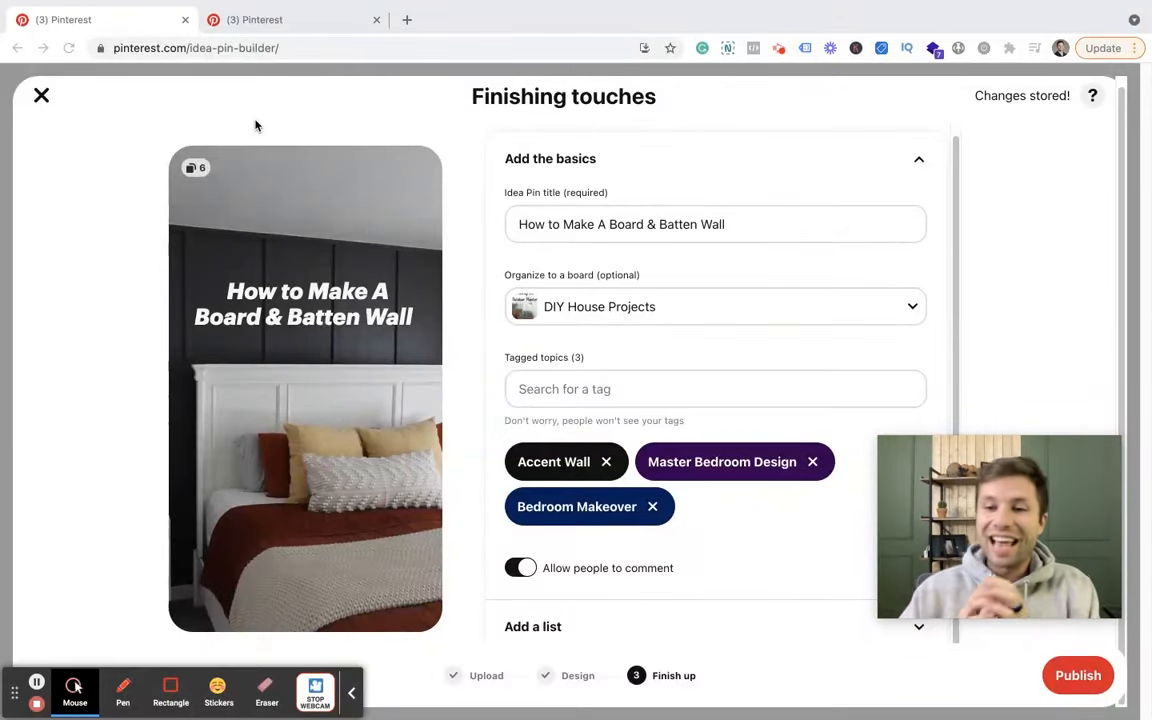
left_click(715, 389)
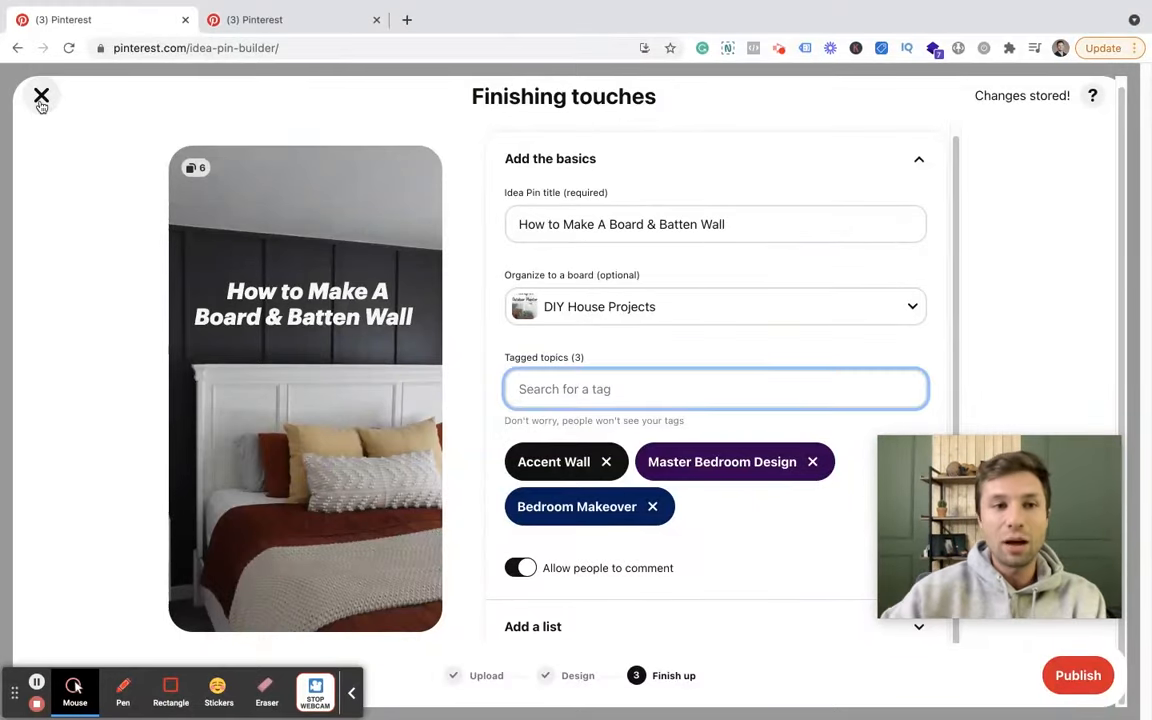
Close the Idea Pin builder and go to Trends from the Analytics menu.
left_click(42, 96)
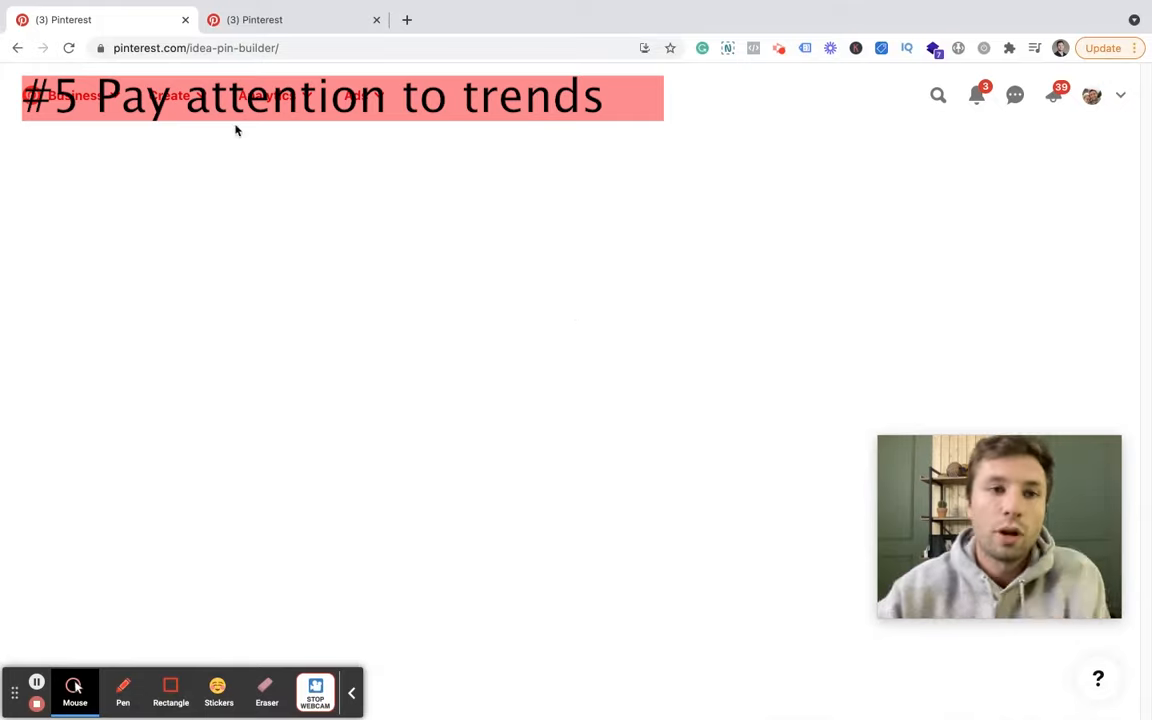
left_click(267, 95)
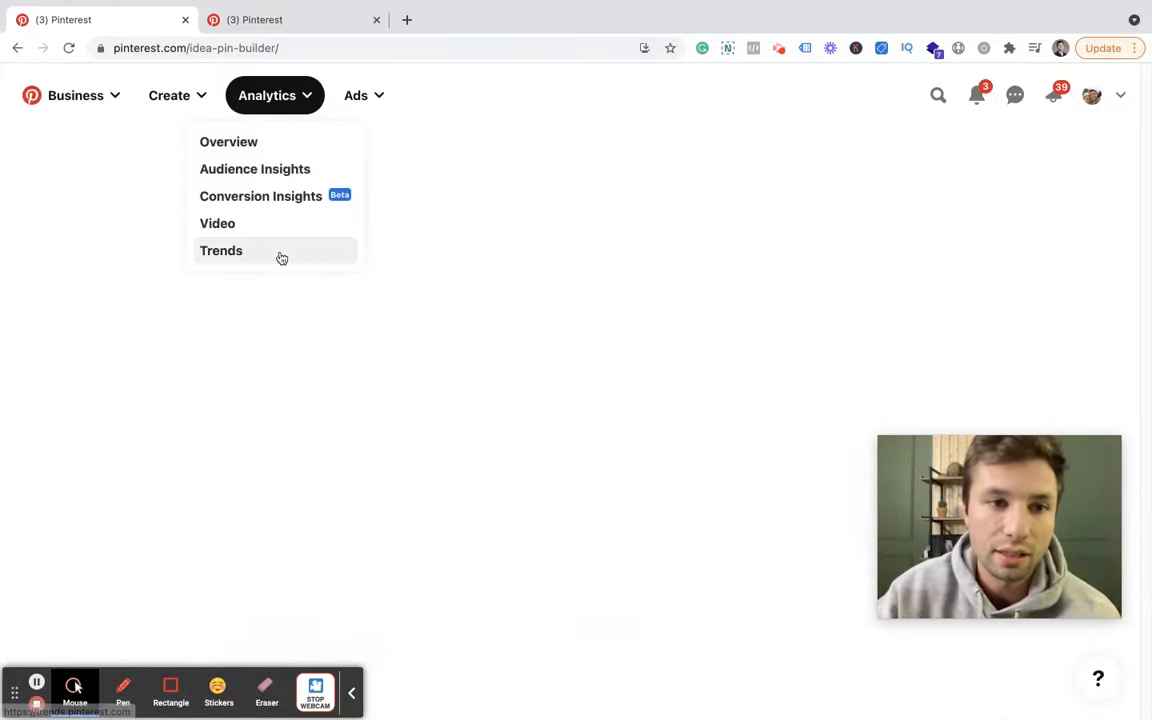
left_click(221, 250)
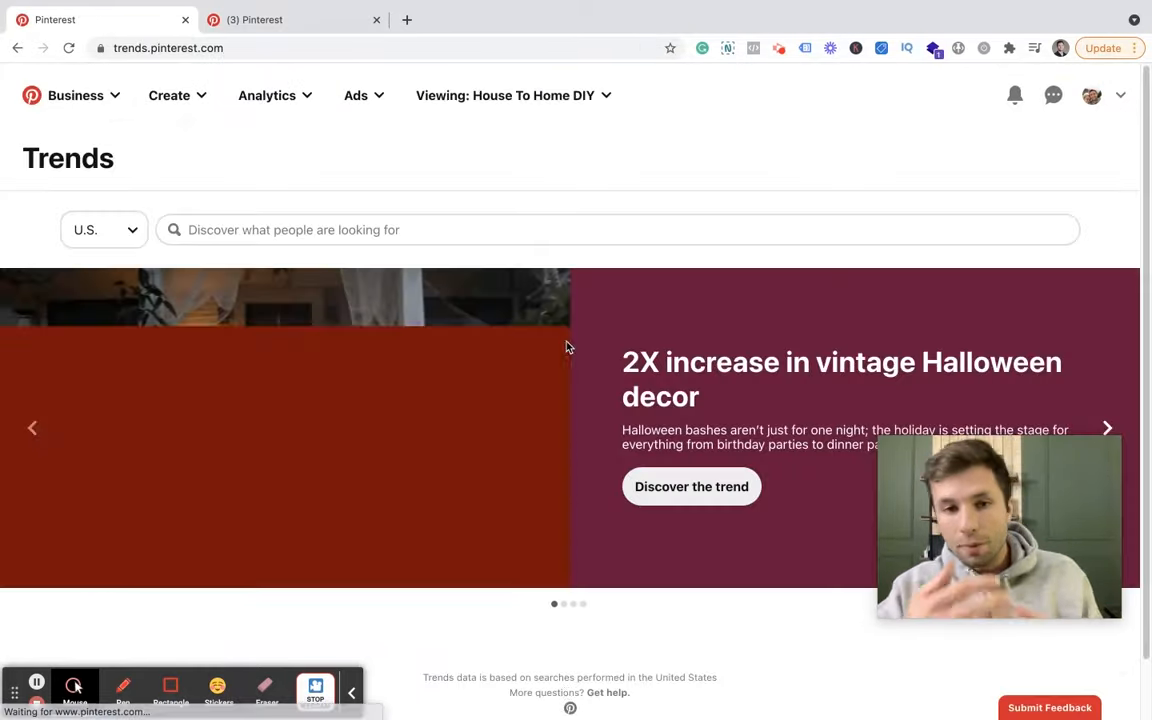
scroll("down", 3)
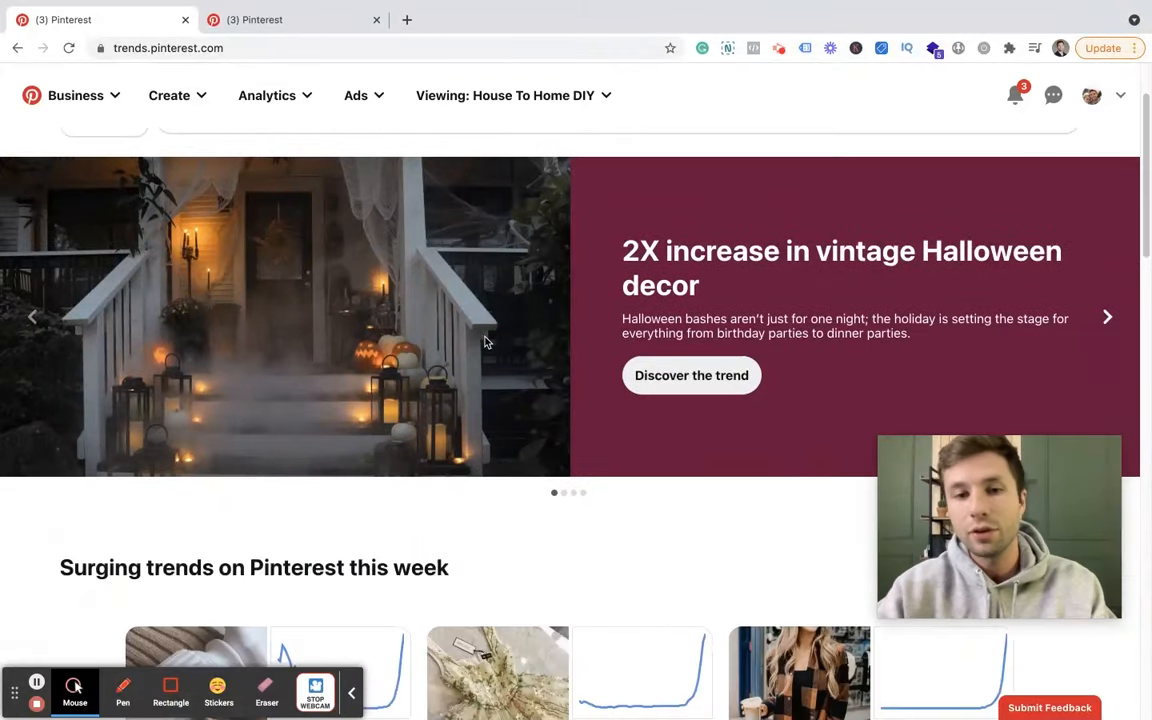
scroll("down", 3)
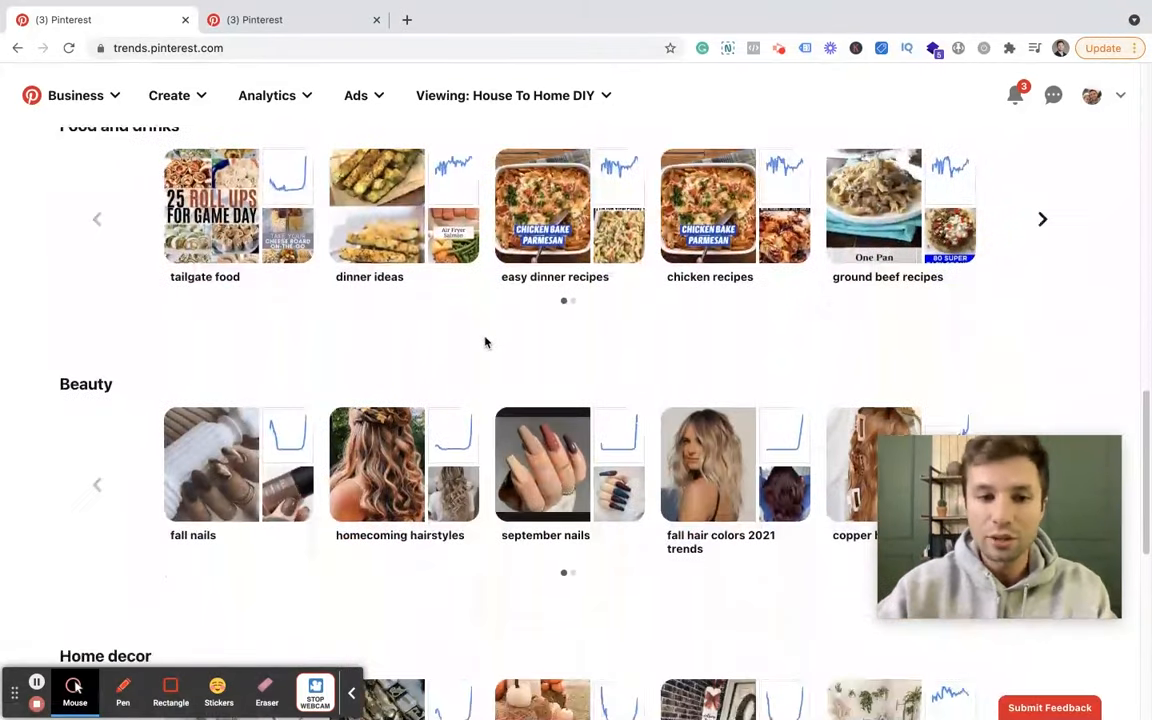
scroll("down", 3)
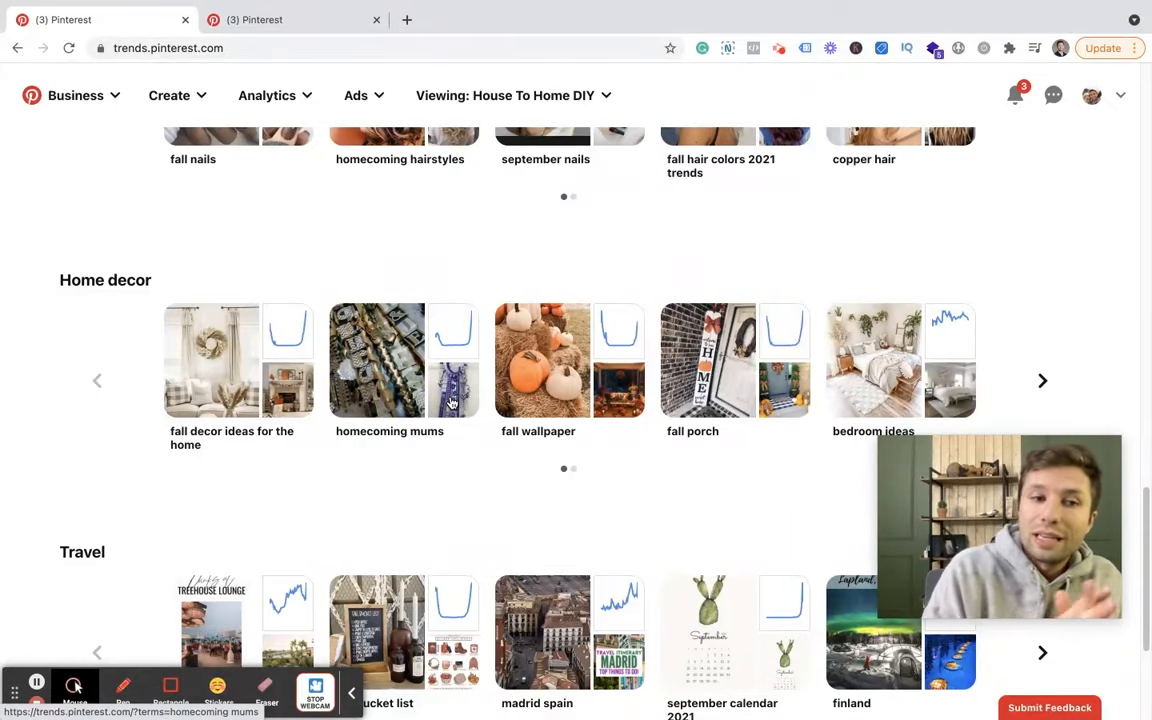
scroll("down", 3)
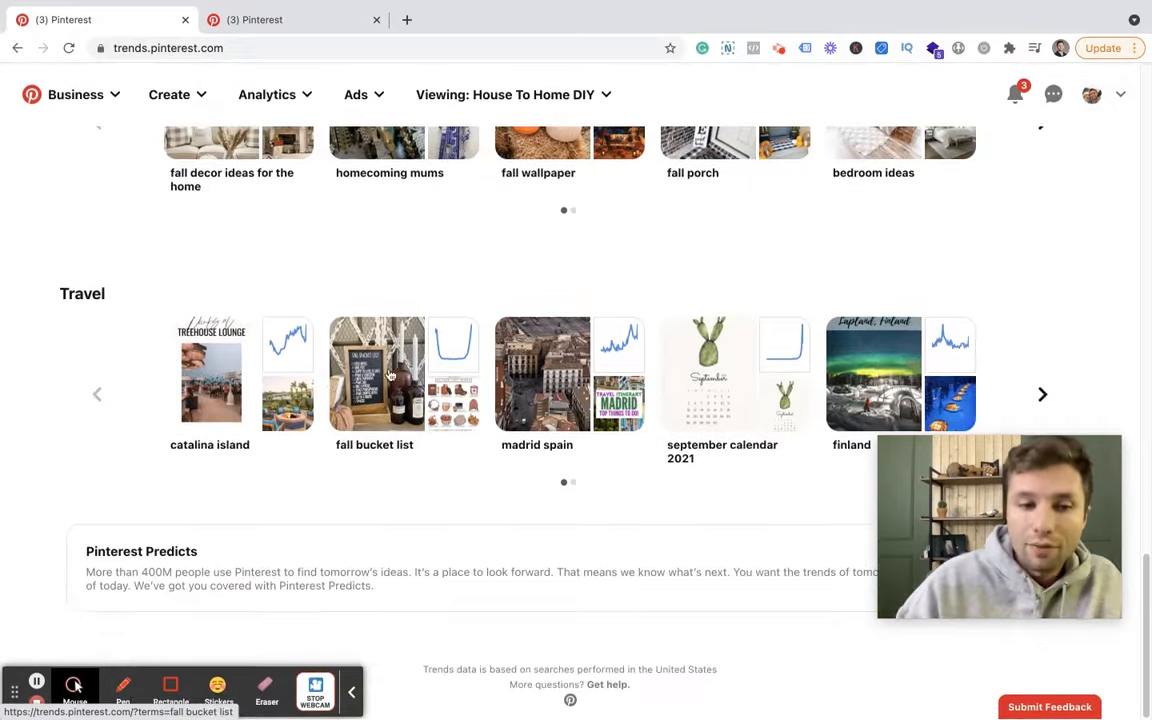
scroll("up", 3)
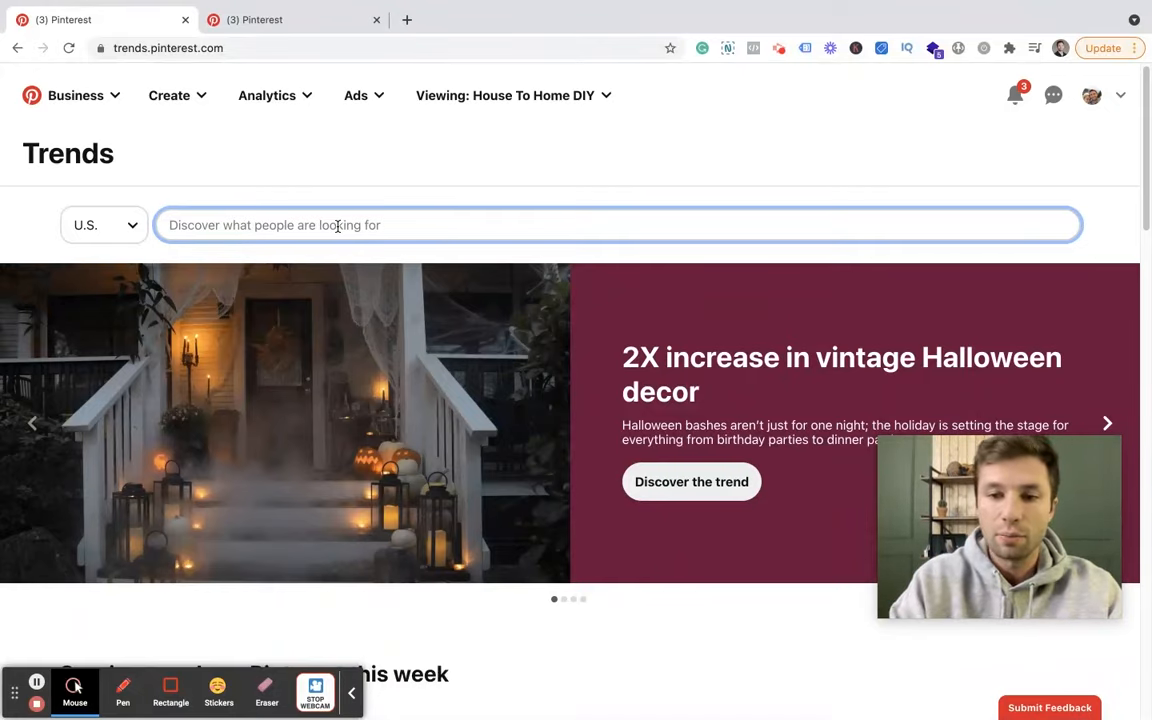
Search Trends for 'music', clear it, then search 'blogging tips' to view suggested terms.
type("music")
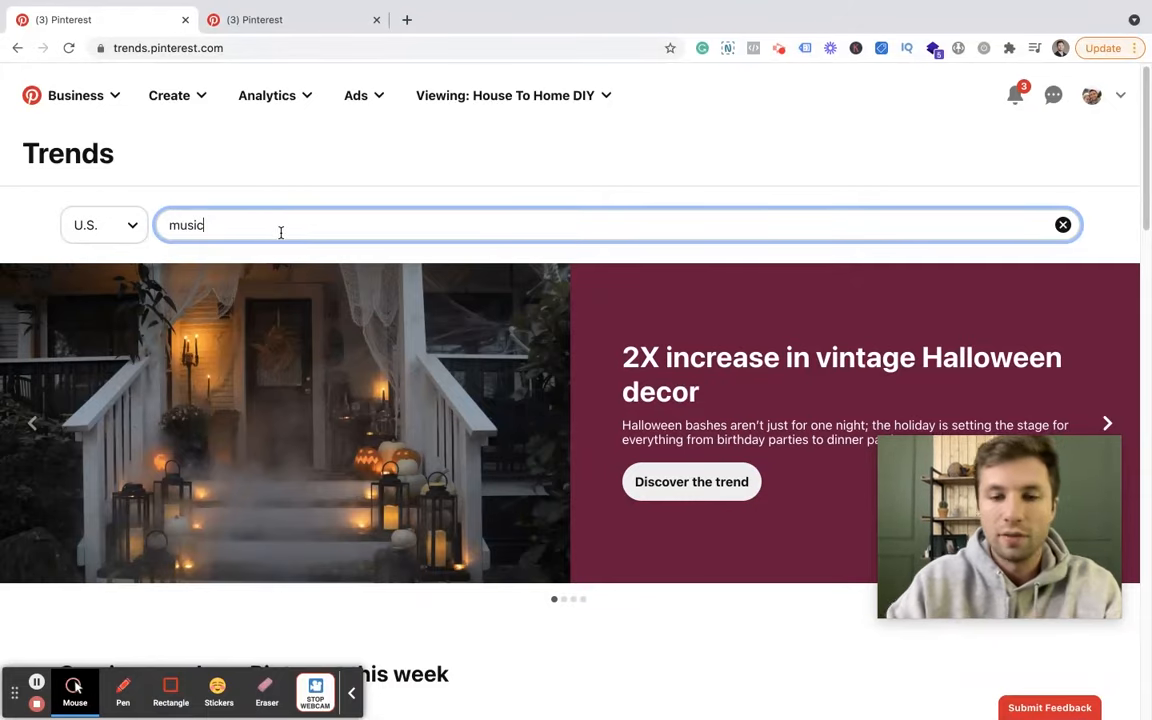
left_click(1063, 224)
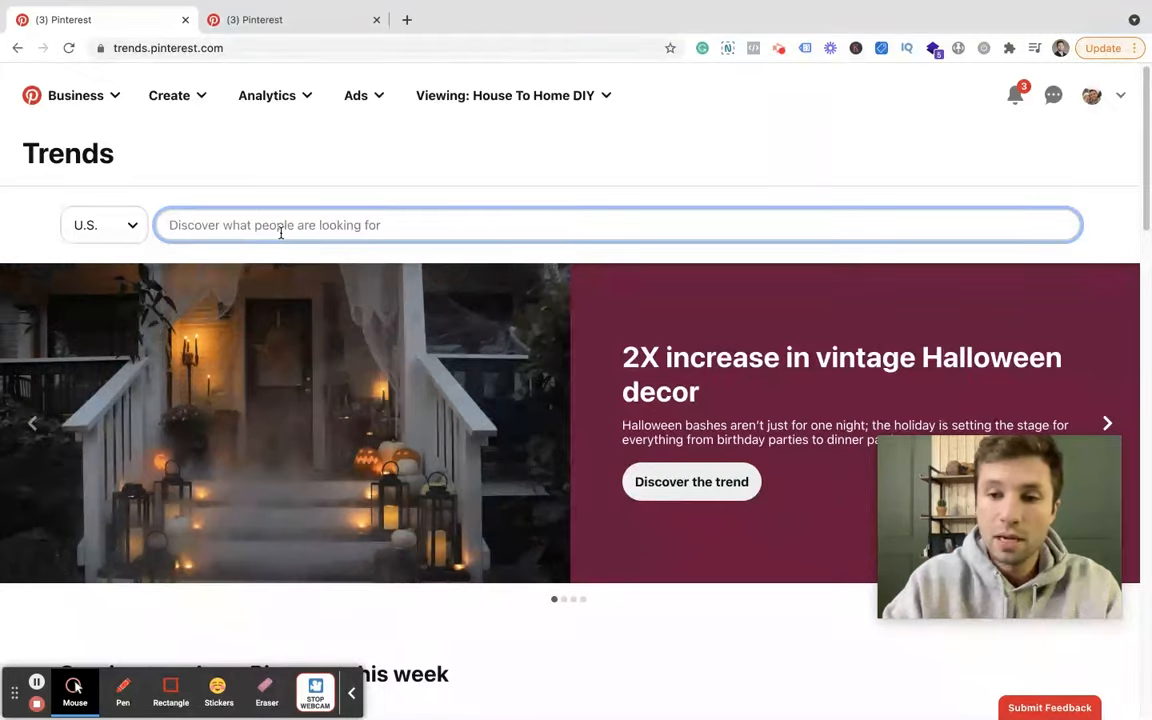
type("bloggin t")
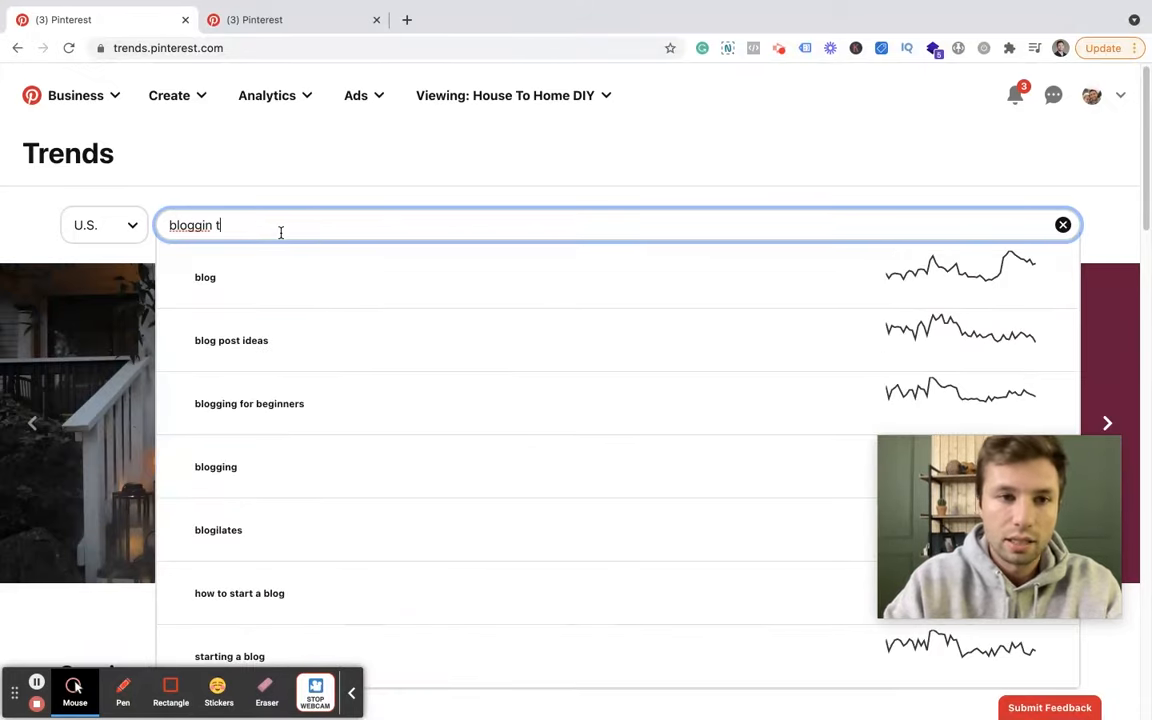
type("blogging tips")
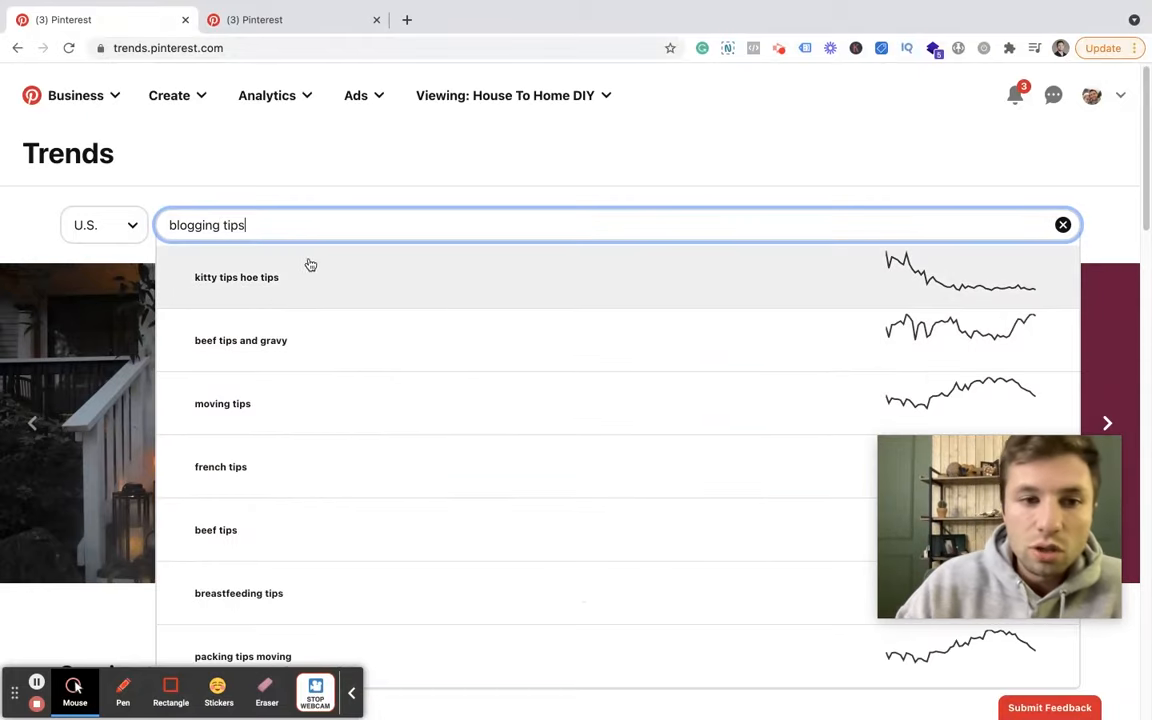
mouse_move(937, 321)
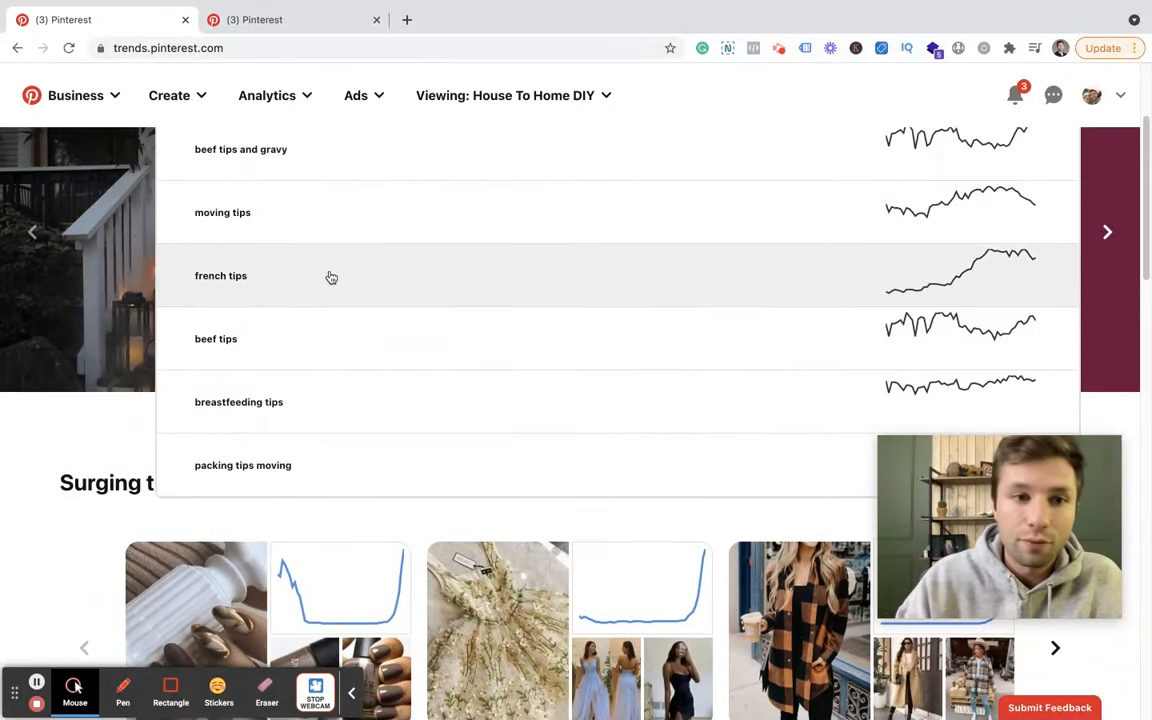
mouse_move(1013, 287)
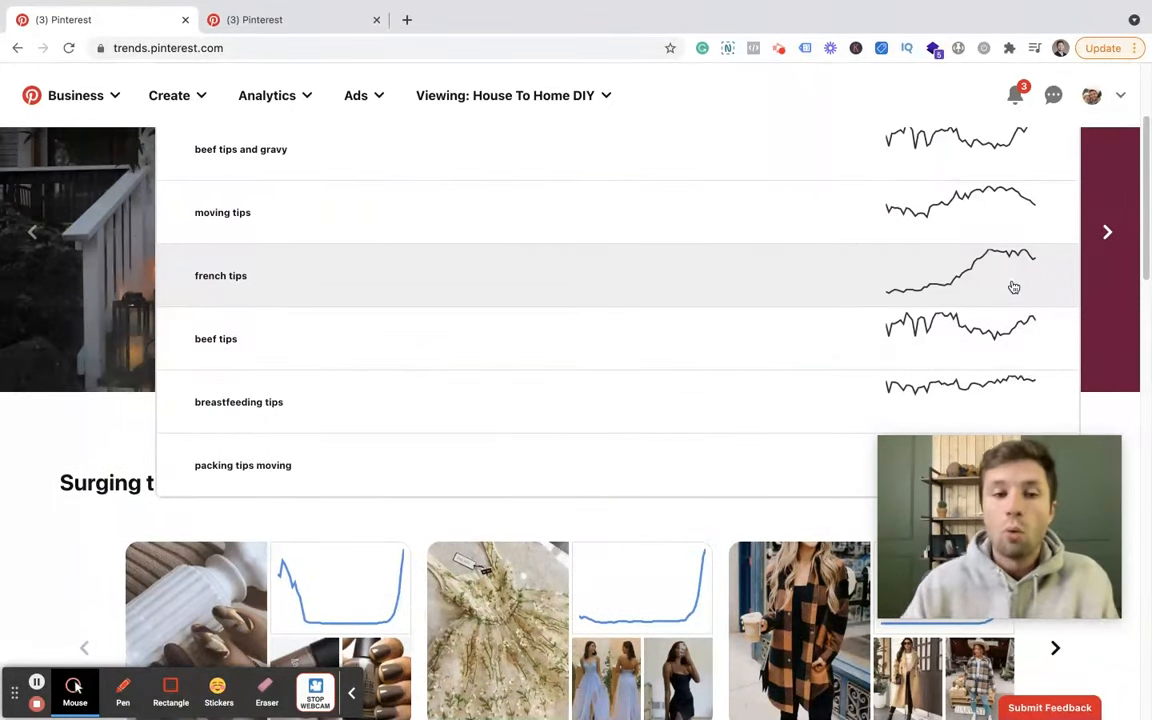